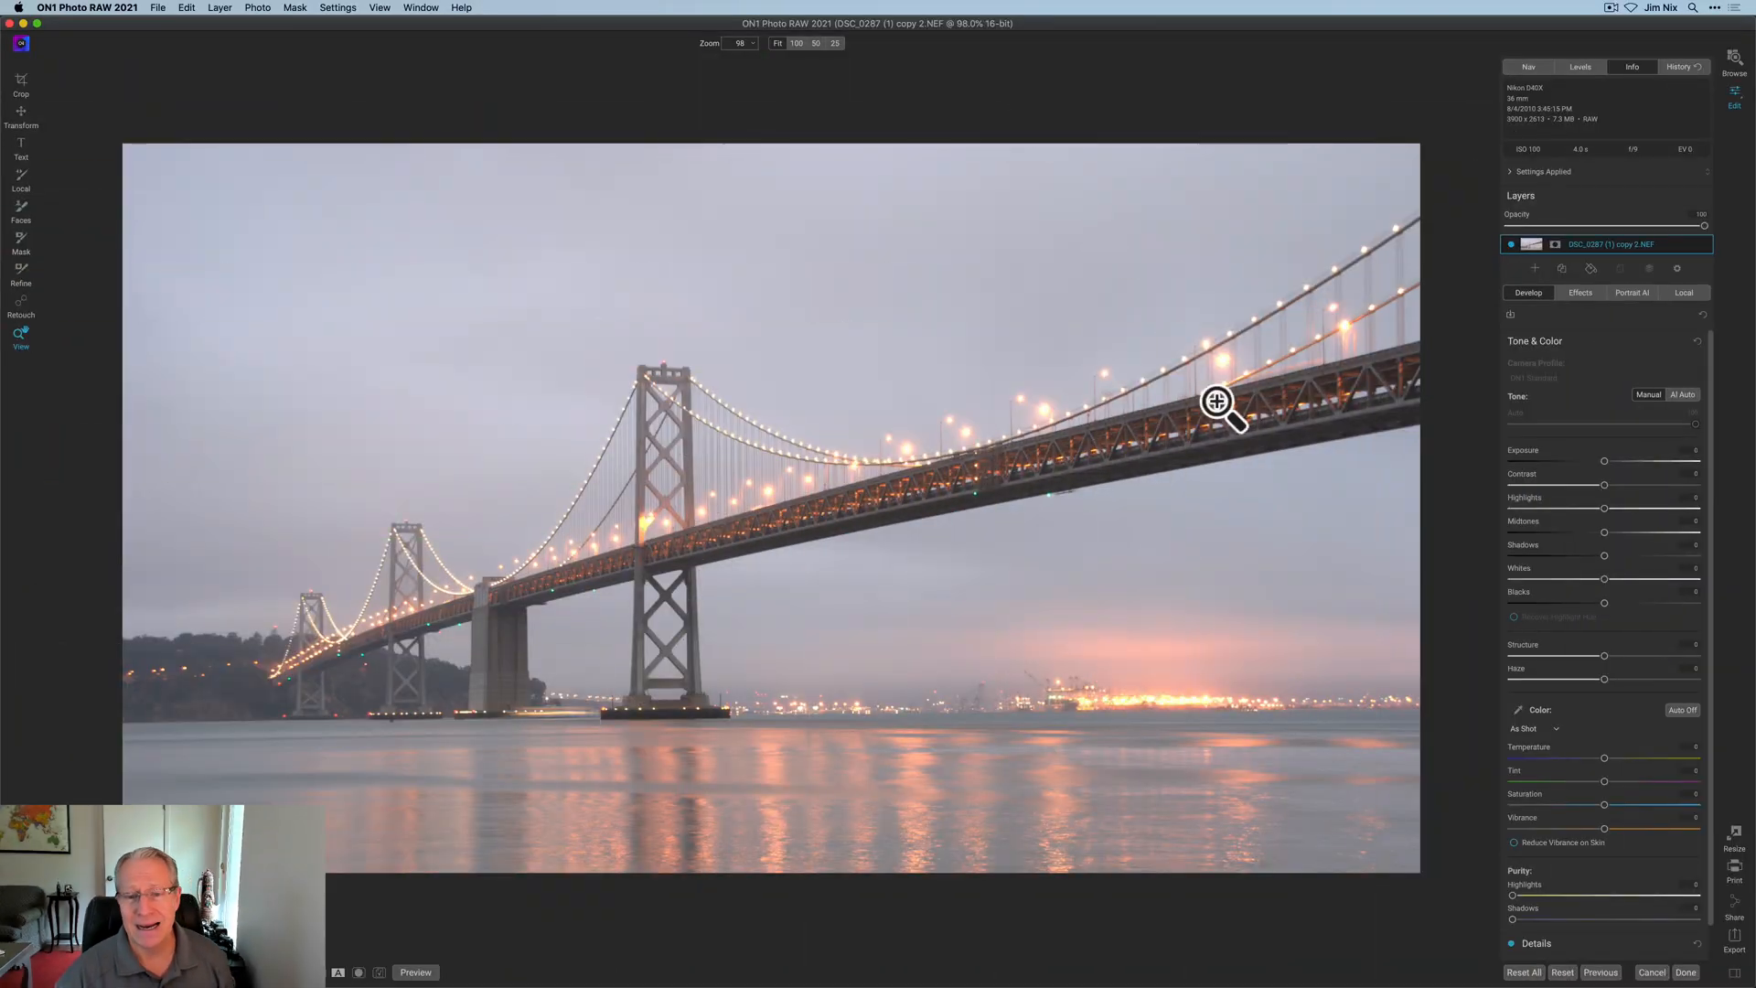
pyautogui.moveTo(1409, 572)
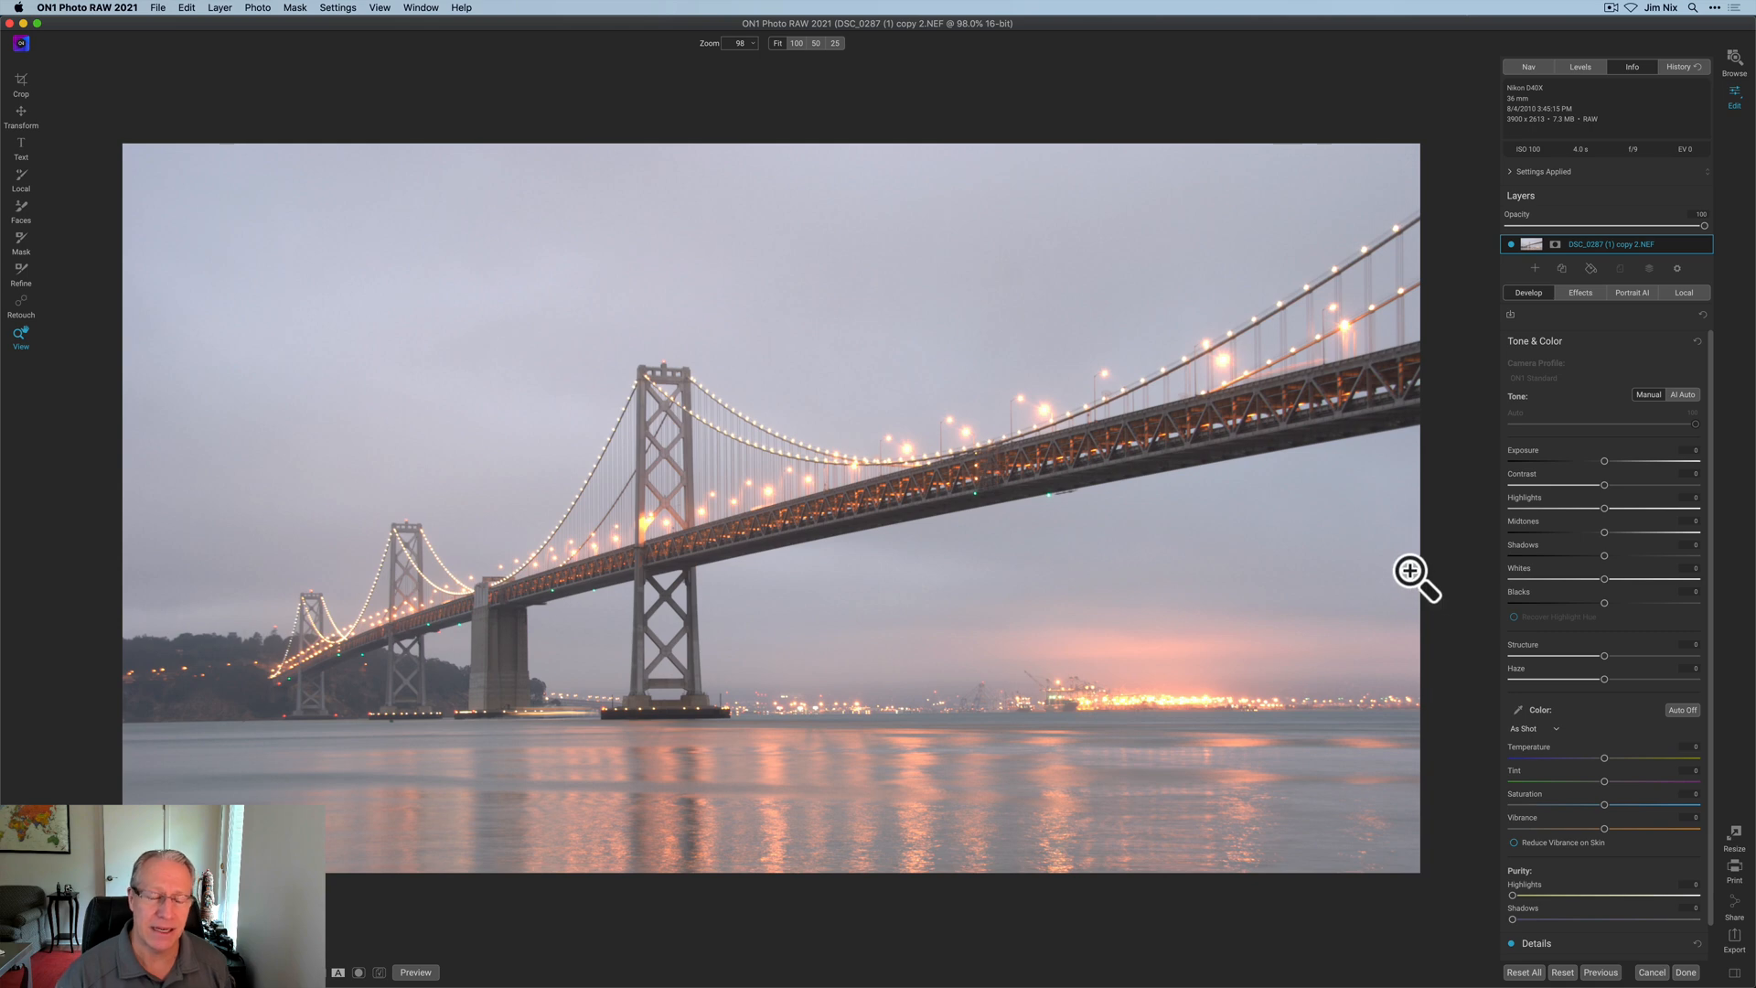
pyautogui.moveTo(1442, 530)
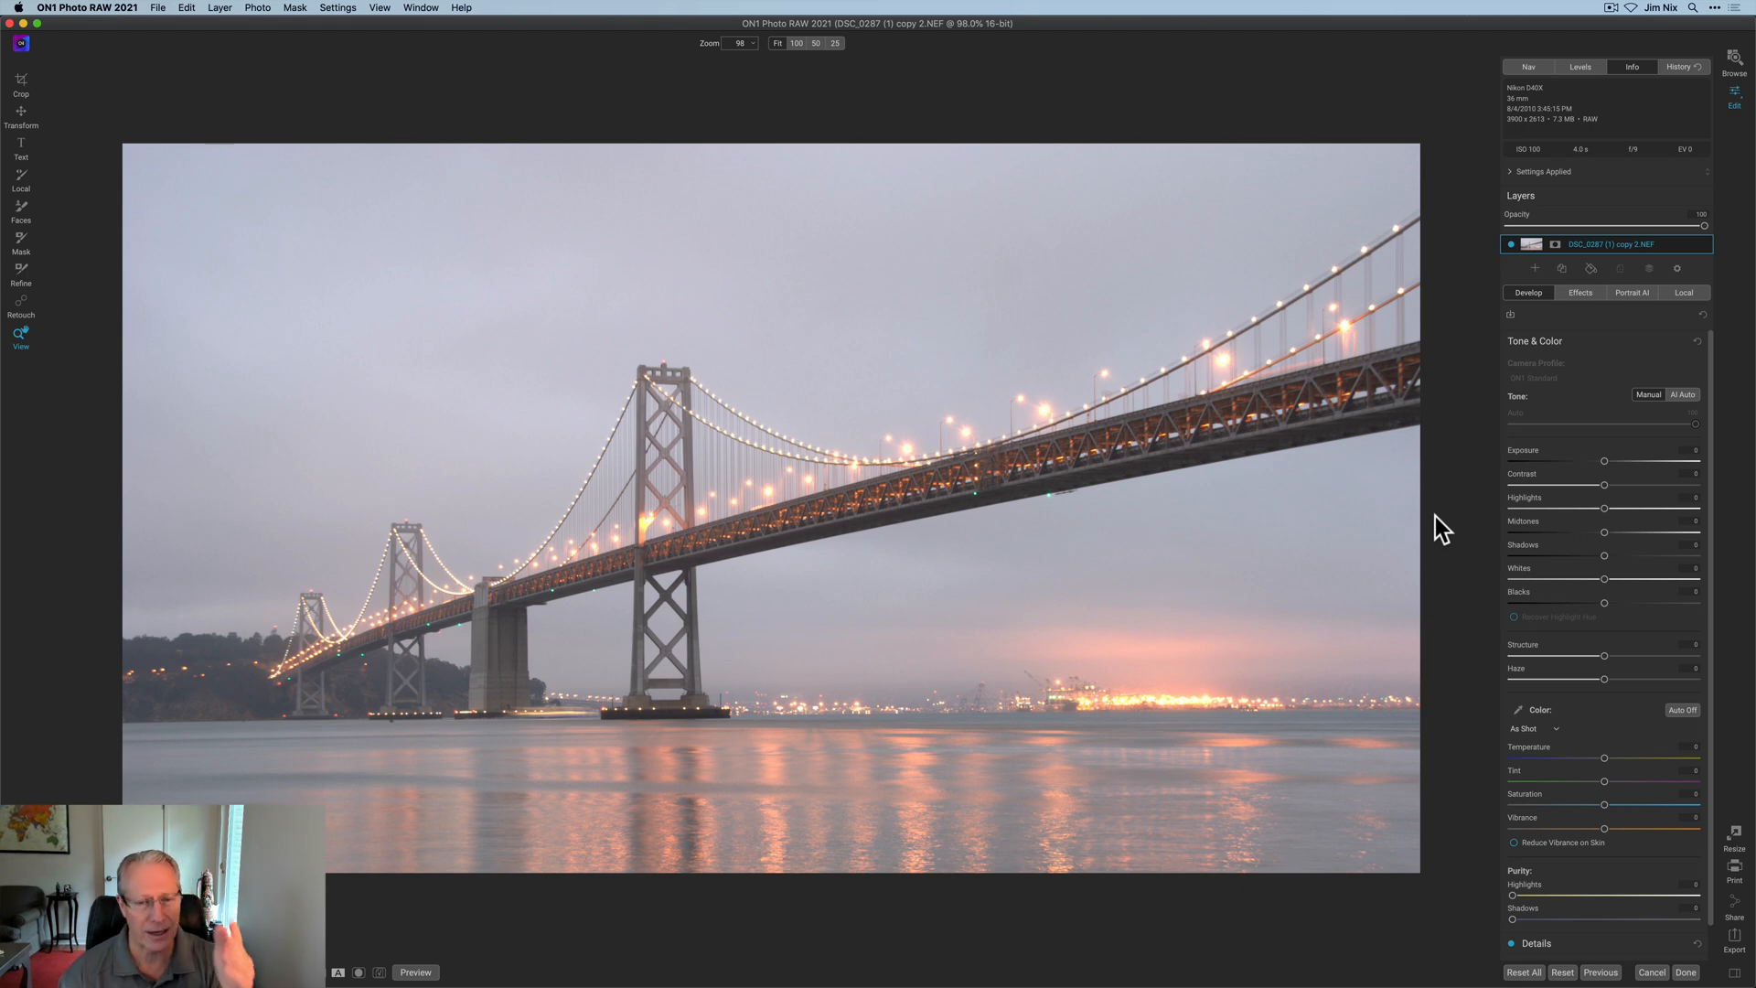
pyautogui.moveTo(1551, 523)
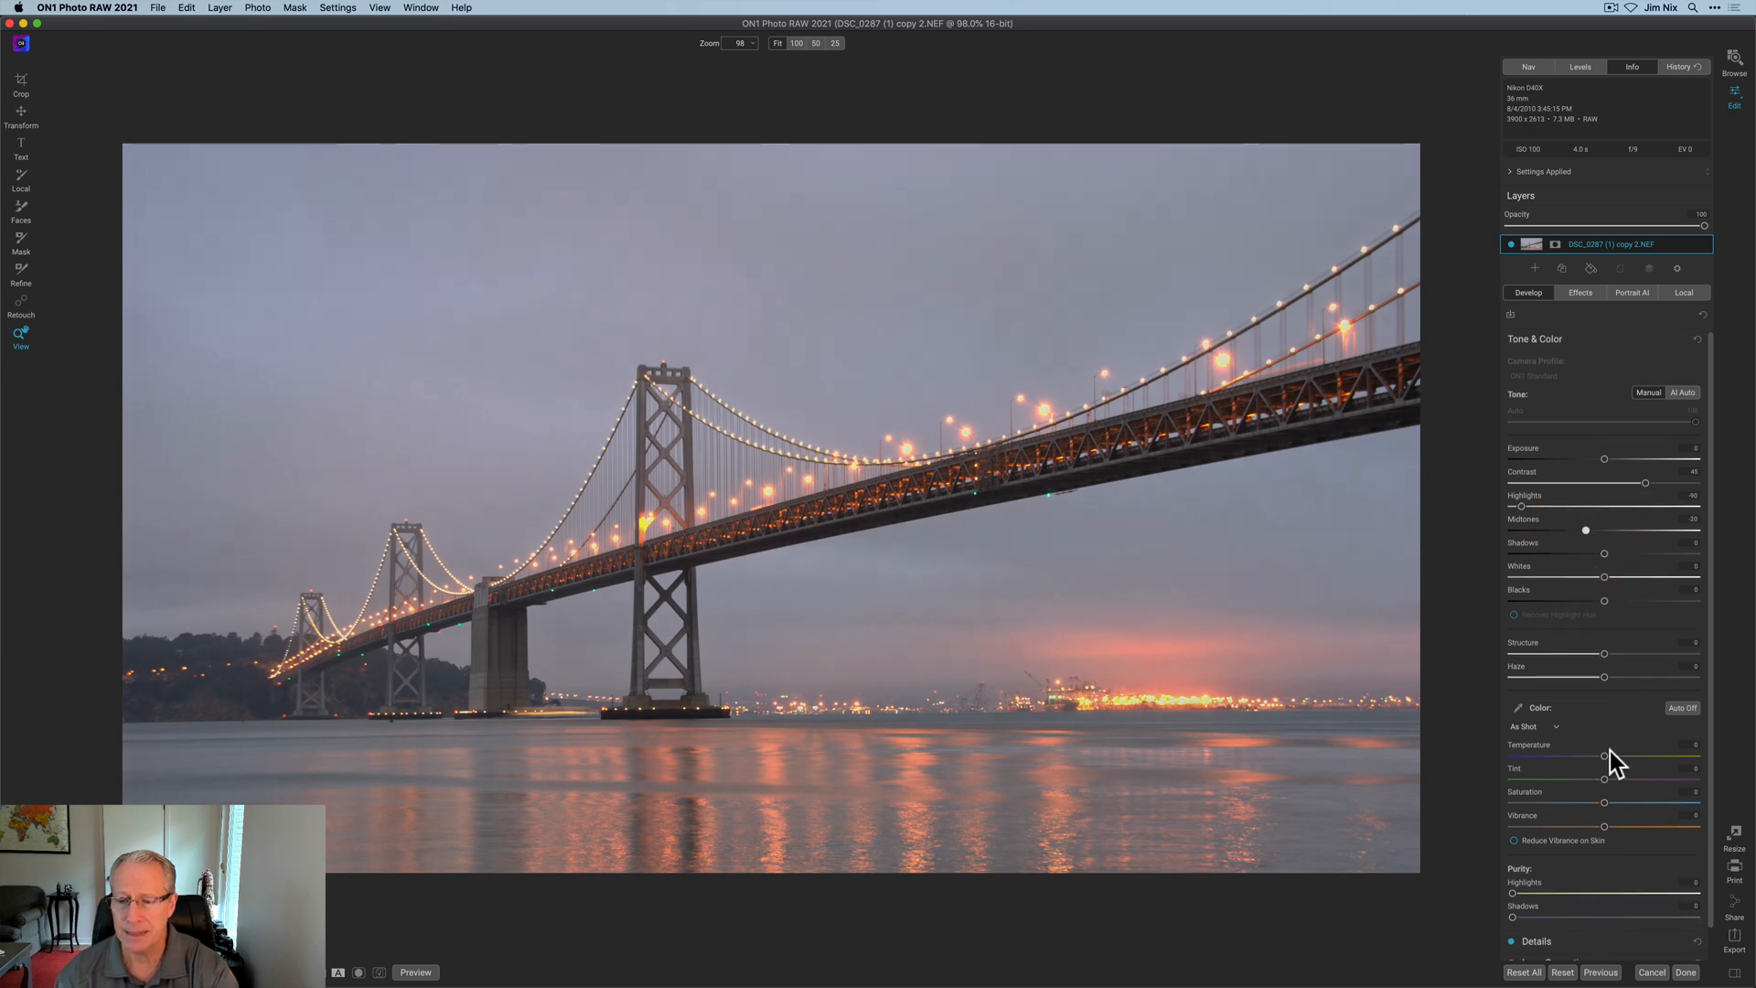
# - Add contrast, cool the temperature and boost vibrance, checking against the original preview
pyautogui.scroll(-3)
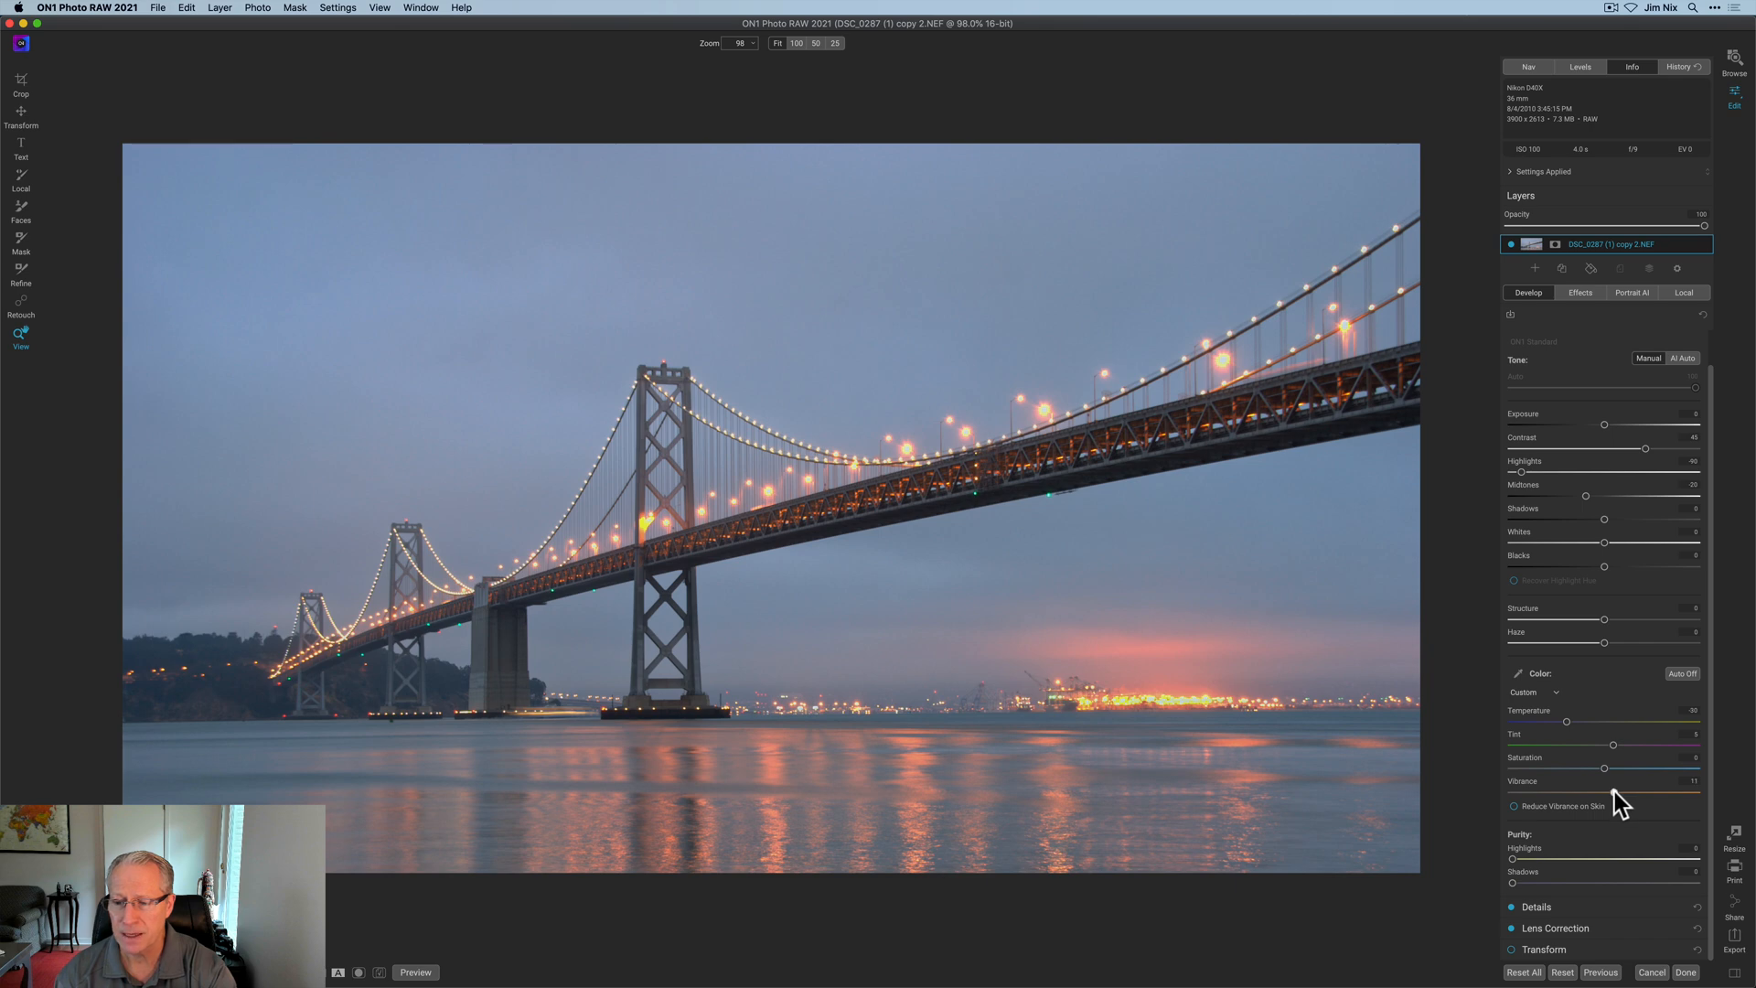
pyautogui.moveTo(1462, 694)
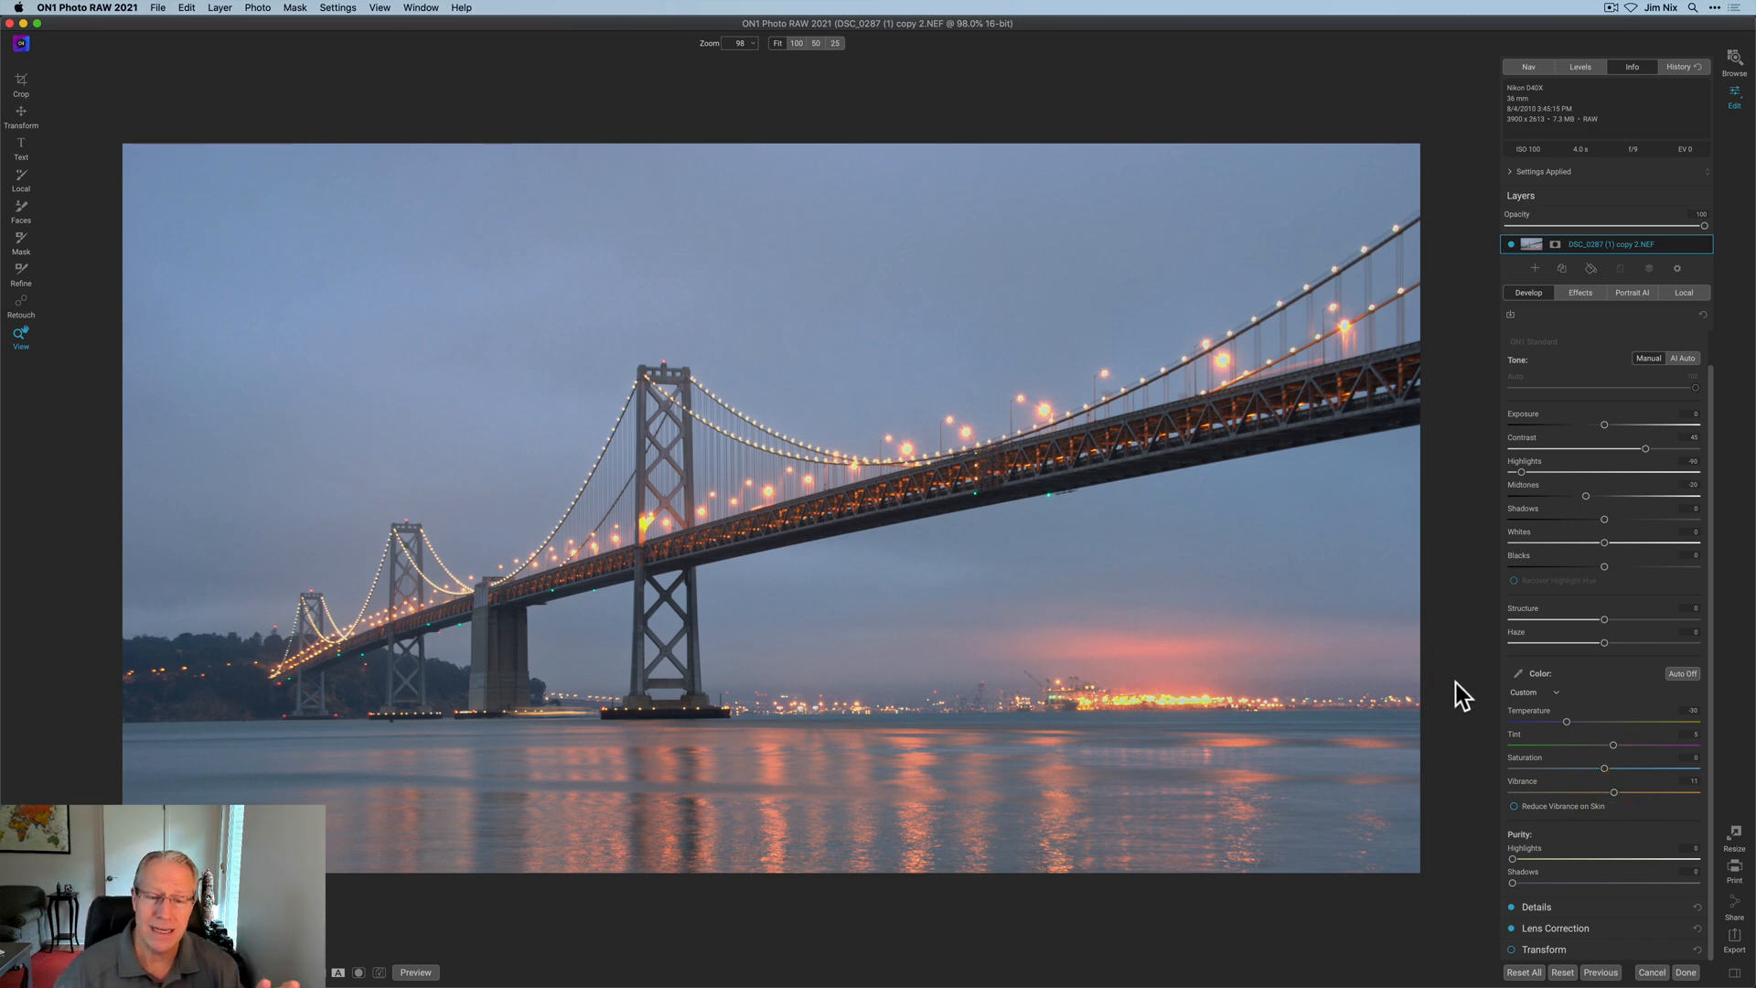
pyautogui.click(414, 971)
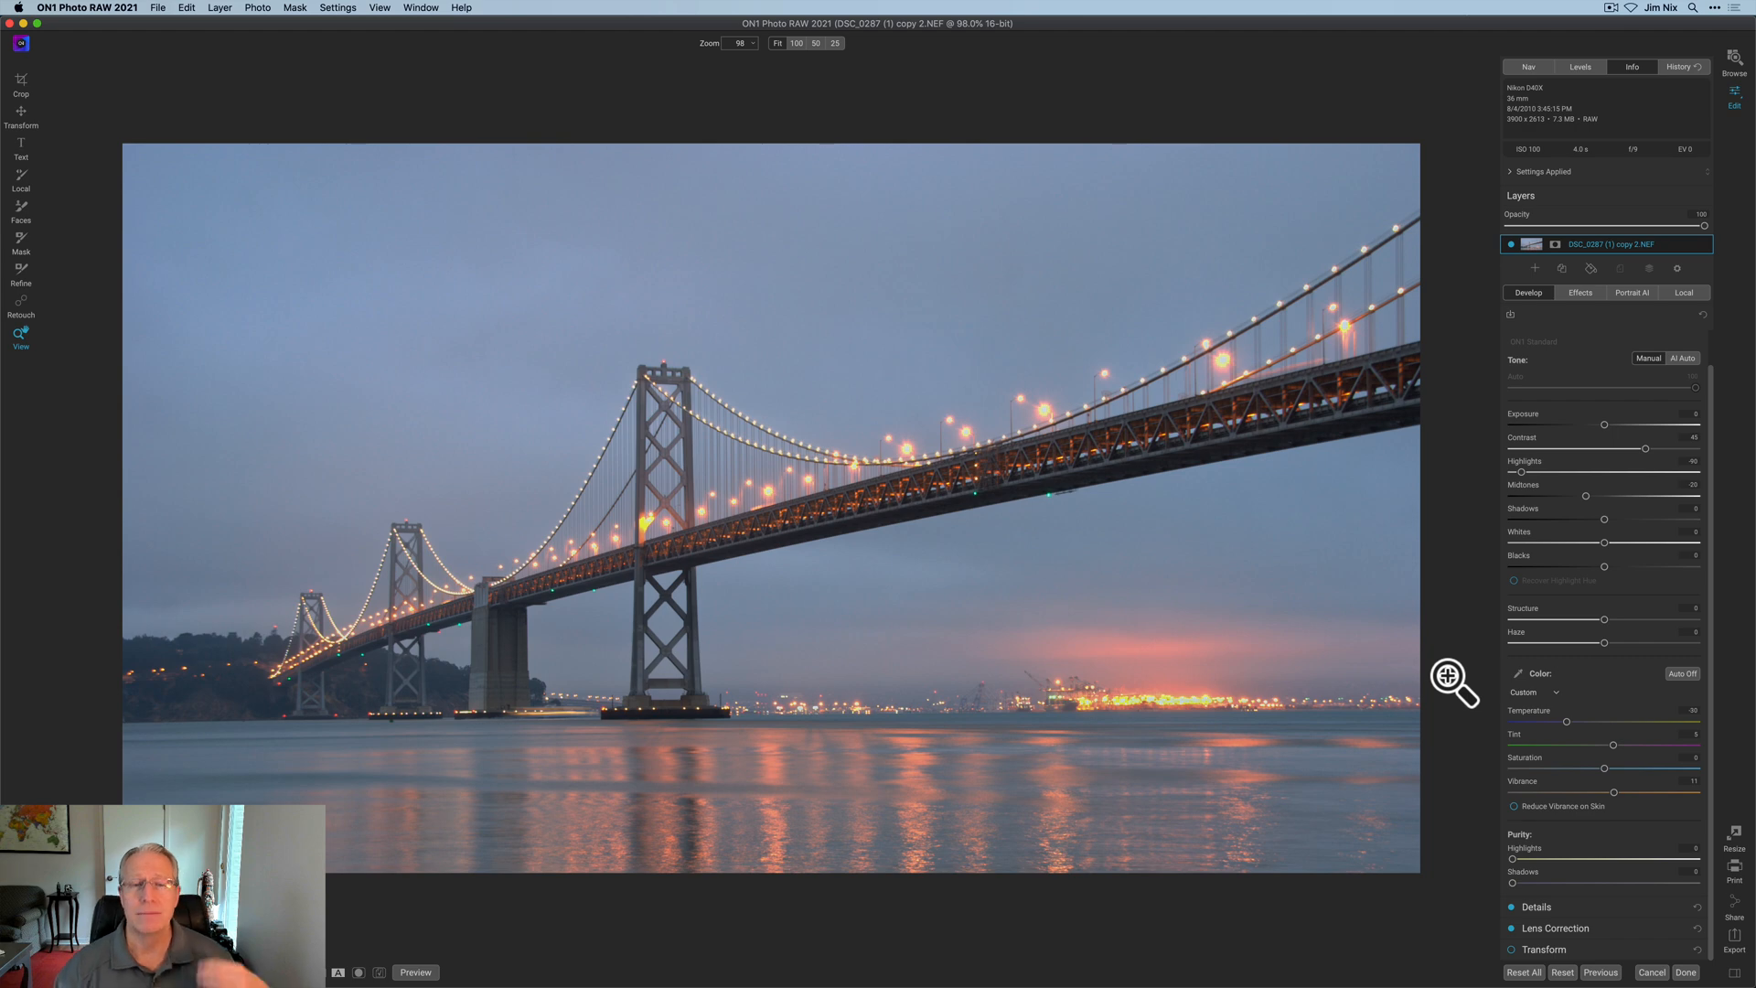
pyautogui.click(1580, 292)
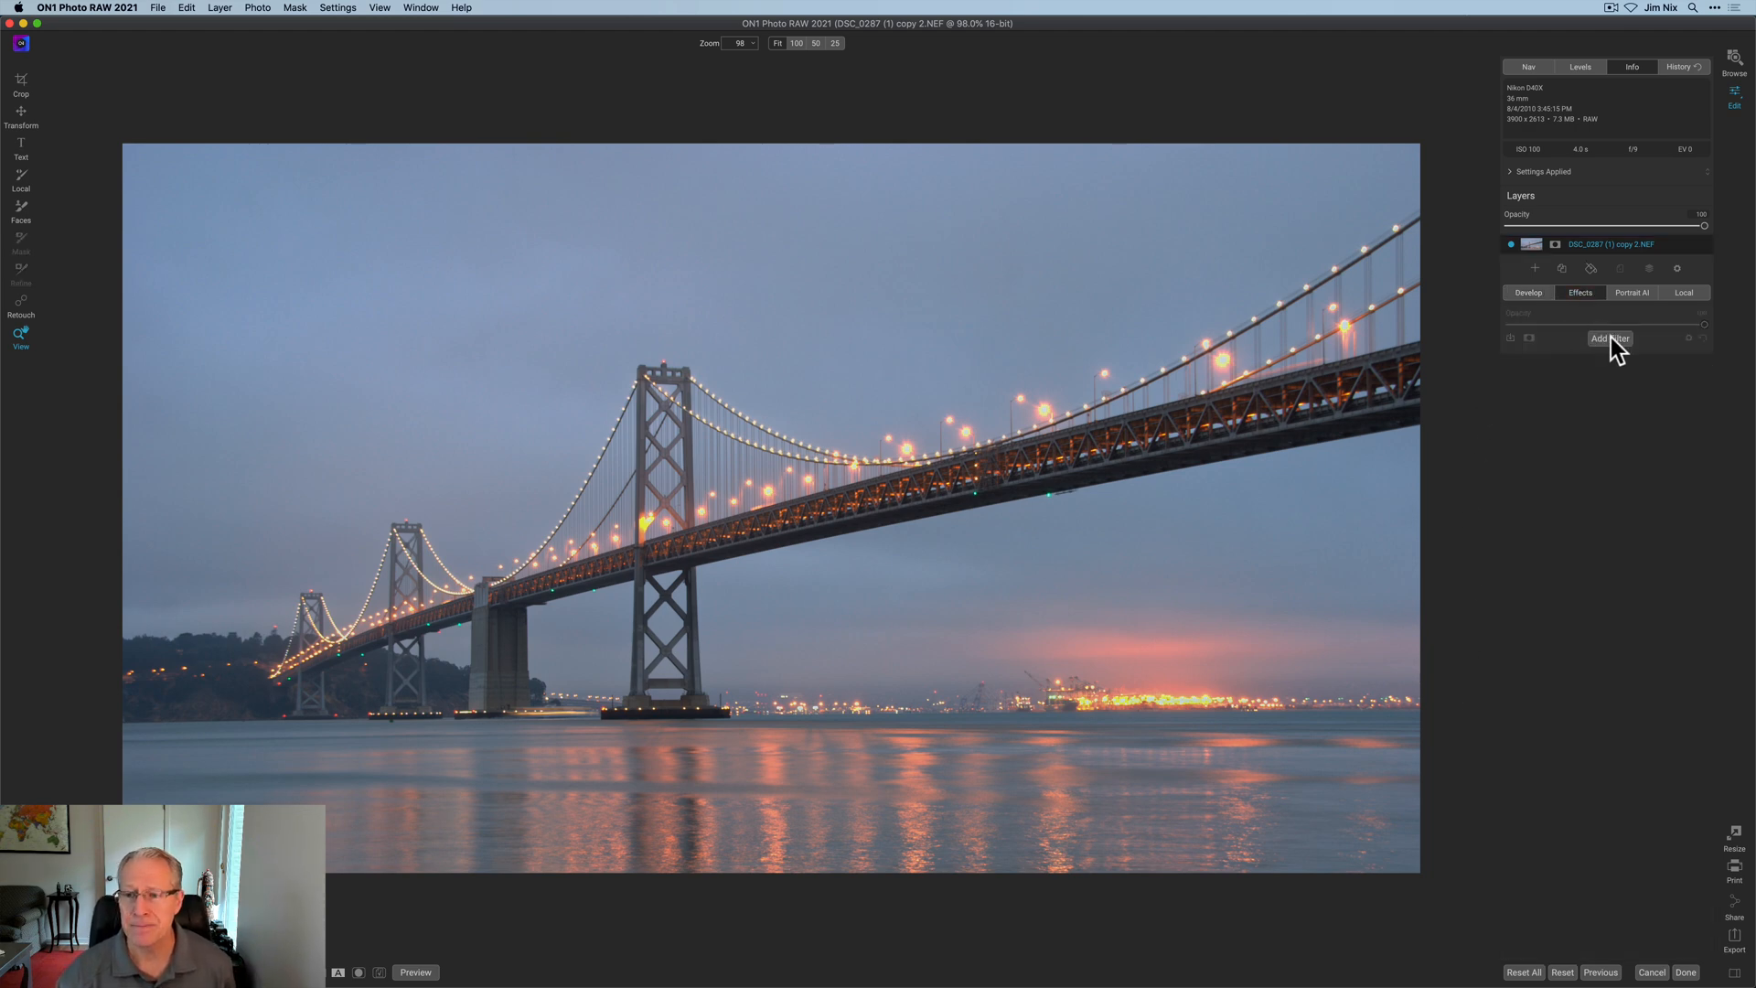
# - Add a Dynamic Contrast filter with raised Small, Medium and Large detail, then toggle it to compare
pyautogui.click(1610, 338)
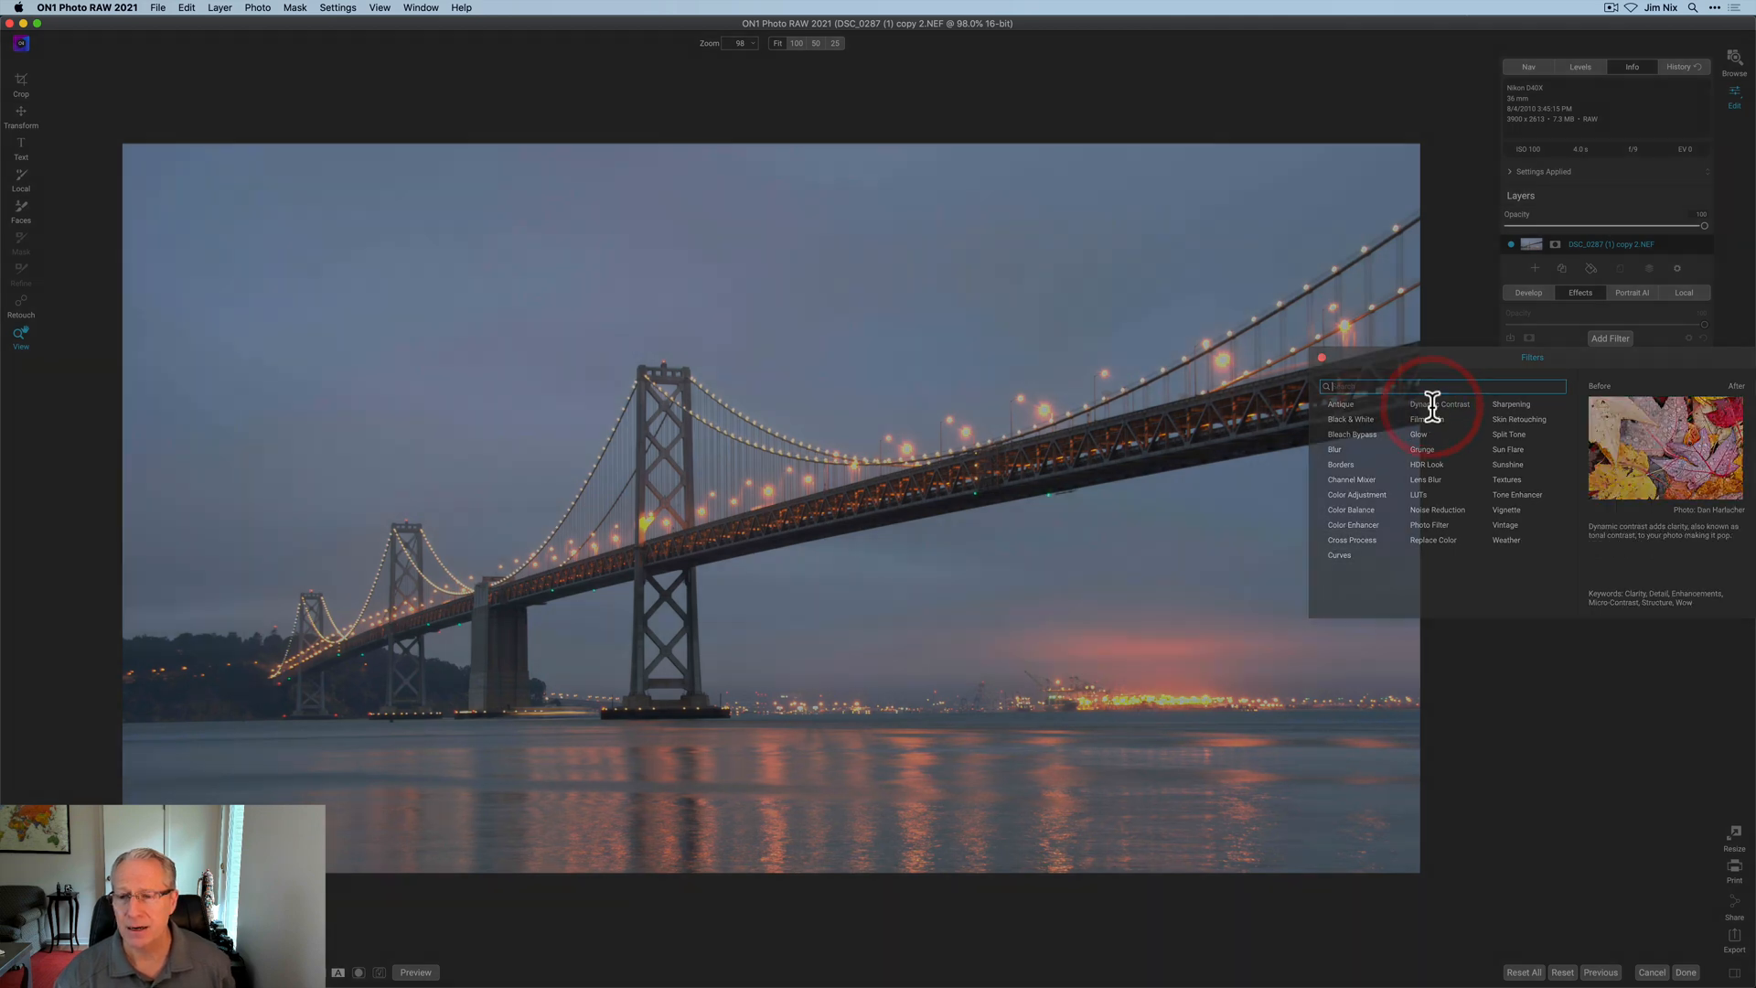
pyautogui.click(1445, 403)
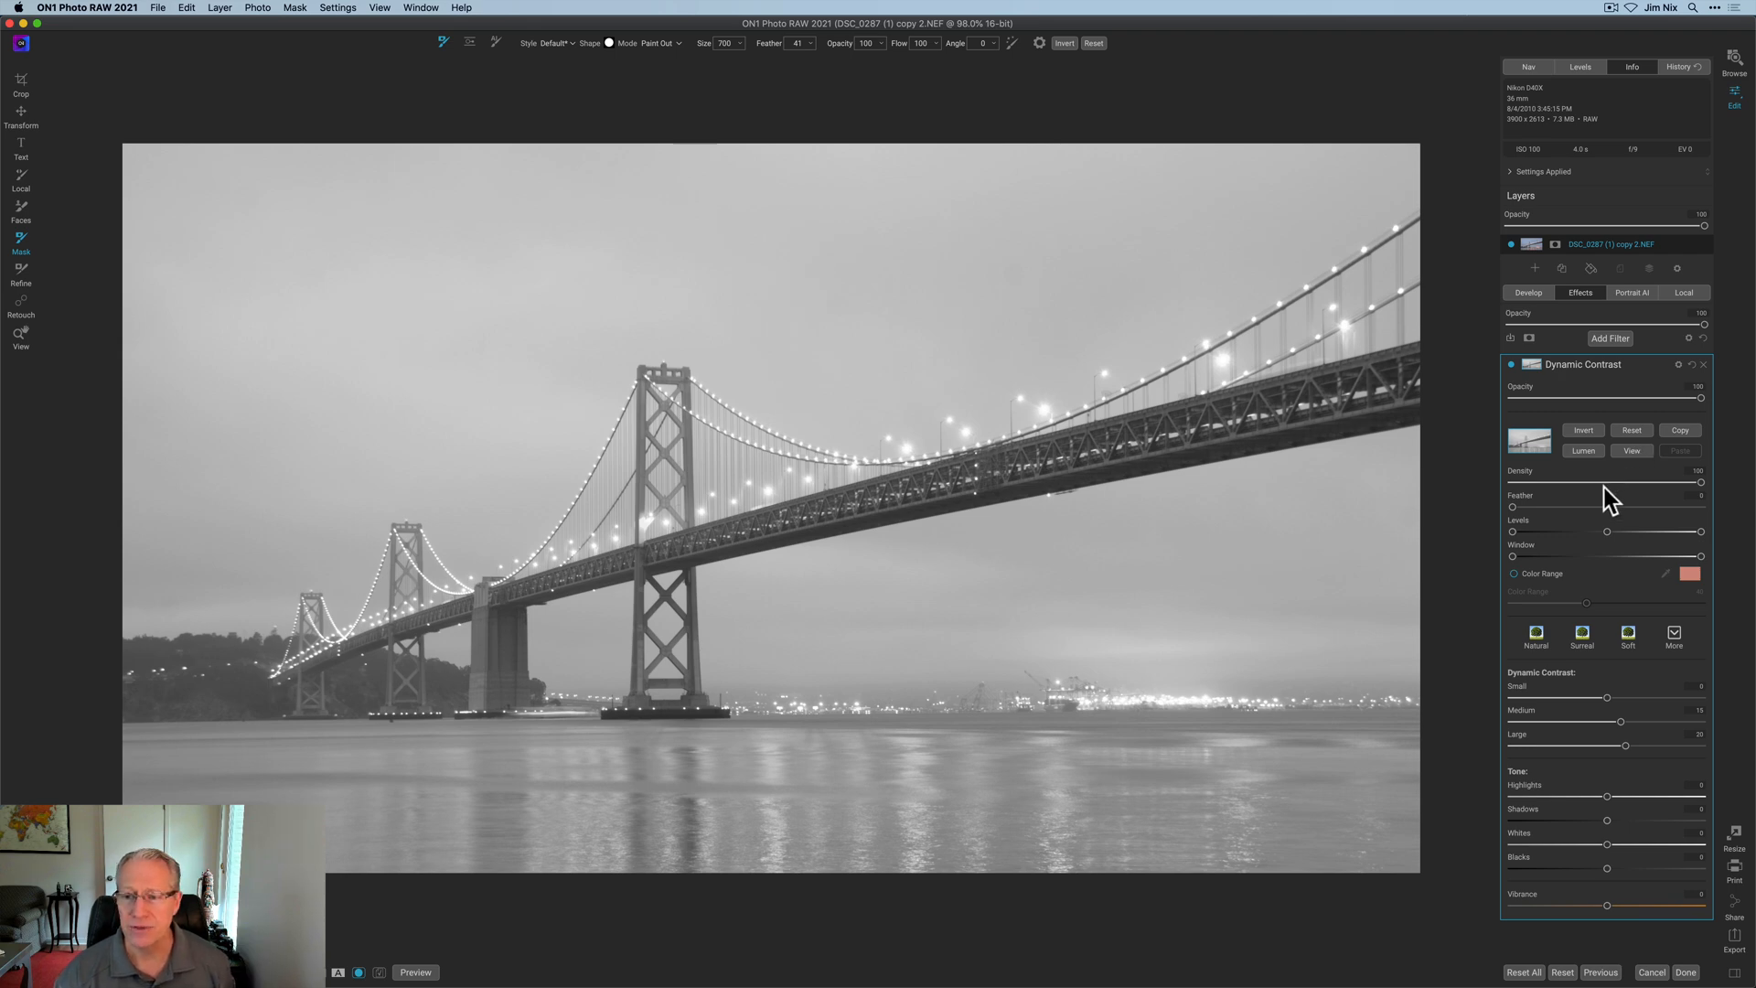
pyautogui.moveTo(1523, 545)
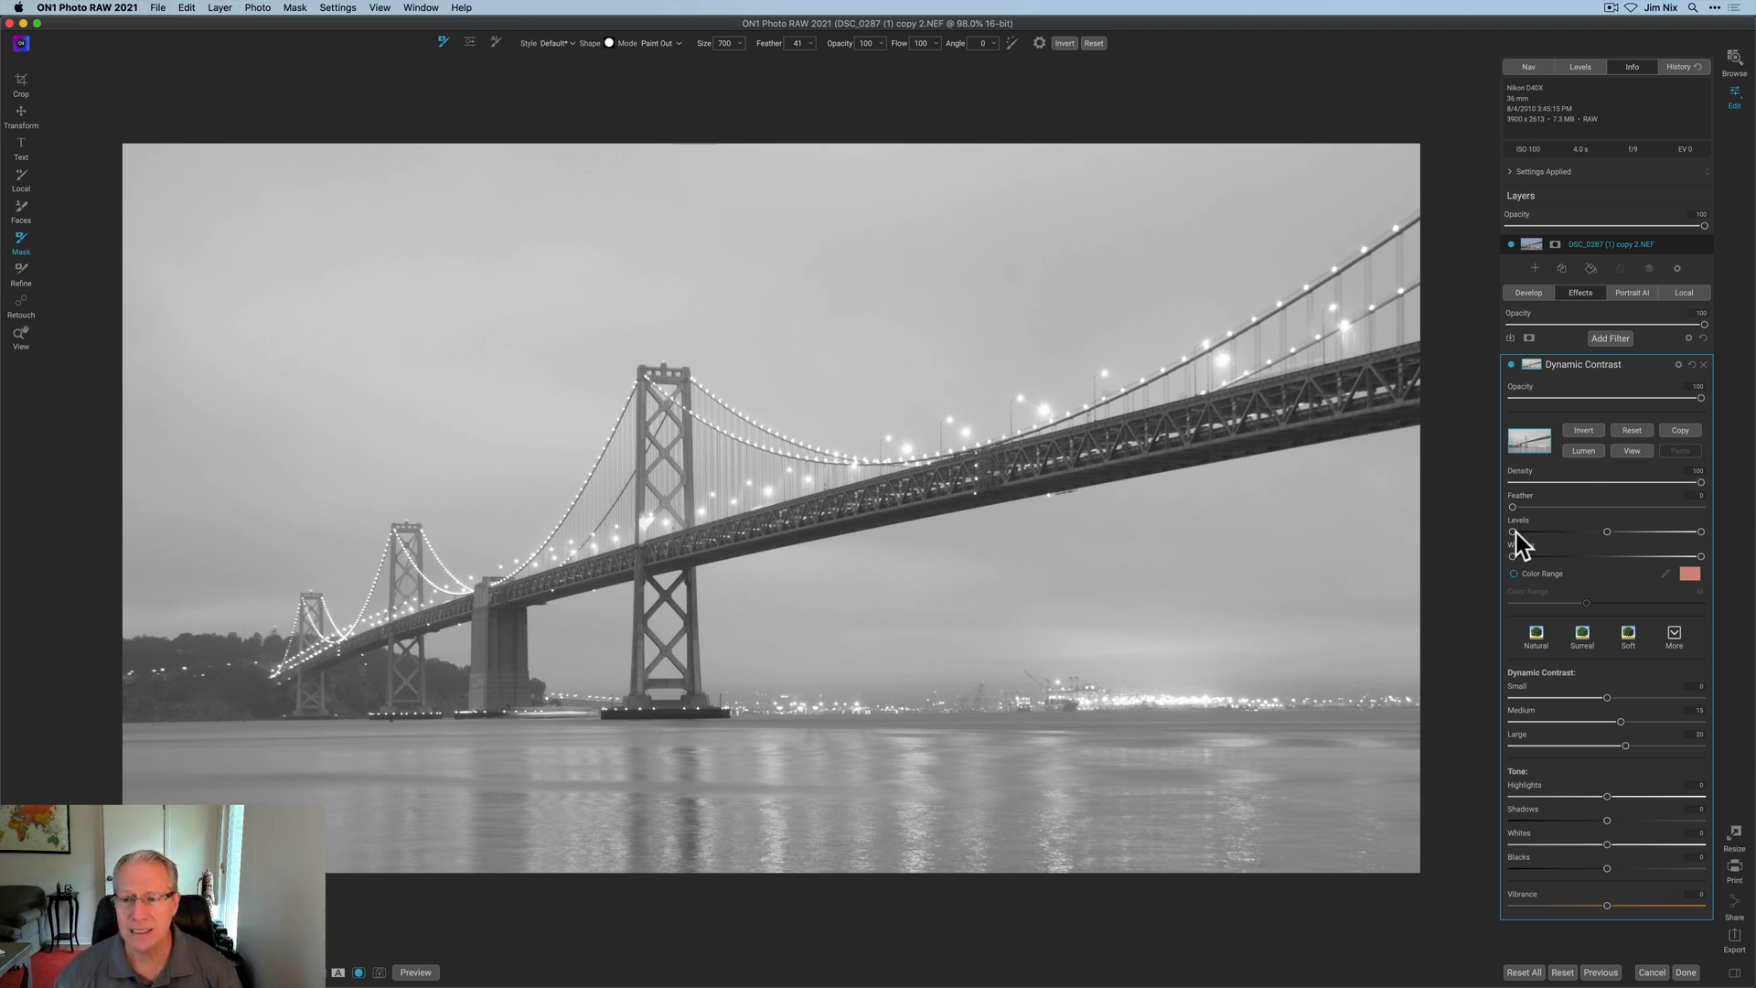
pyautogui.moveTo(1517, 540)
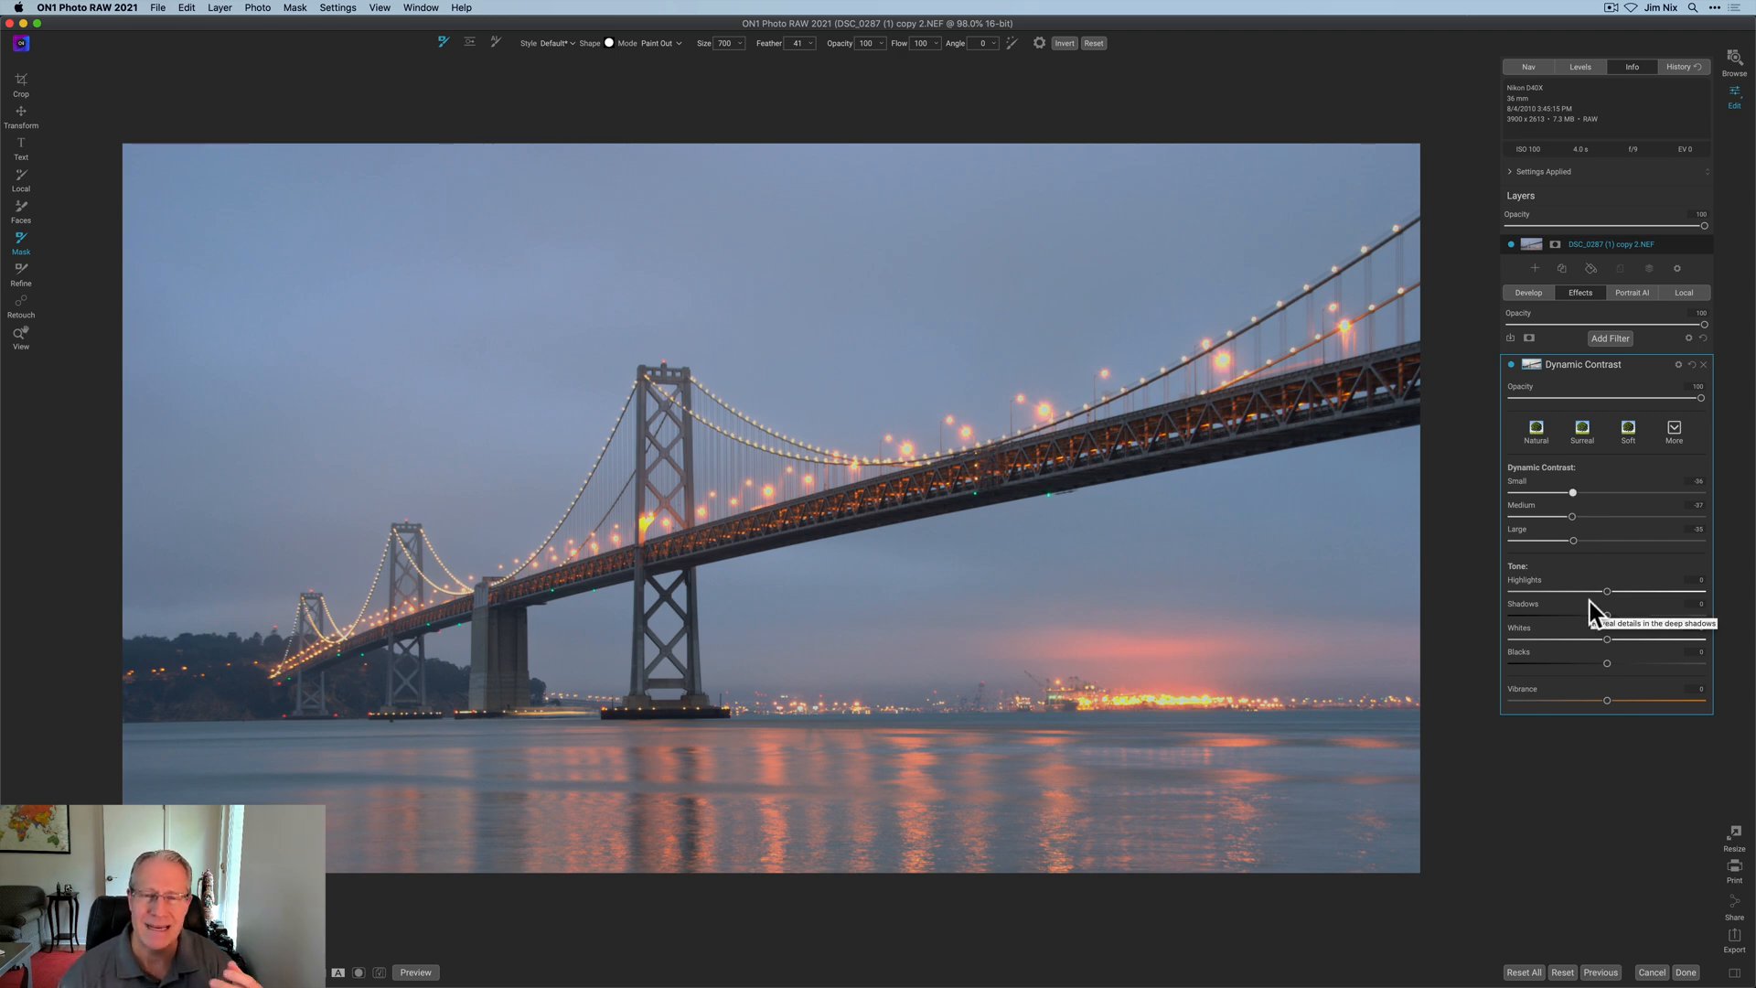
pyautogui.moveTo(1573, 470)
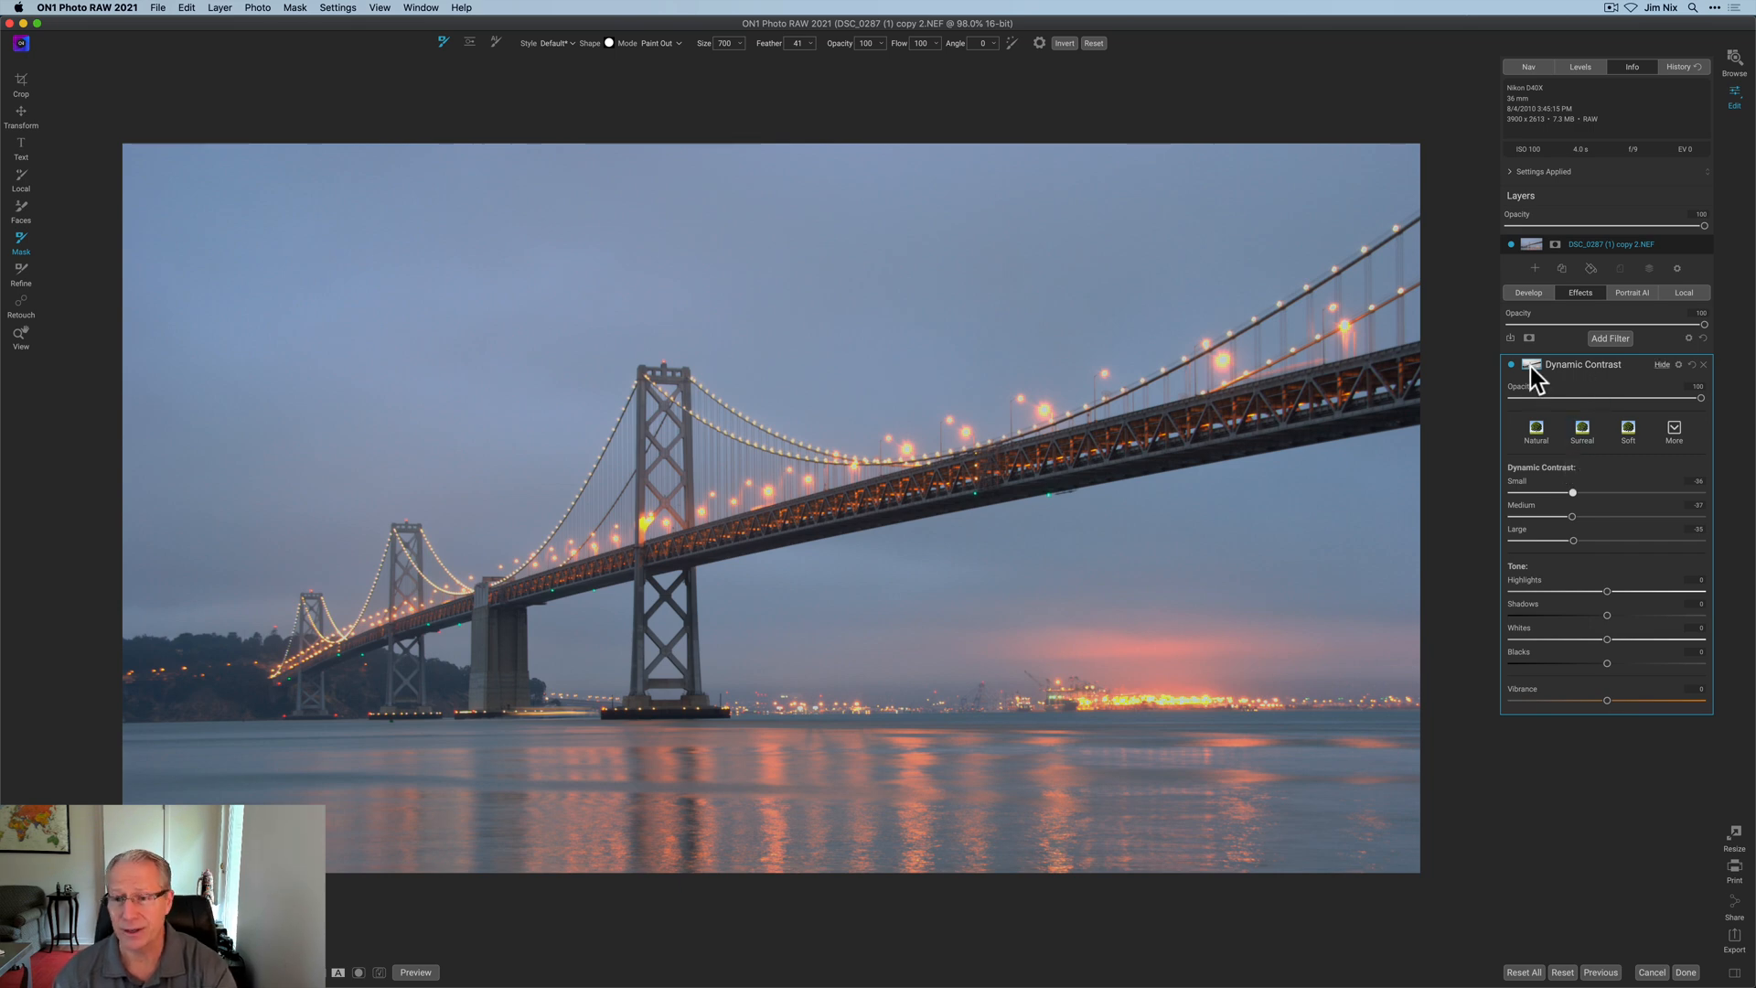
pyautogui.click(1530, 364)
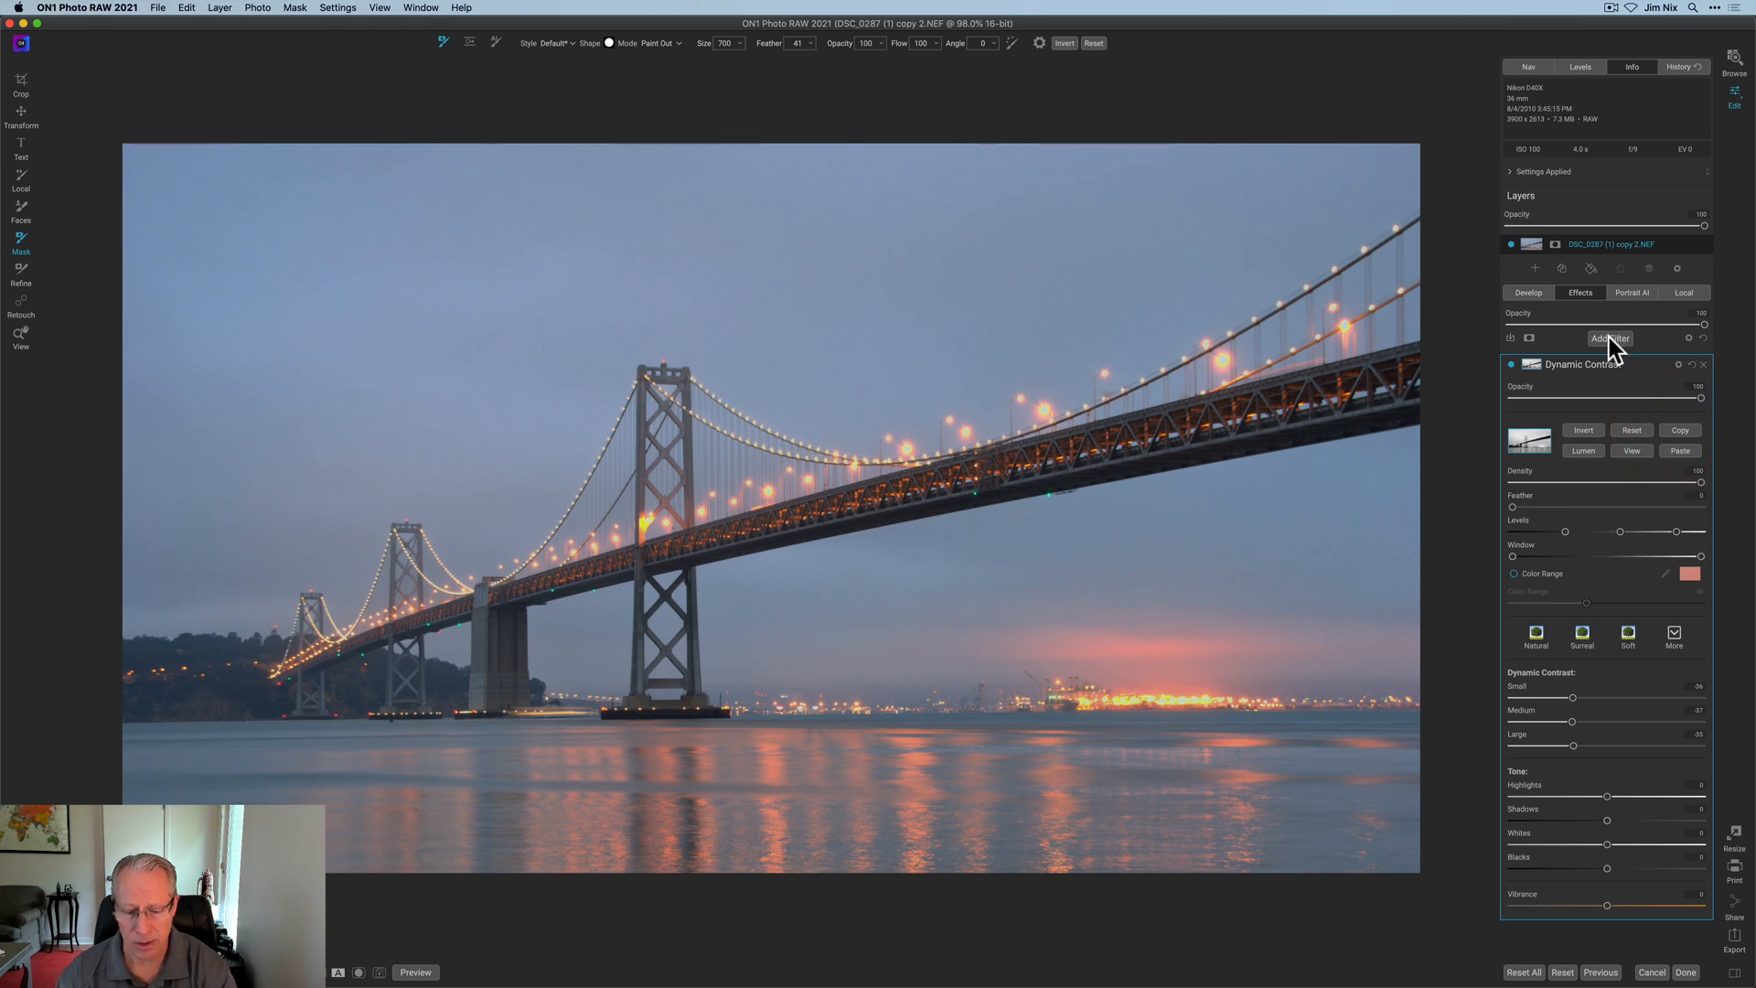
# - Stack a second Dynamic Contrast filter masked to the bridge, with its own Small, Medium, Large settings
pyautogui.click(1610, 338)
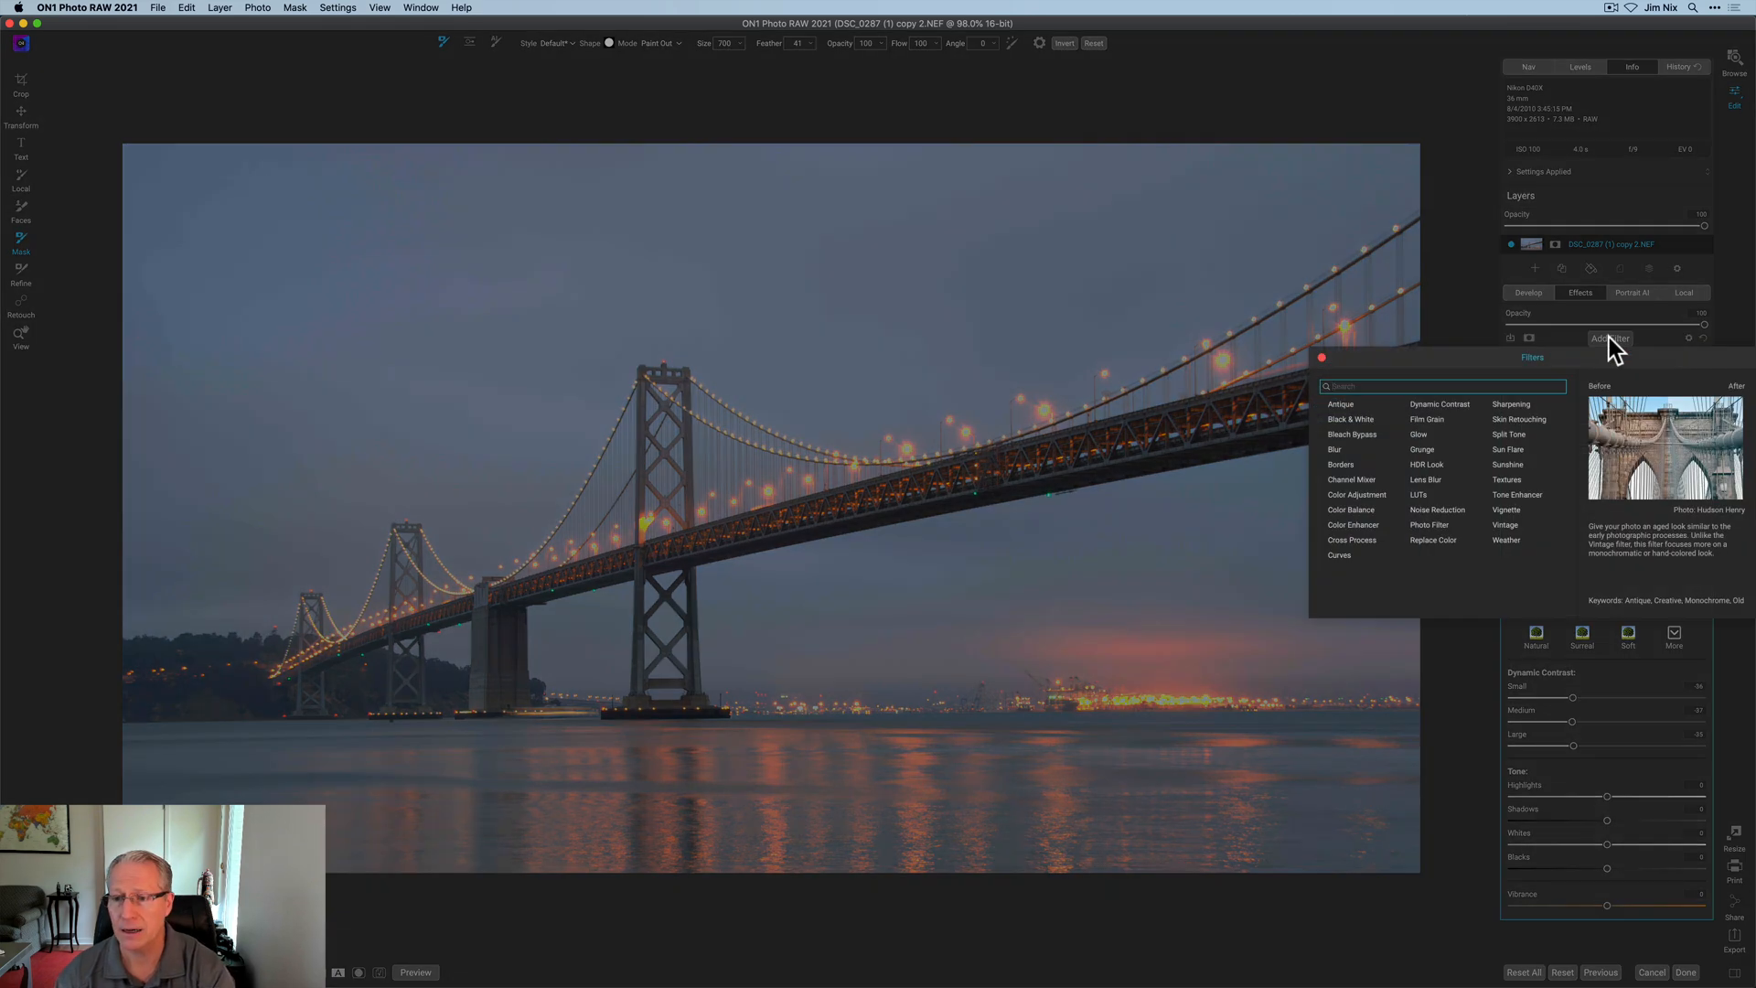
pyautogui.click(1438, 404)
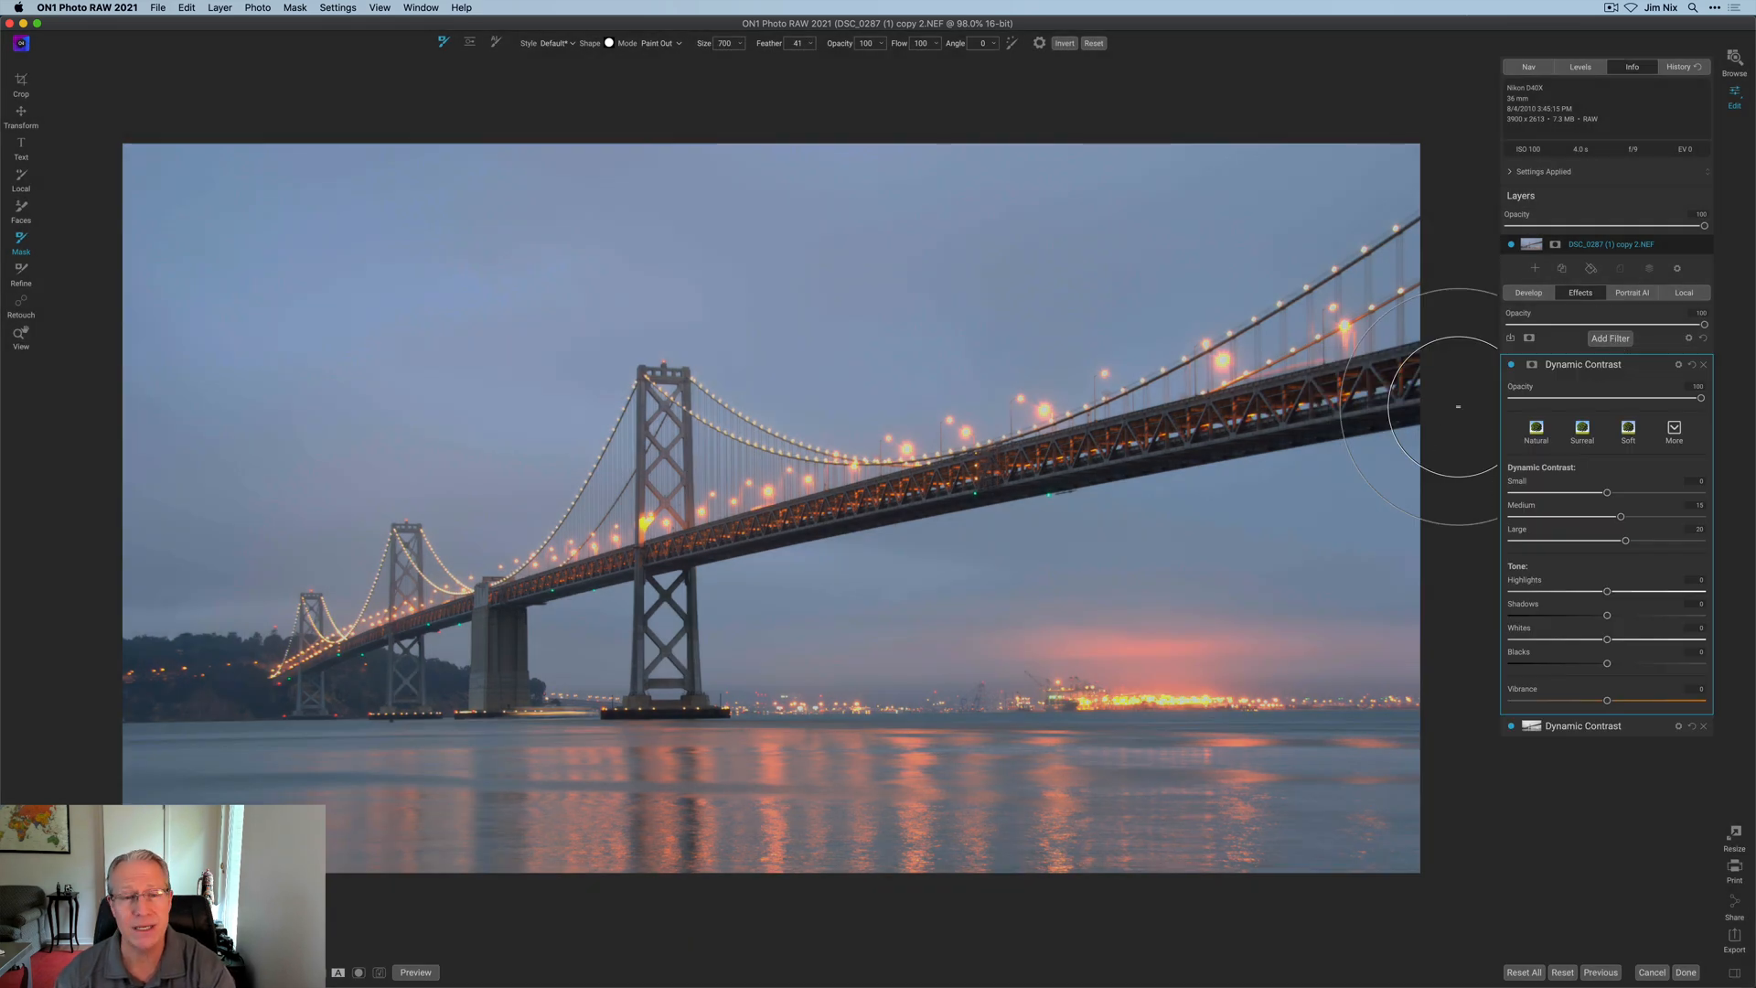
pyautogui.click(1530, 364)
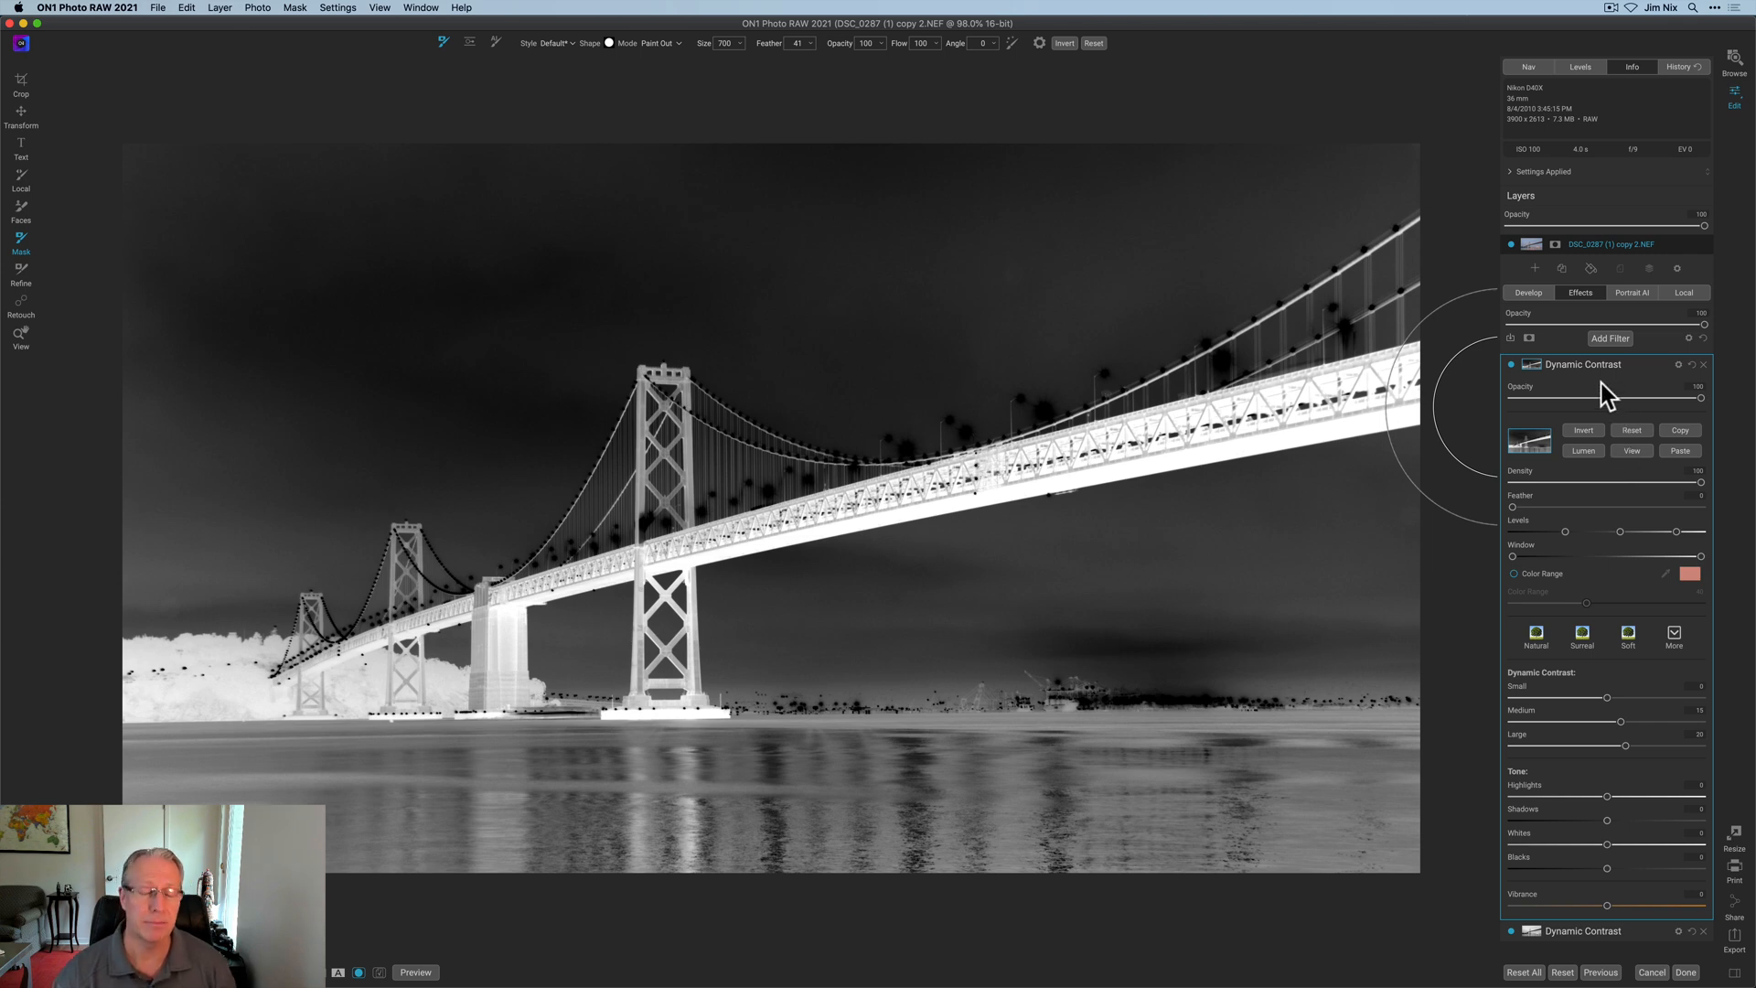
pyautogui.moveTo(1573, 377)
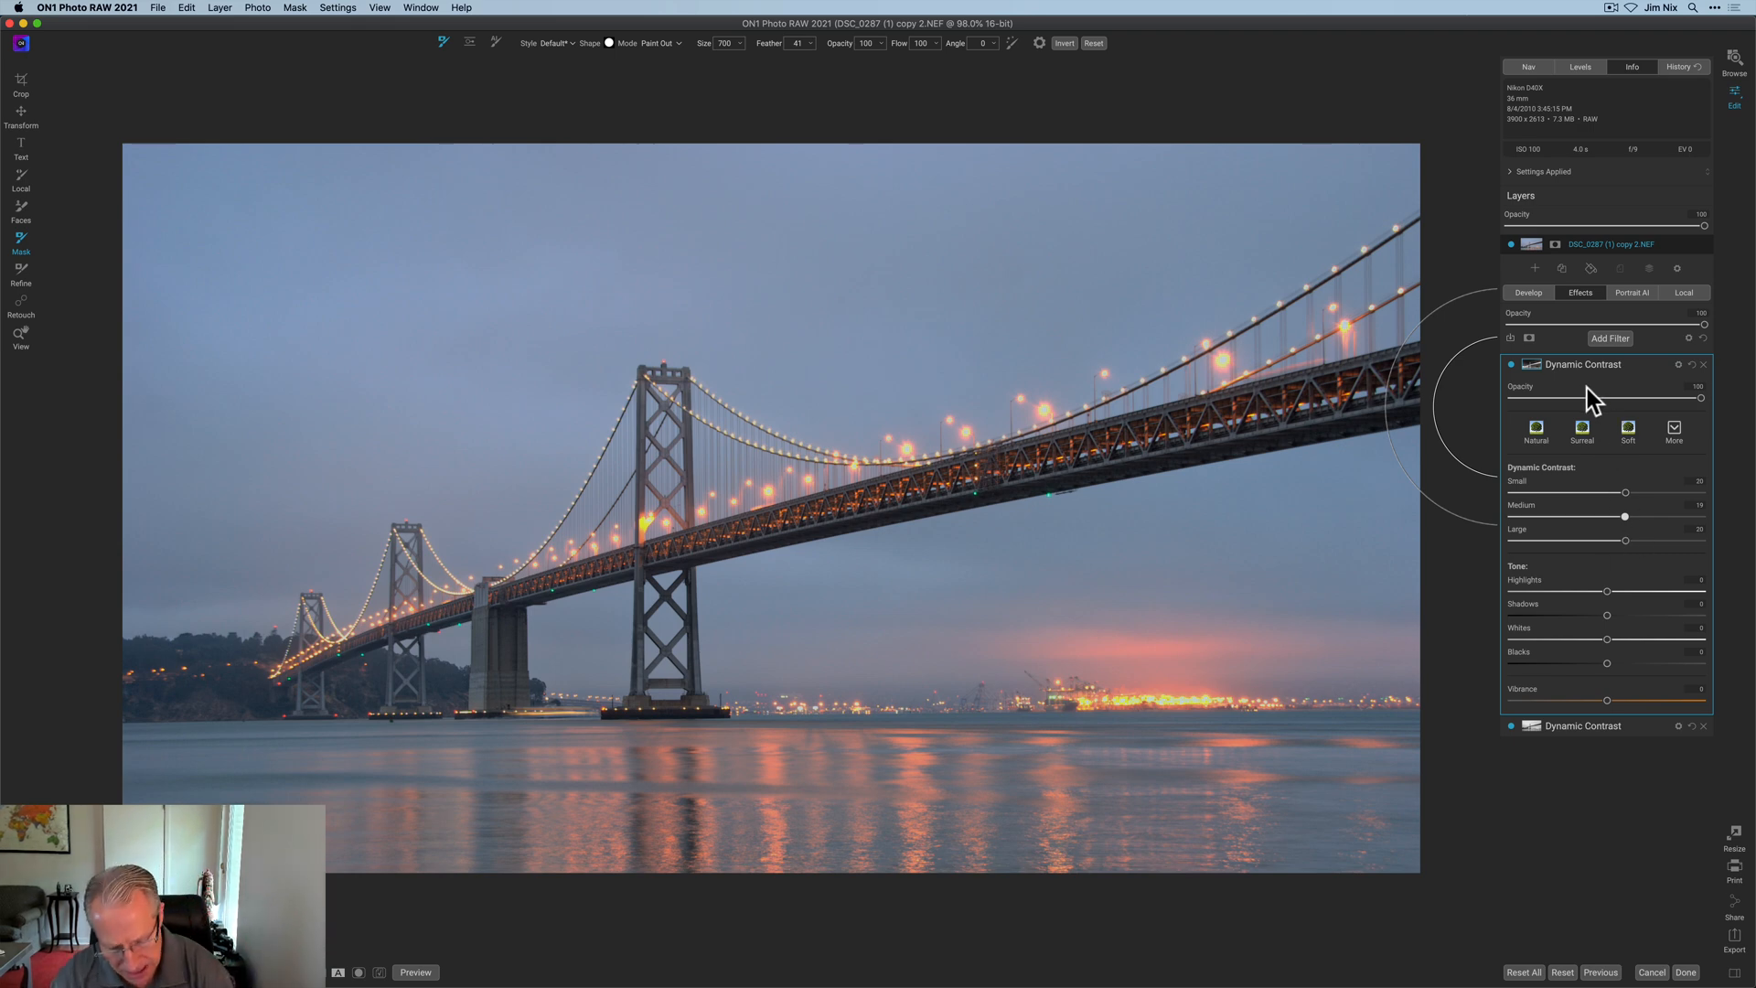
pyautogui.click(20, 328)
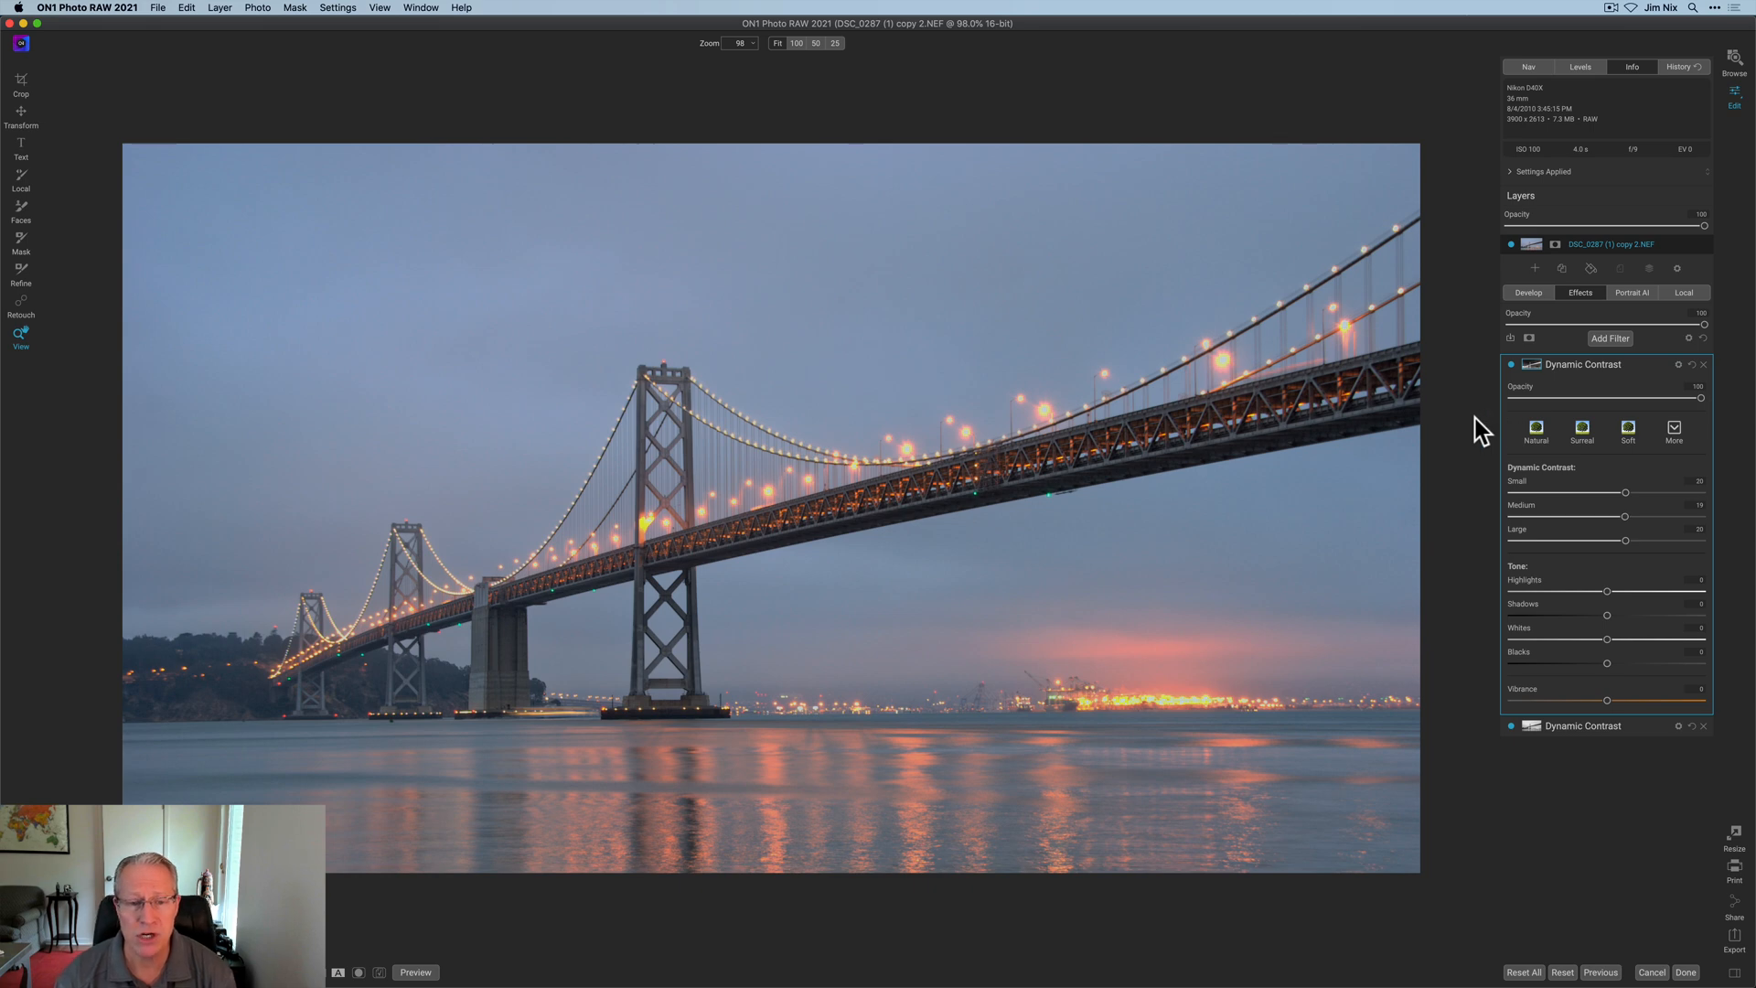
pyautogui.click(1511, 364)
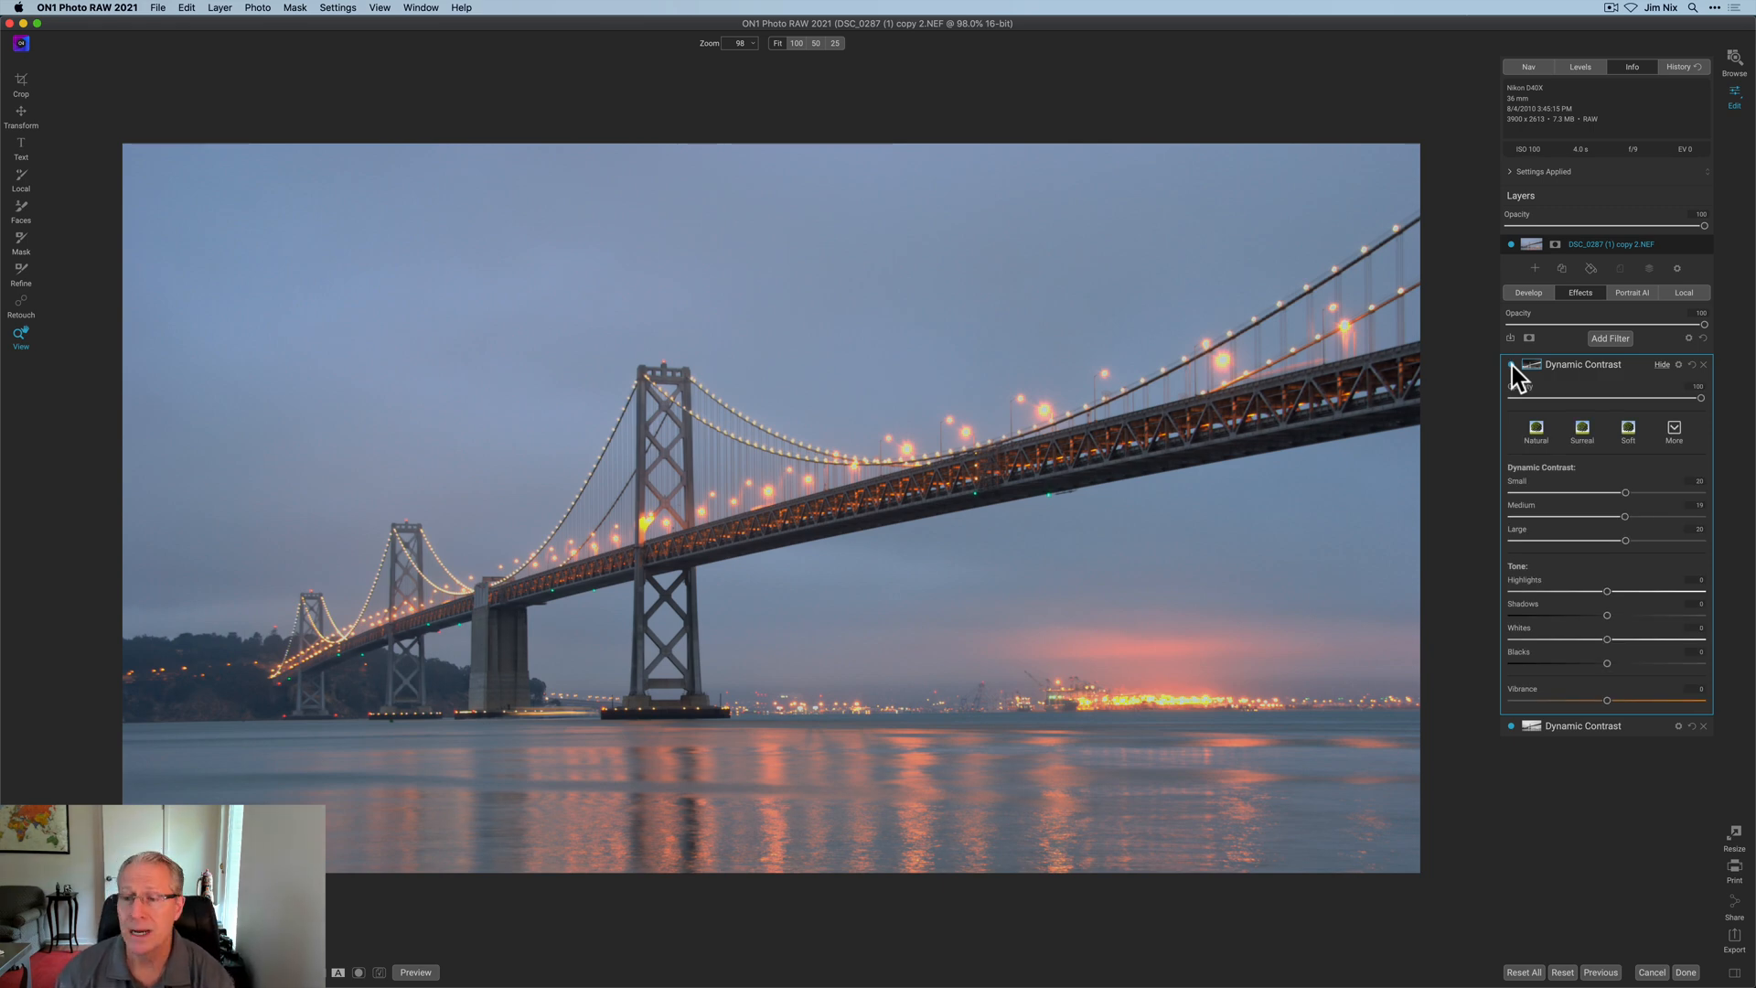
# - Add a Color Balance filter tinting the highlights blue, toggling it off and on to compare
pyautogui.click(1610, 338)
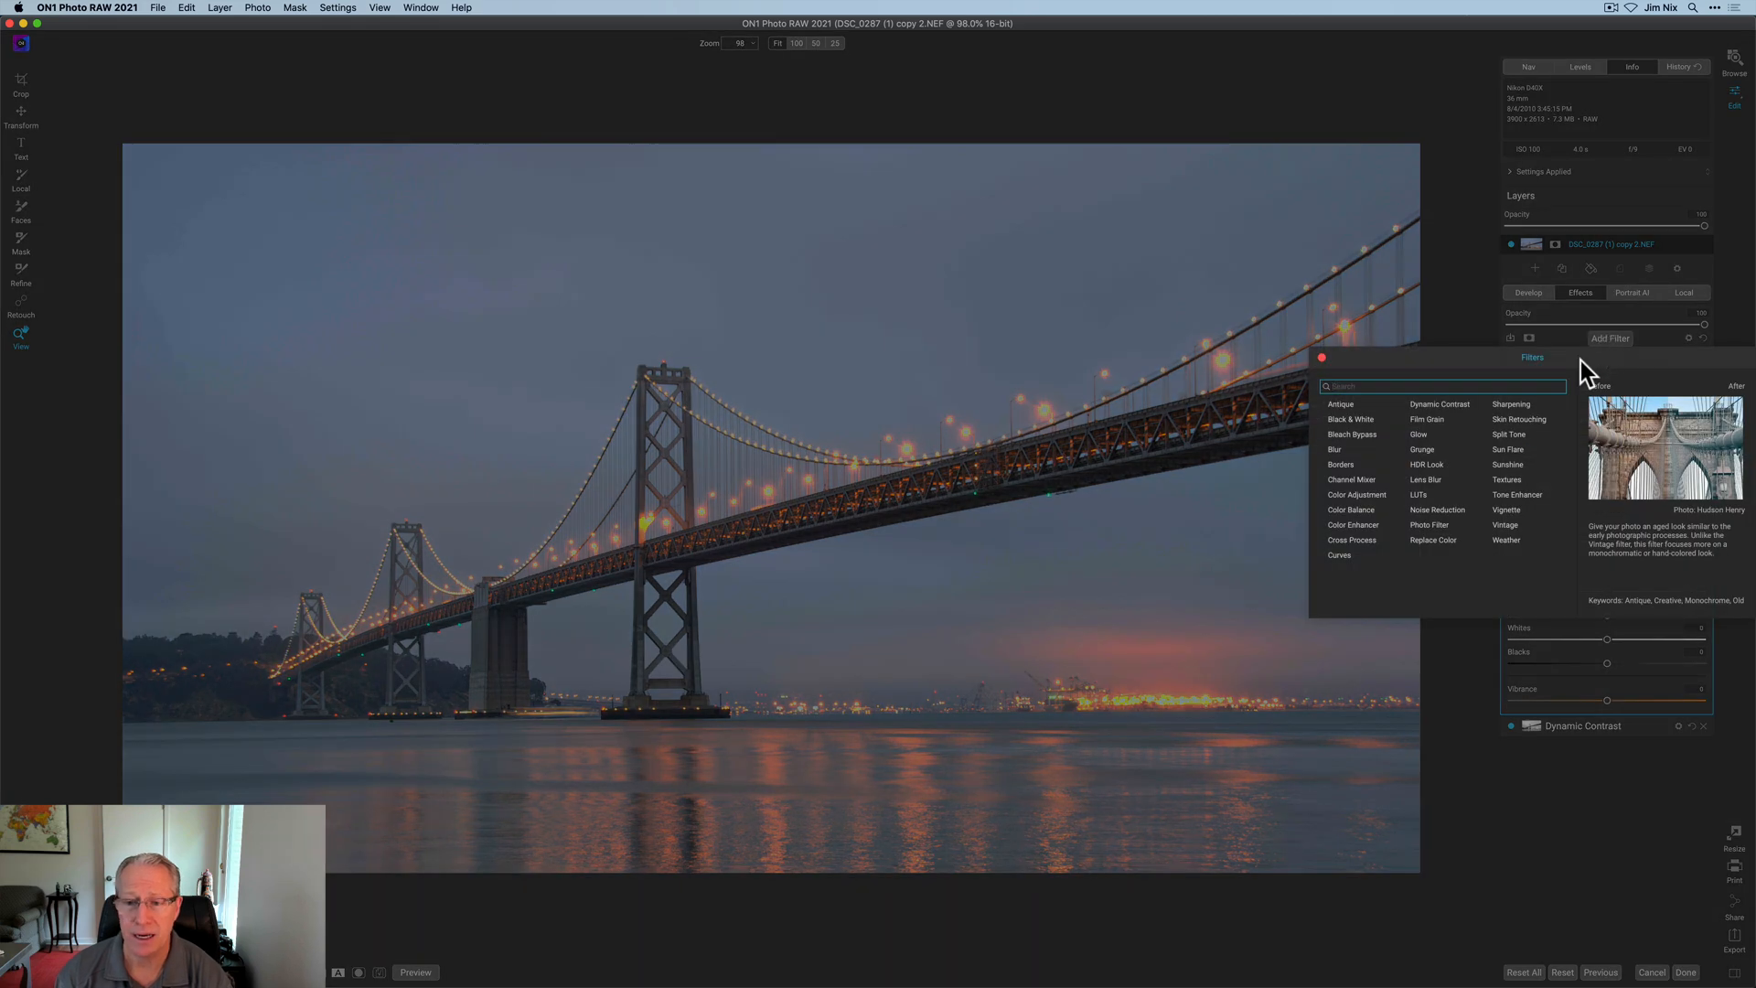
pyautogui.moveTo(1350, 509)
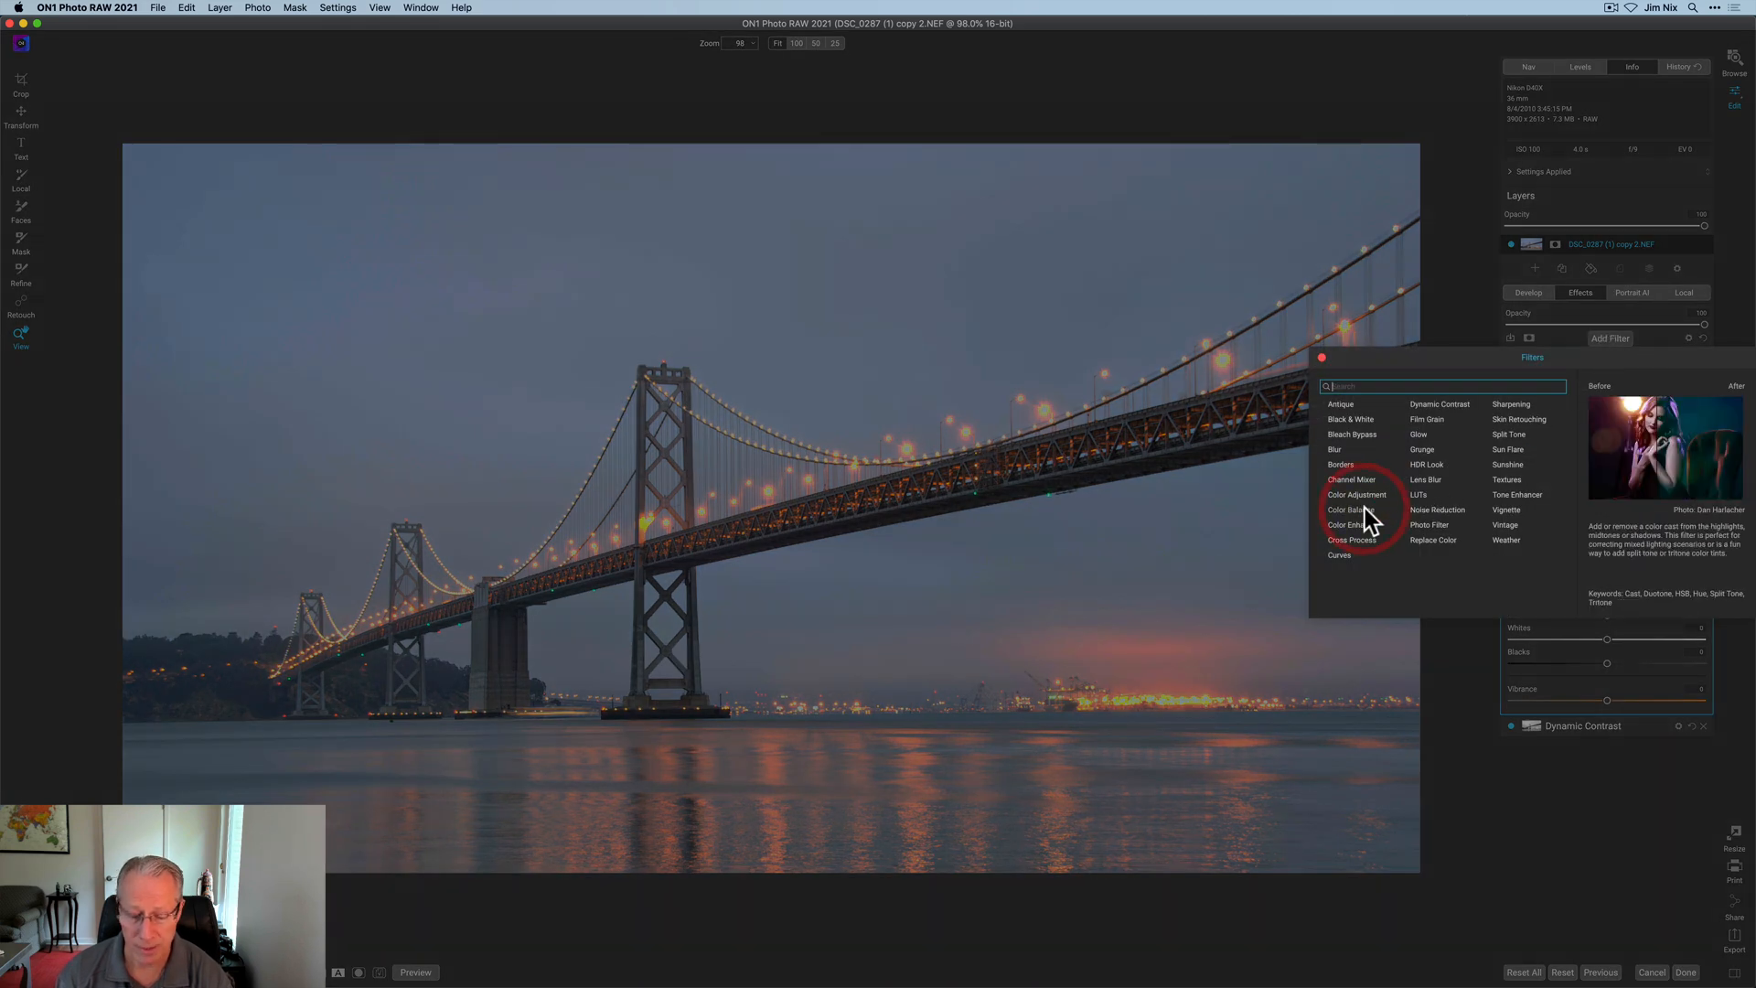
pyautogui.click(1350, 509)
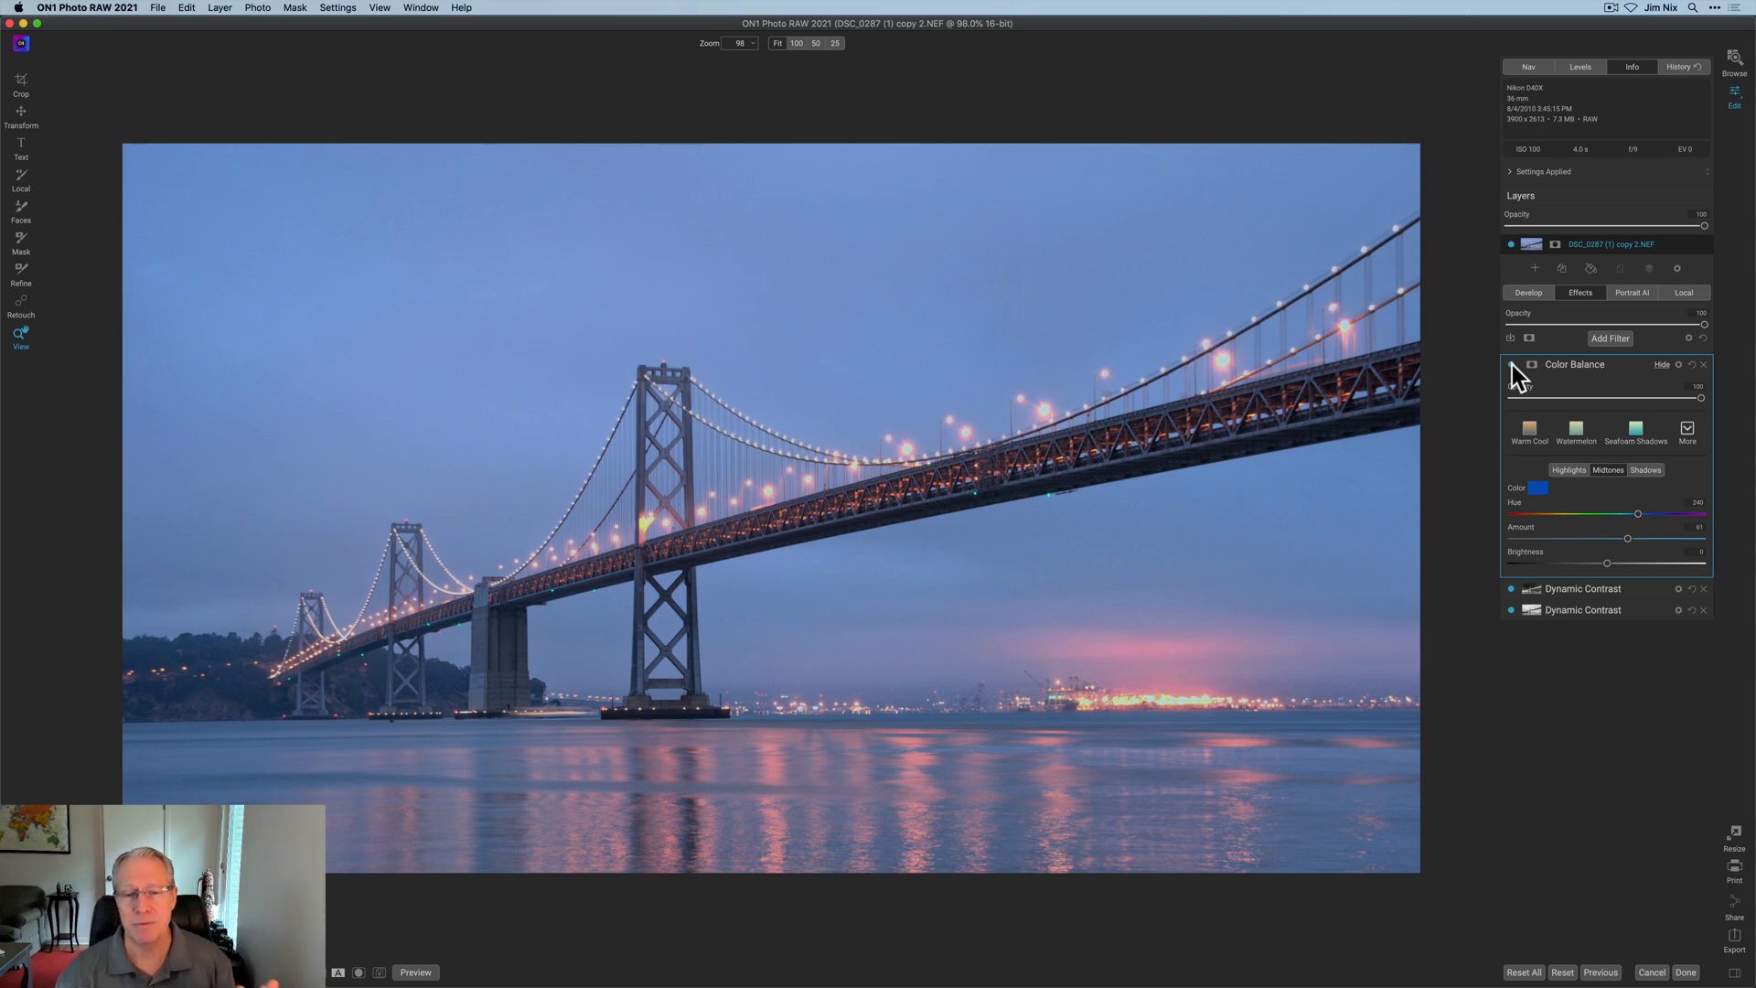
pyautogui.click(1530, 364)
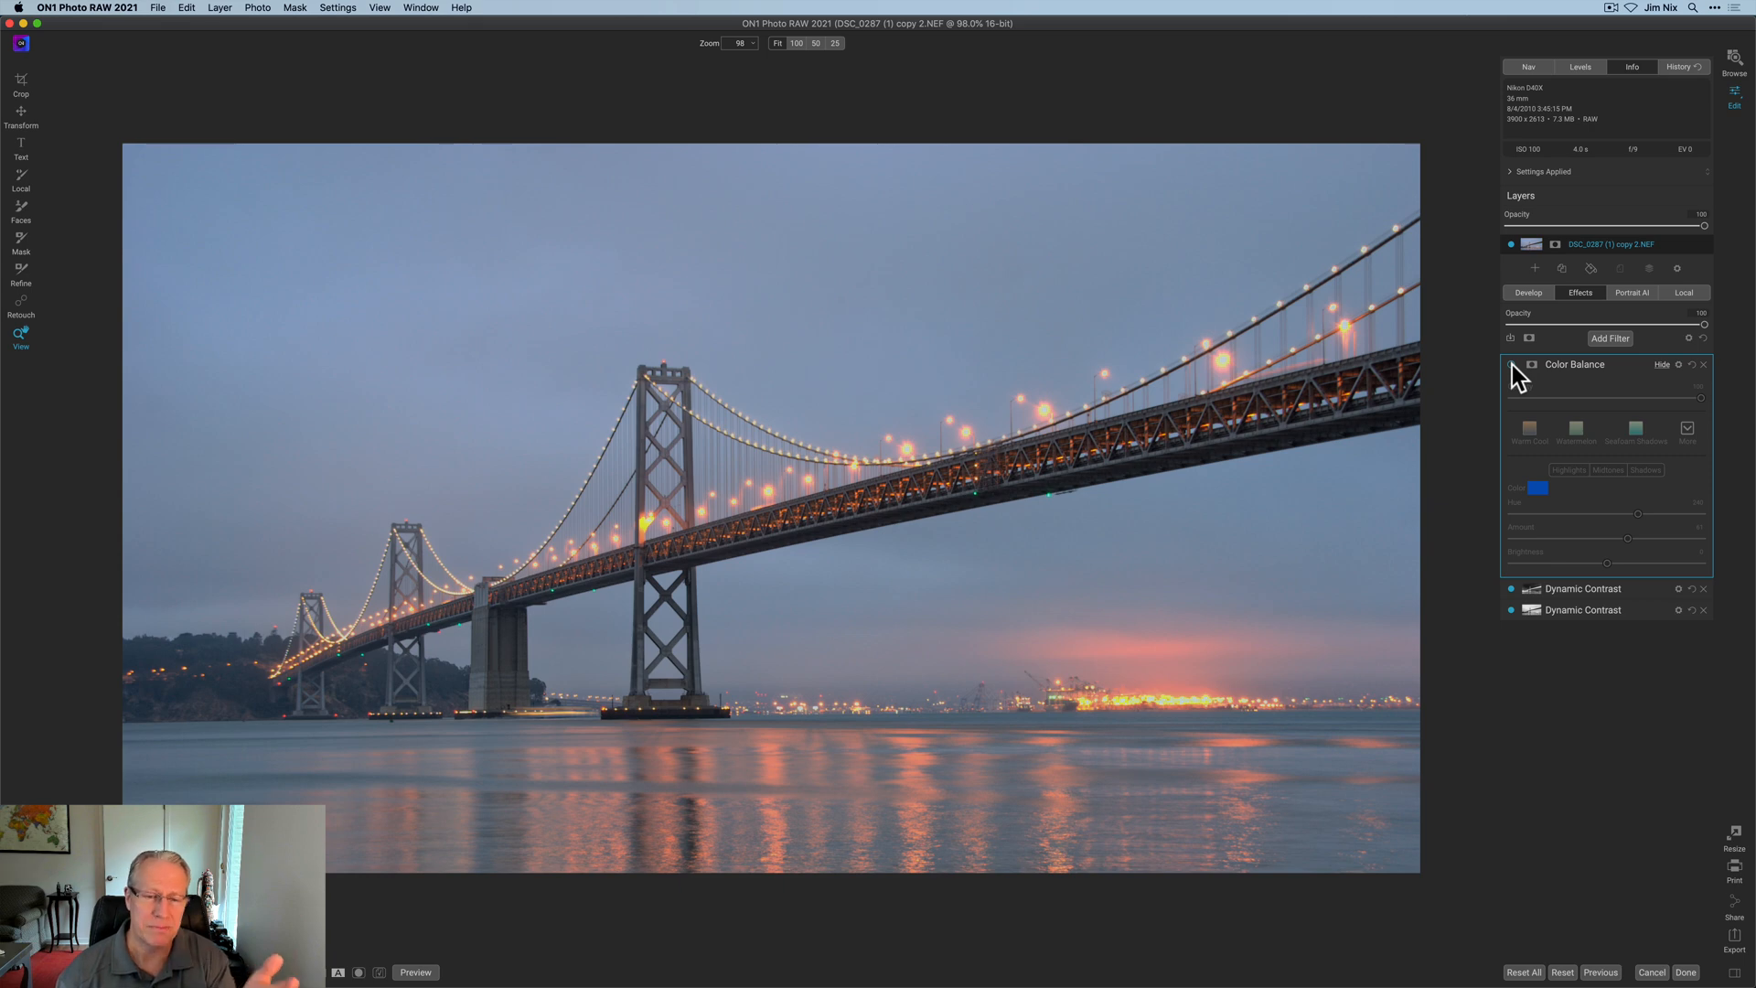
pyautogui.click(1531, 364)
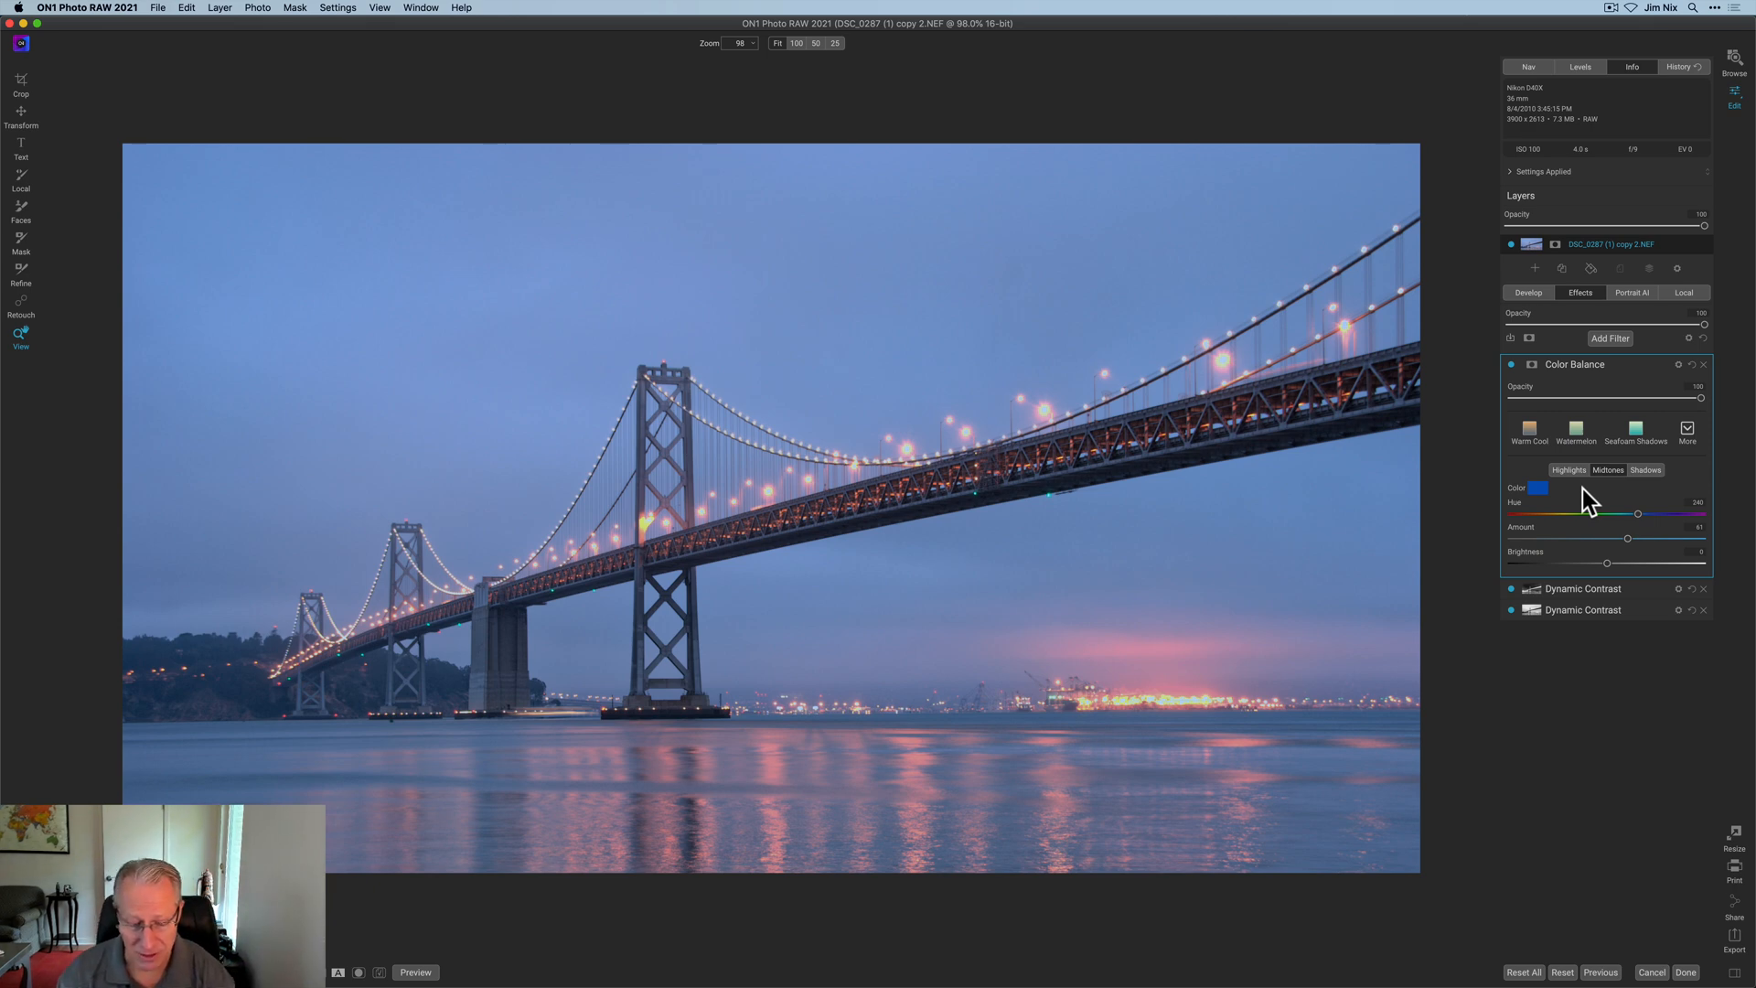
# - Add a blue Photo Filter with a lowered Amount
pyautogui.click(1610, 338)
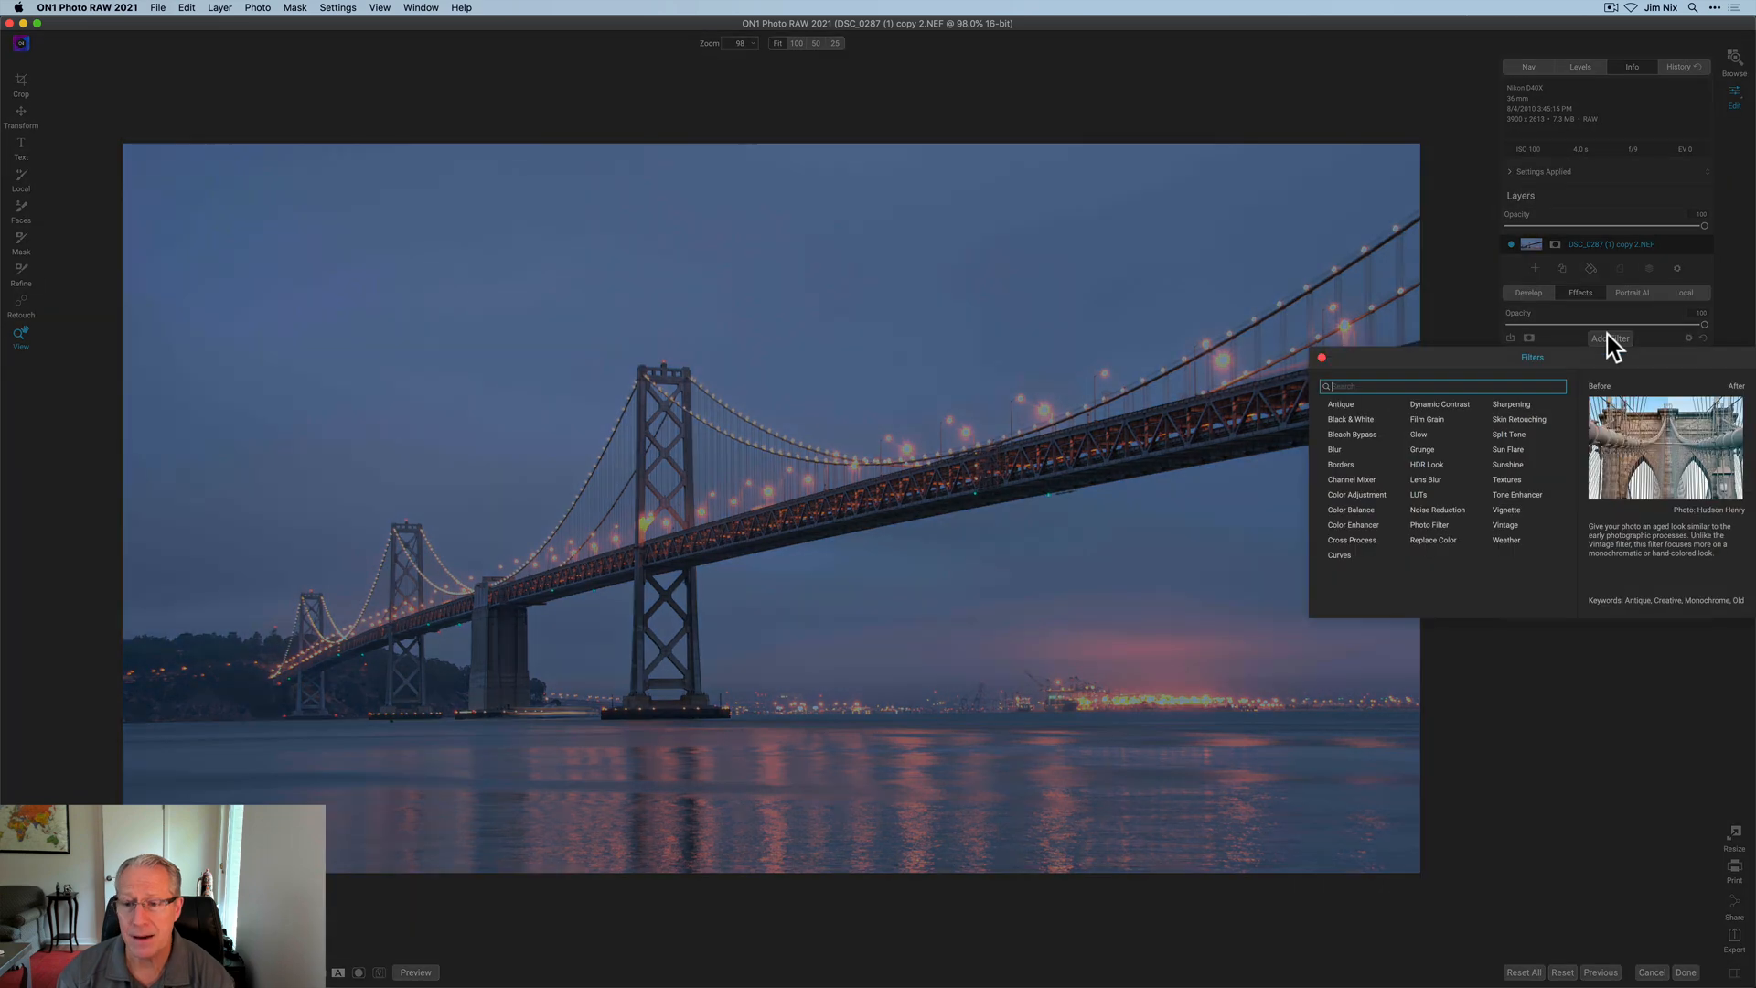
pyautogui.moveTo(1428, 524)
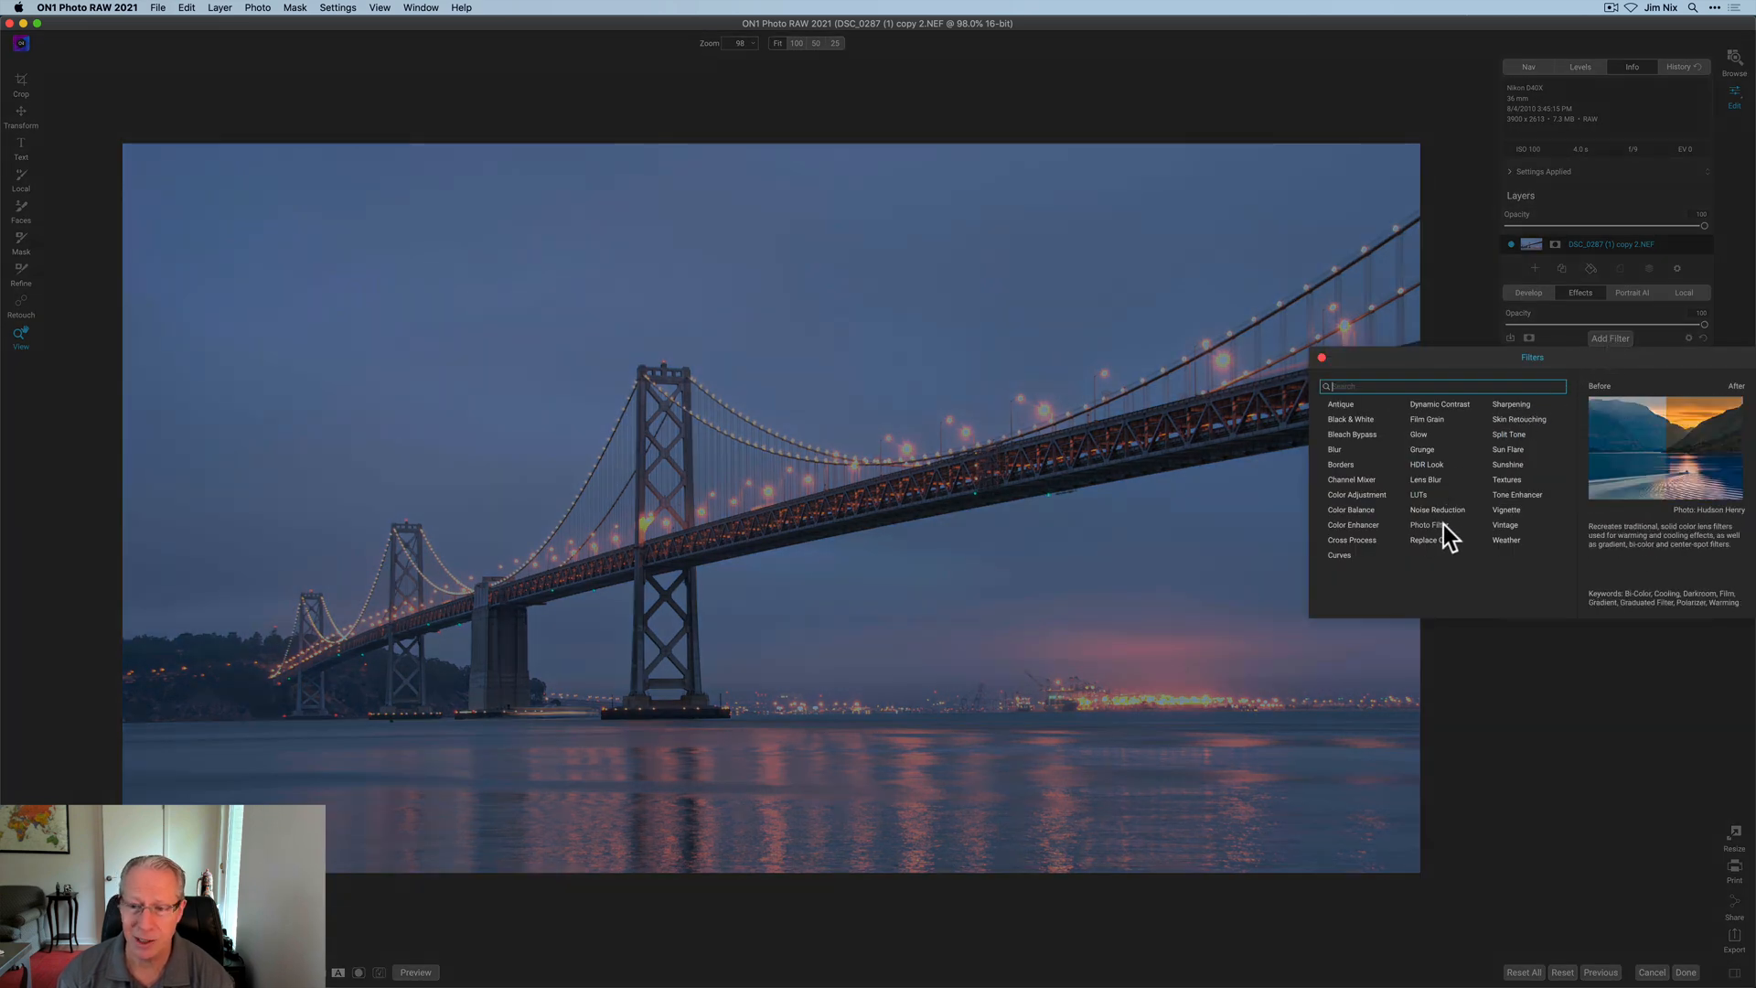
pyautogui.click(1427, 524)
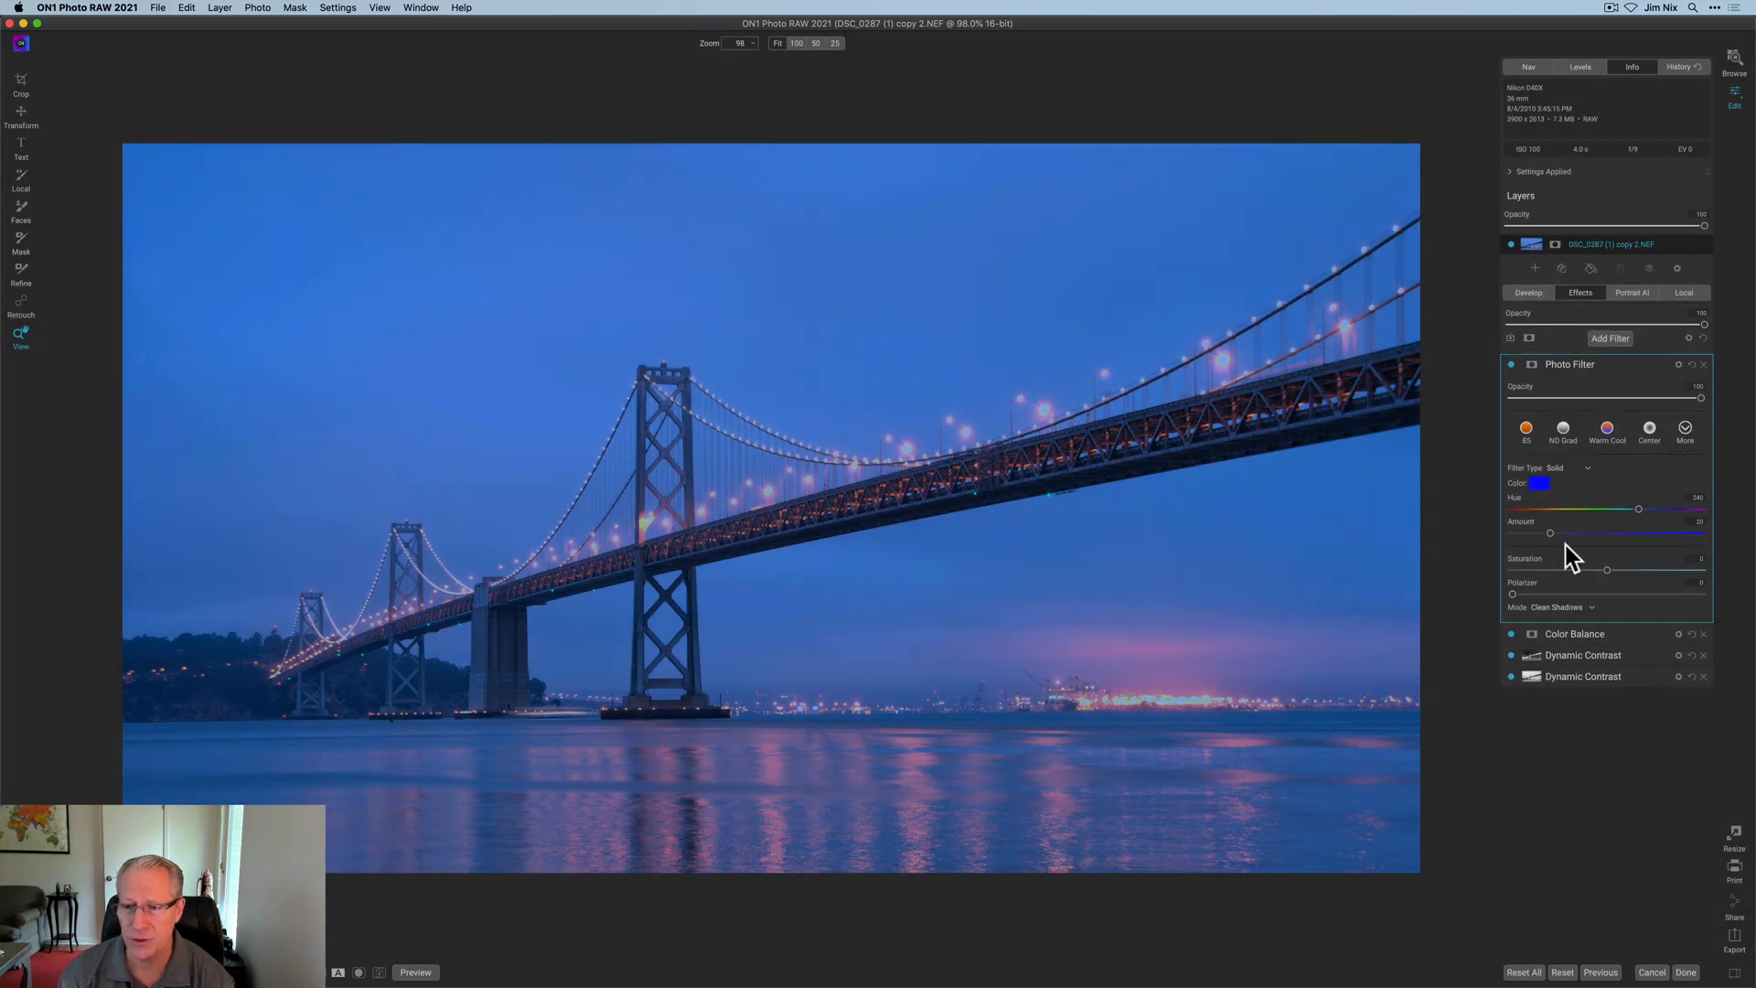
pyautogui.moveTo(1602, 533)
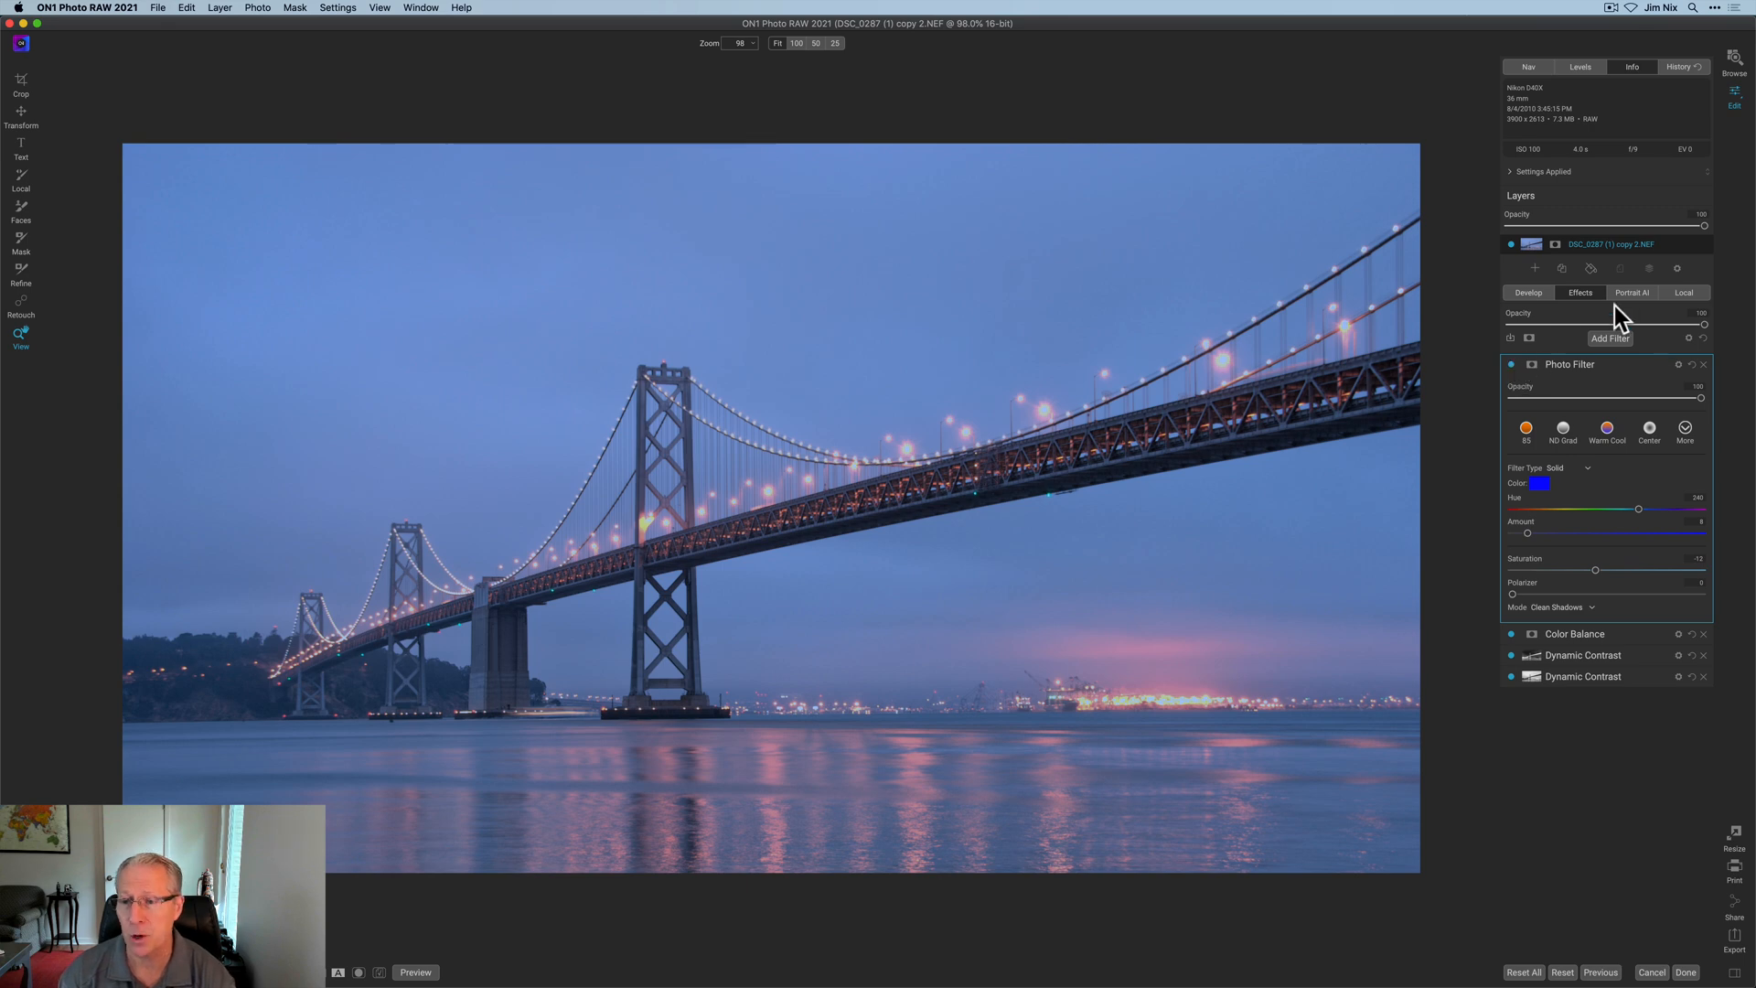
# - Add a Sunshine filter with adjusted Amount, Warmth and Saturation, toggling it to compare
pyautogui.click(1609, 339)
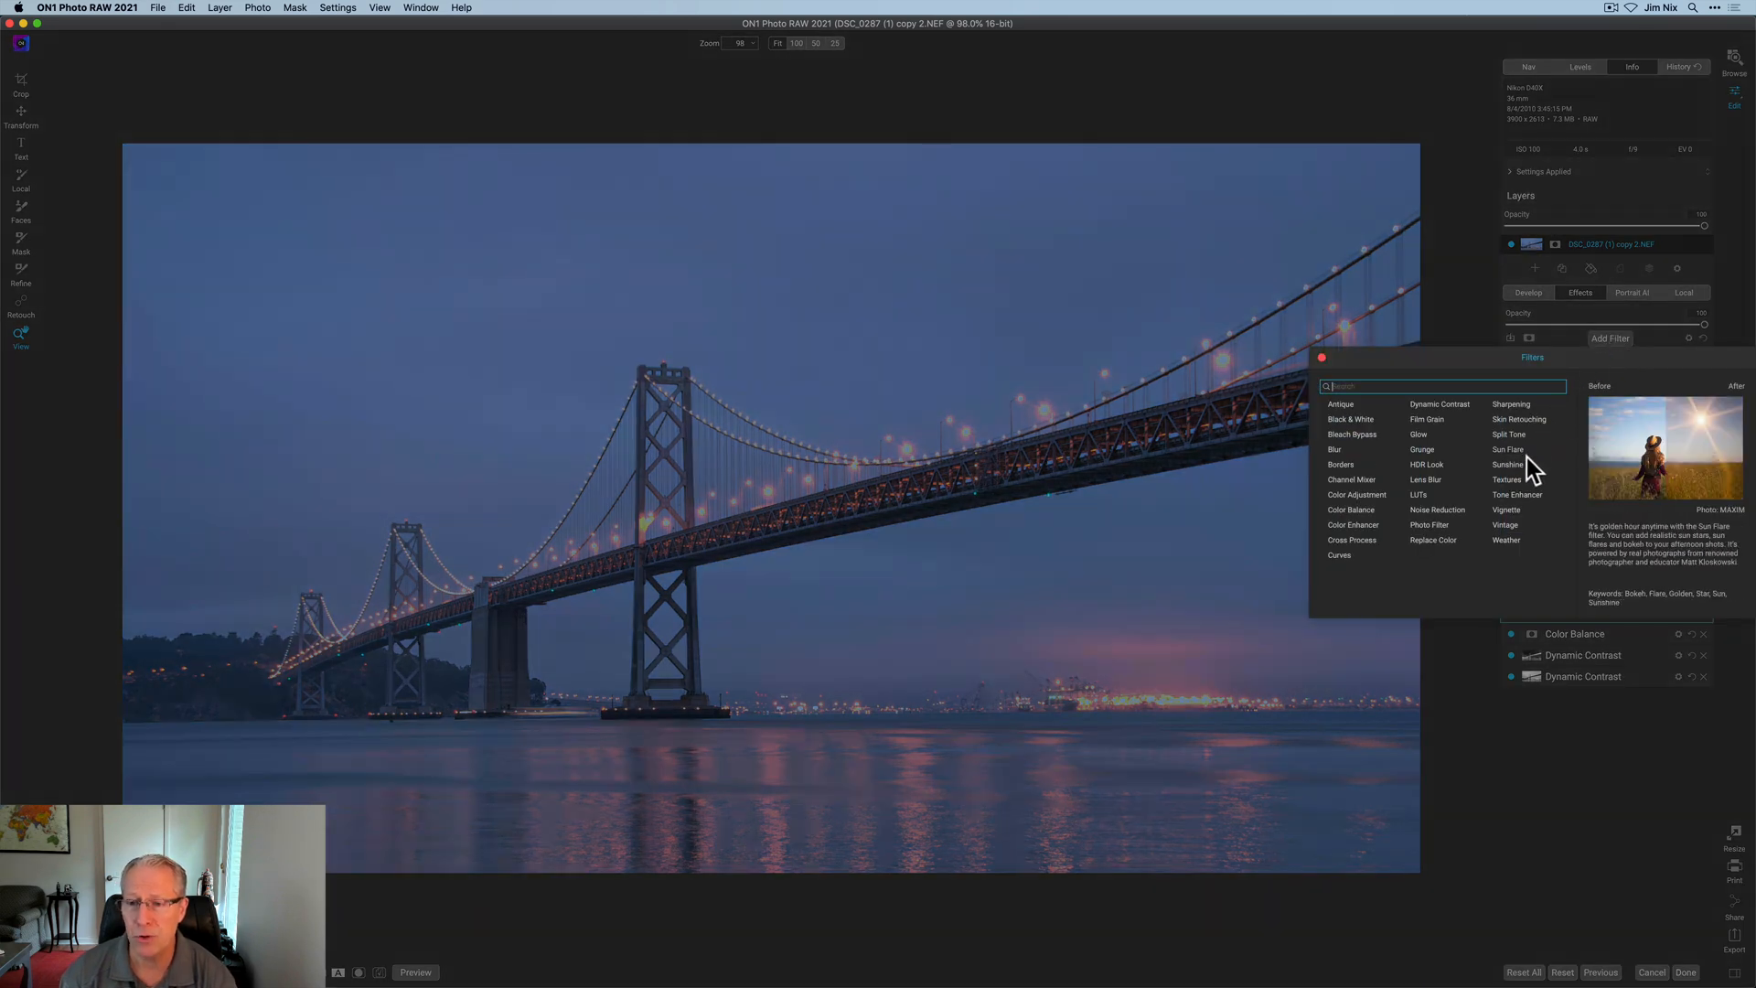
pyautogui.click(1507, 465)
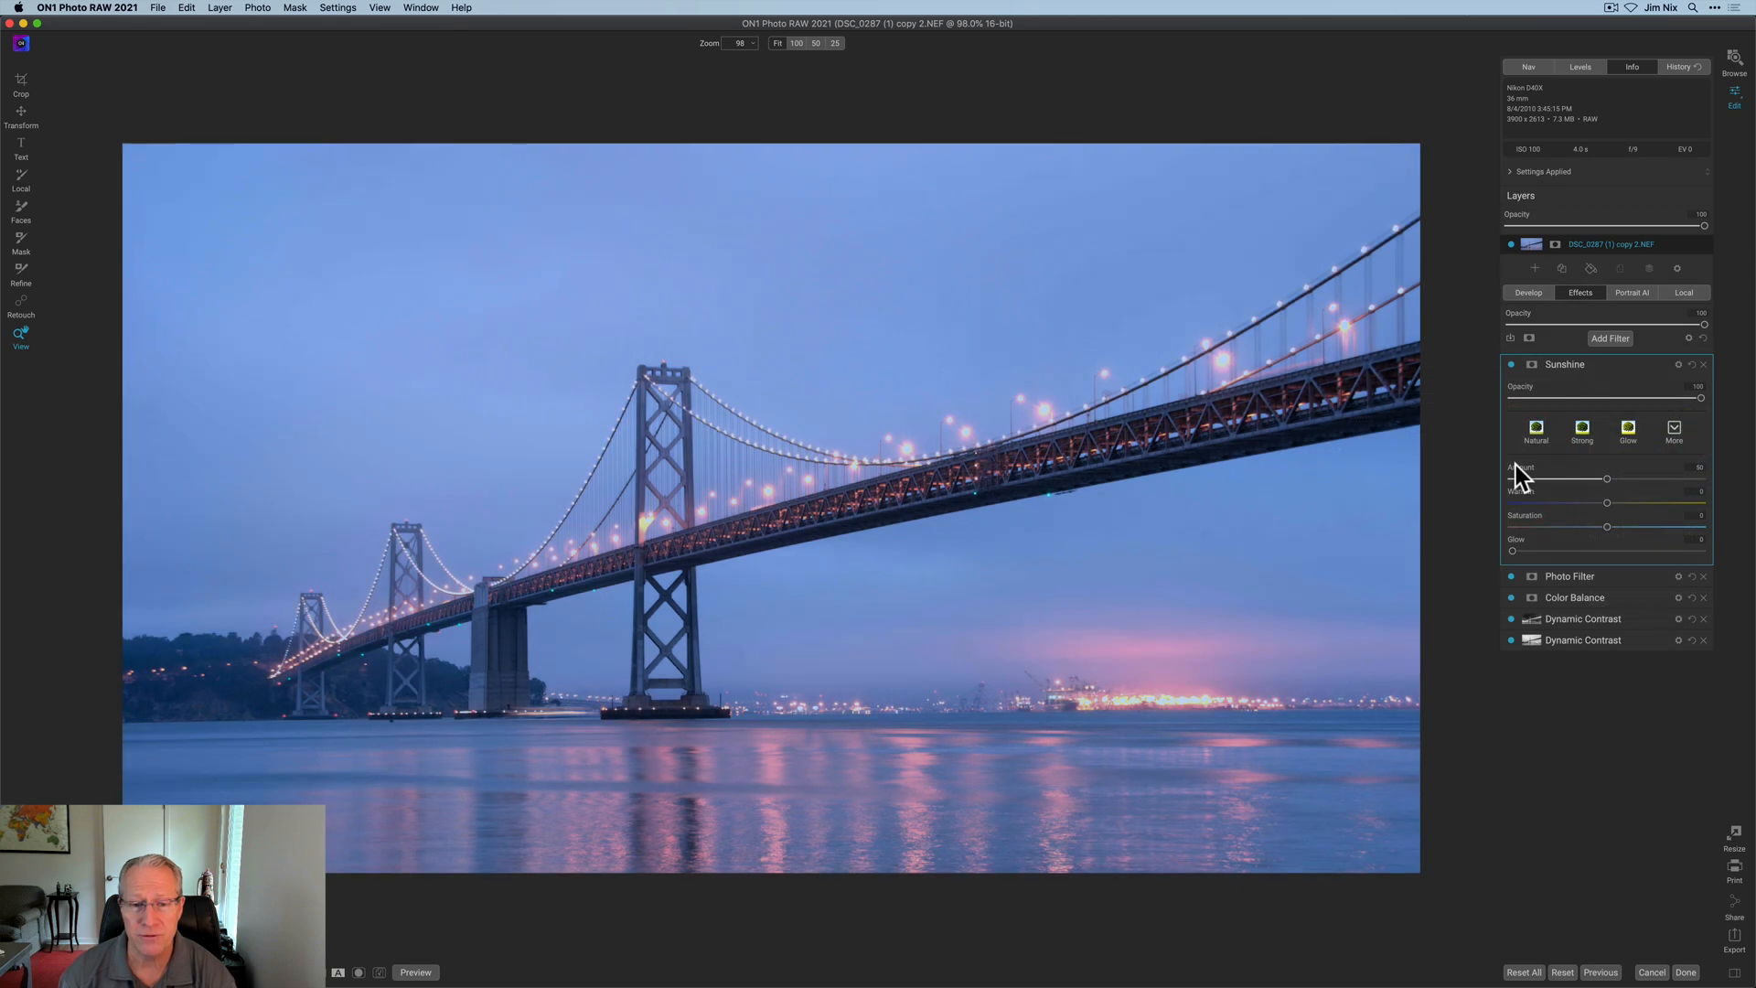
pyautogui.moveTo(1616, 482)
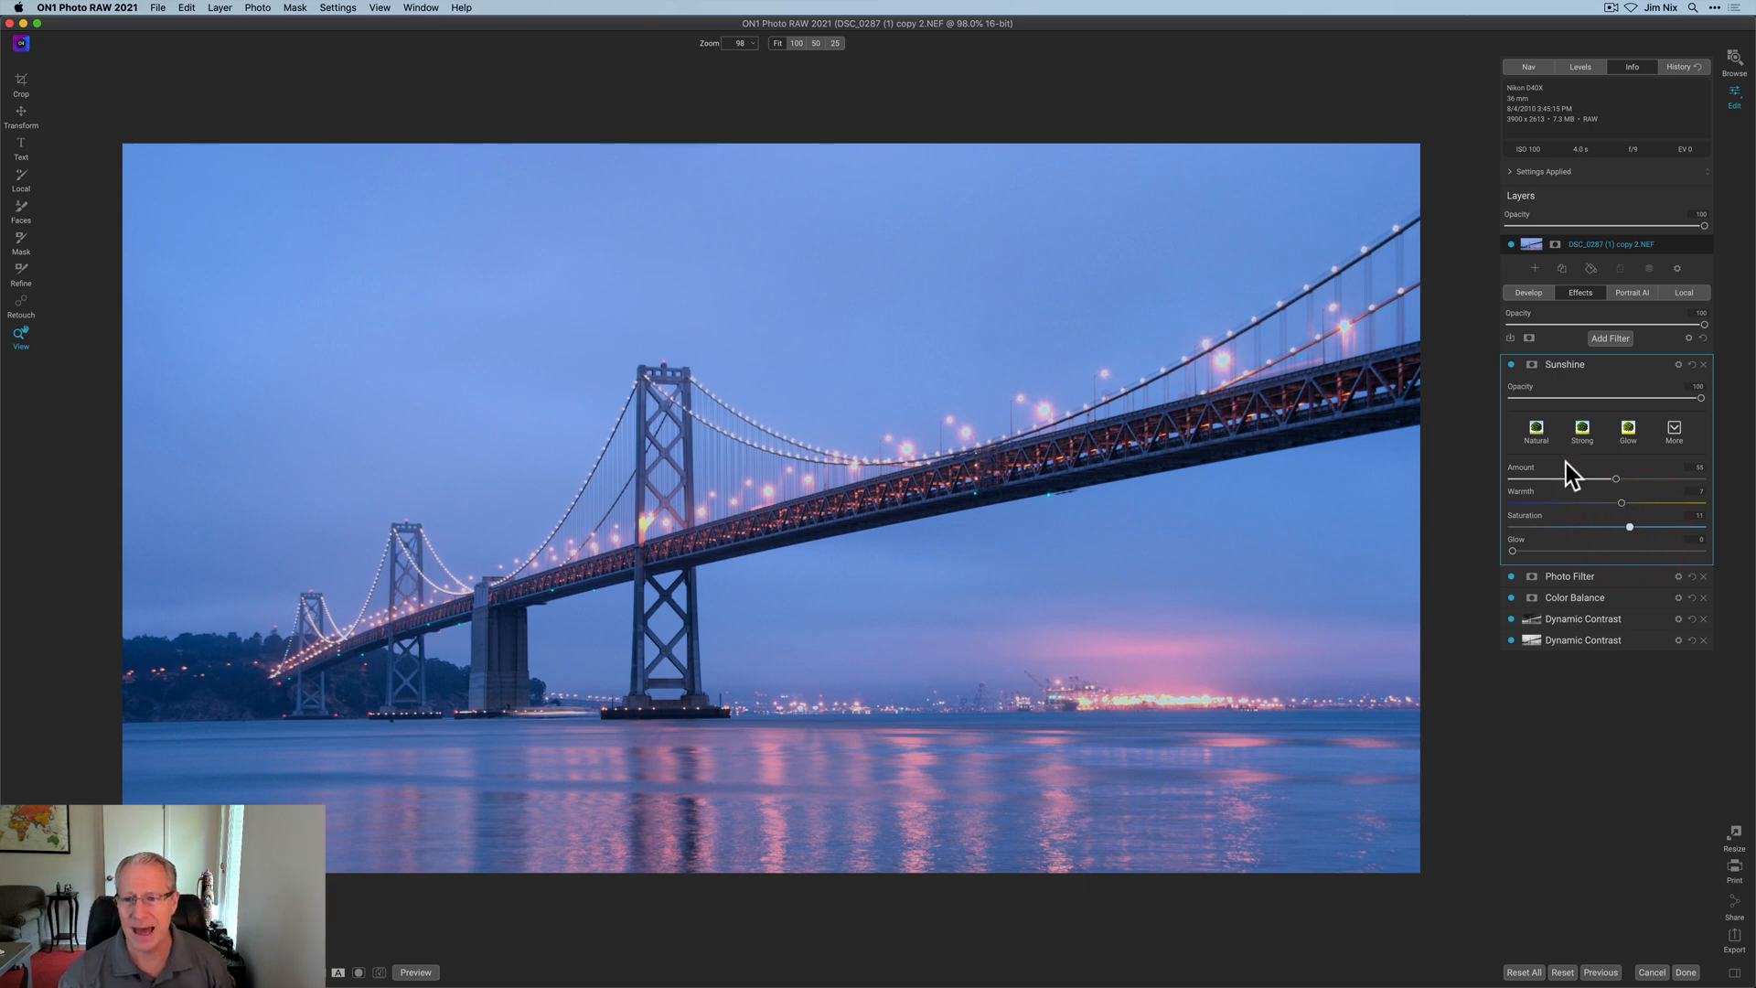
pyautogui.moveTo(1514, 375)
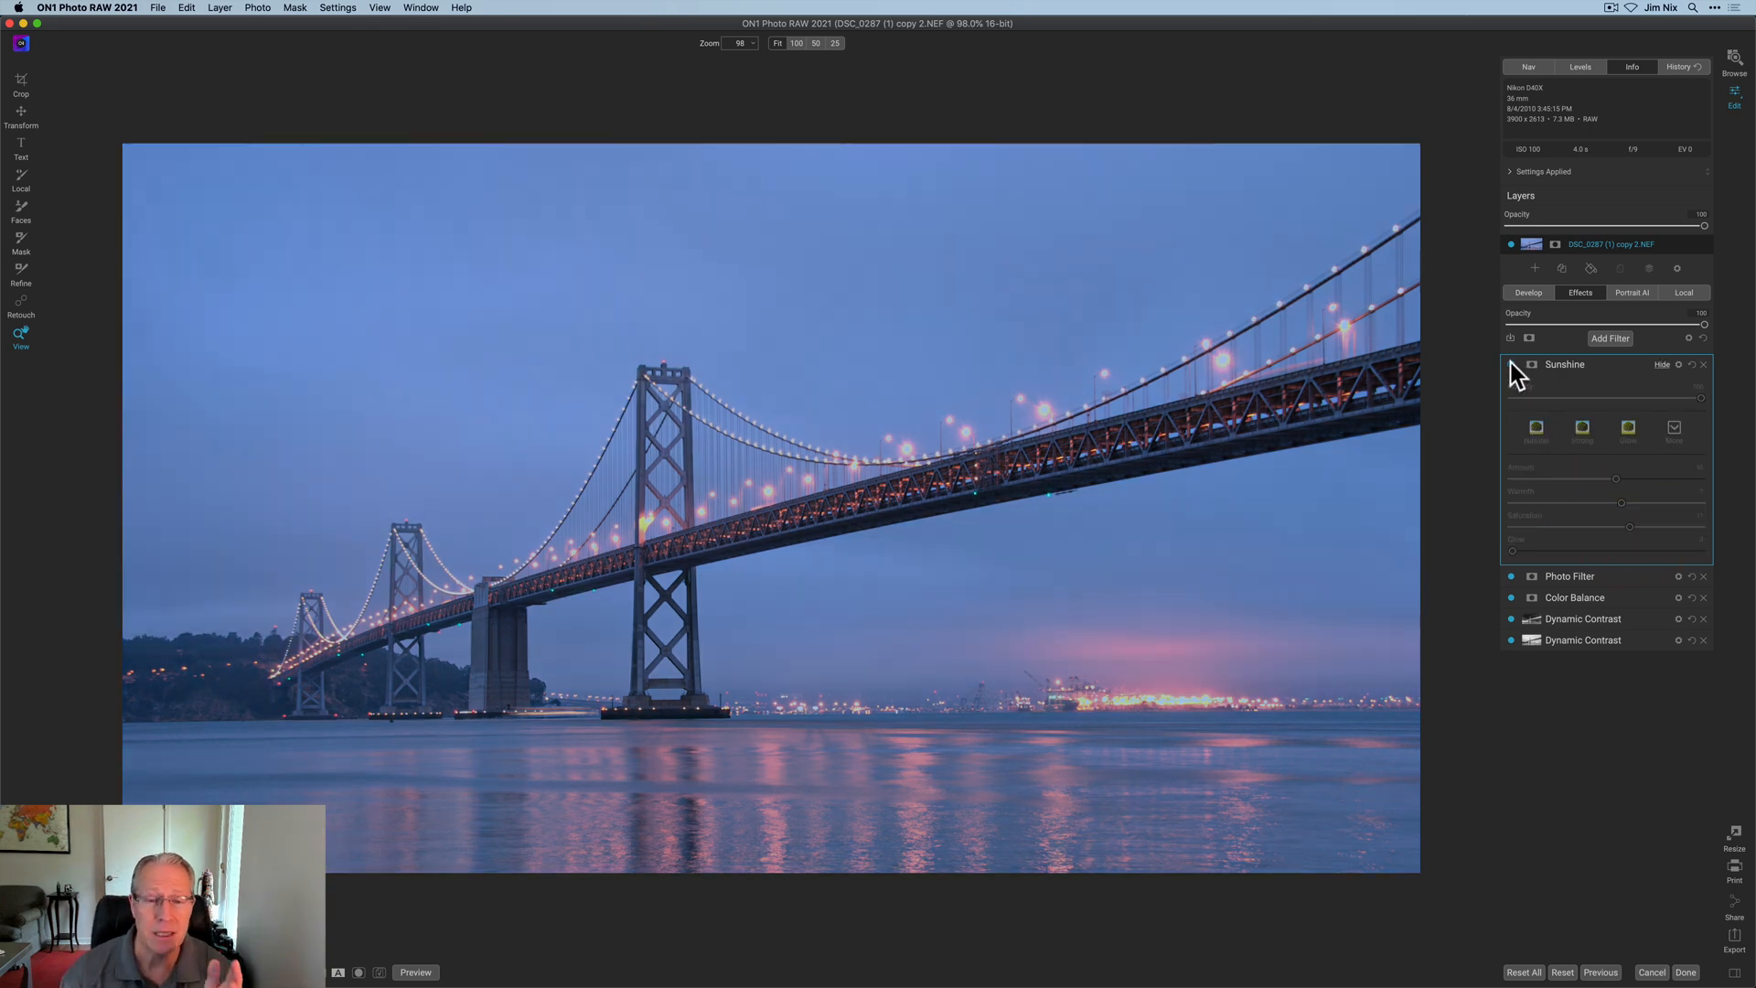
pyautogui.click(1511, 364)
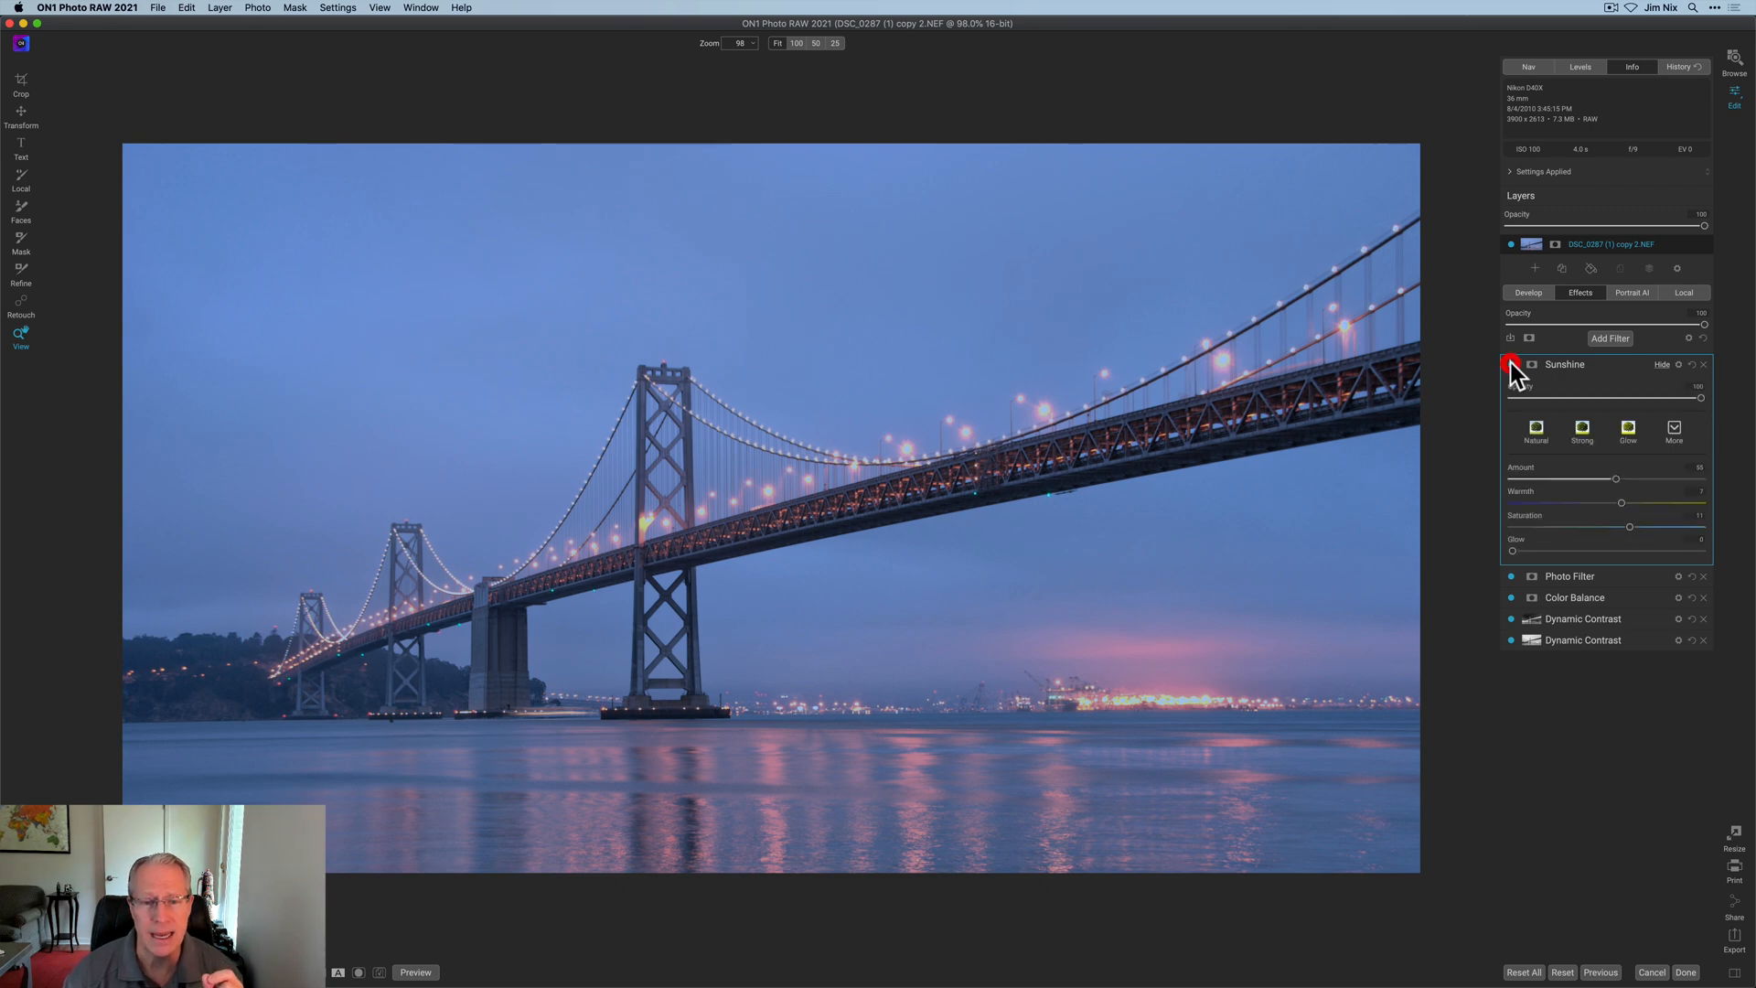
pyautogui.click(1511, 363)
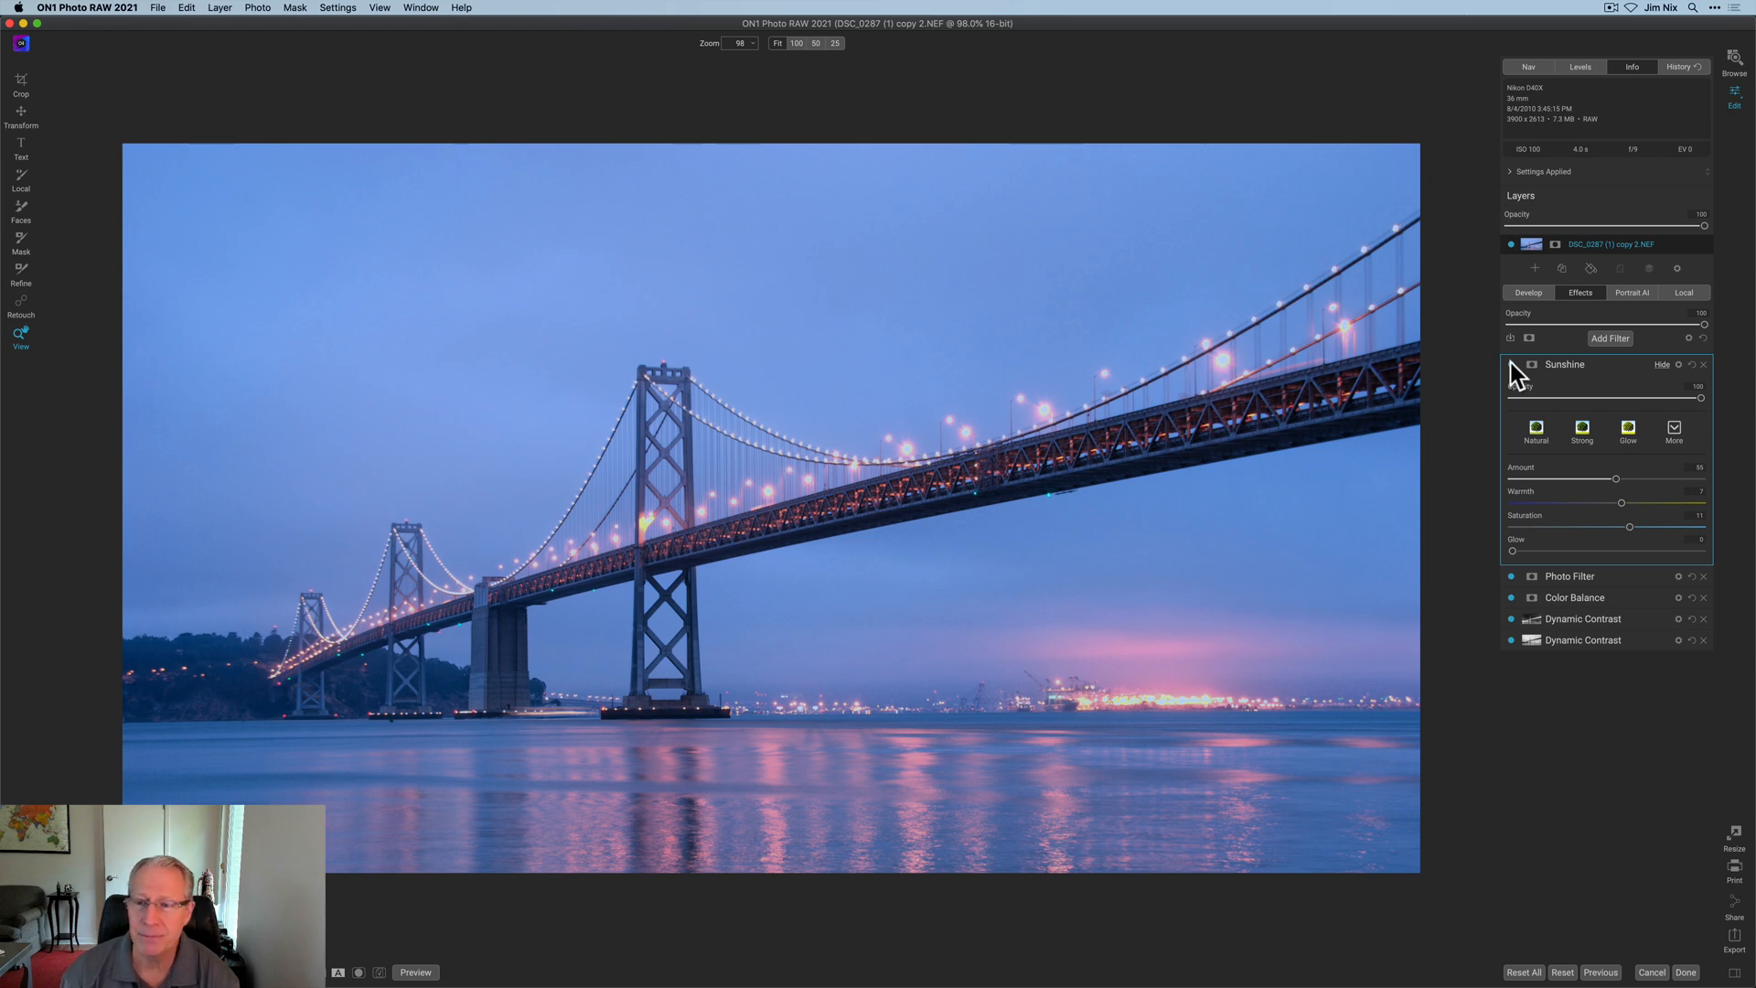
pyautogui.click(1527, 293)
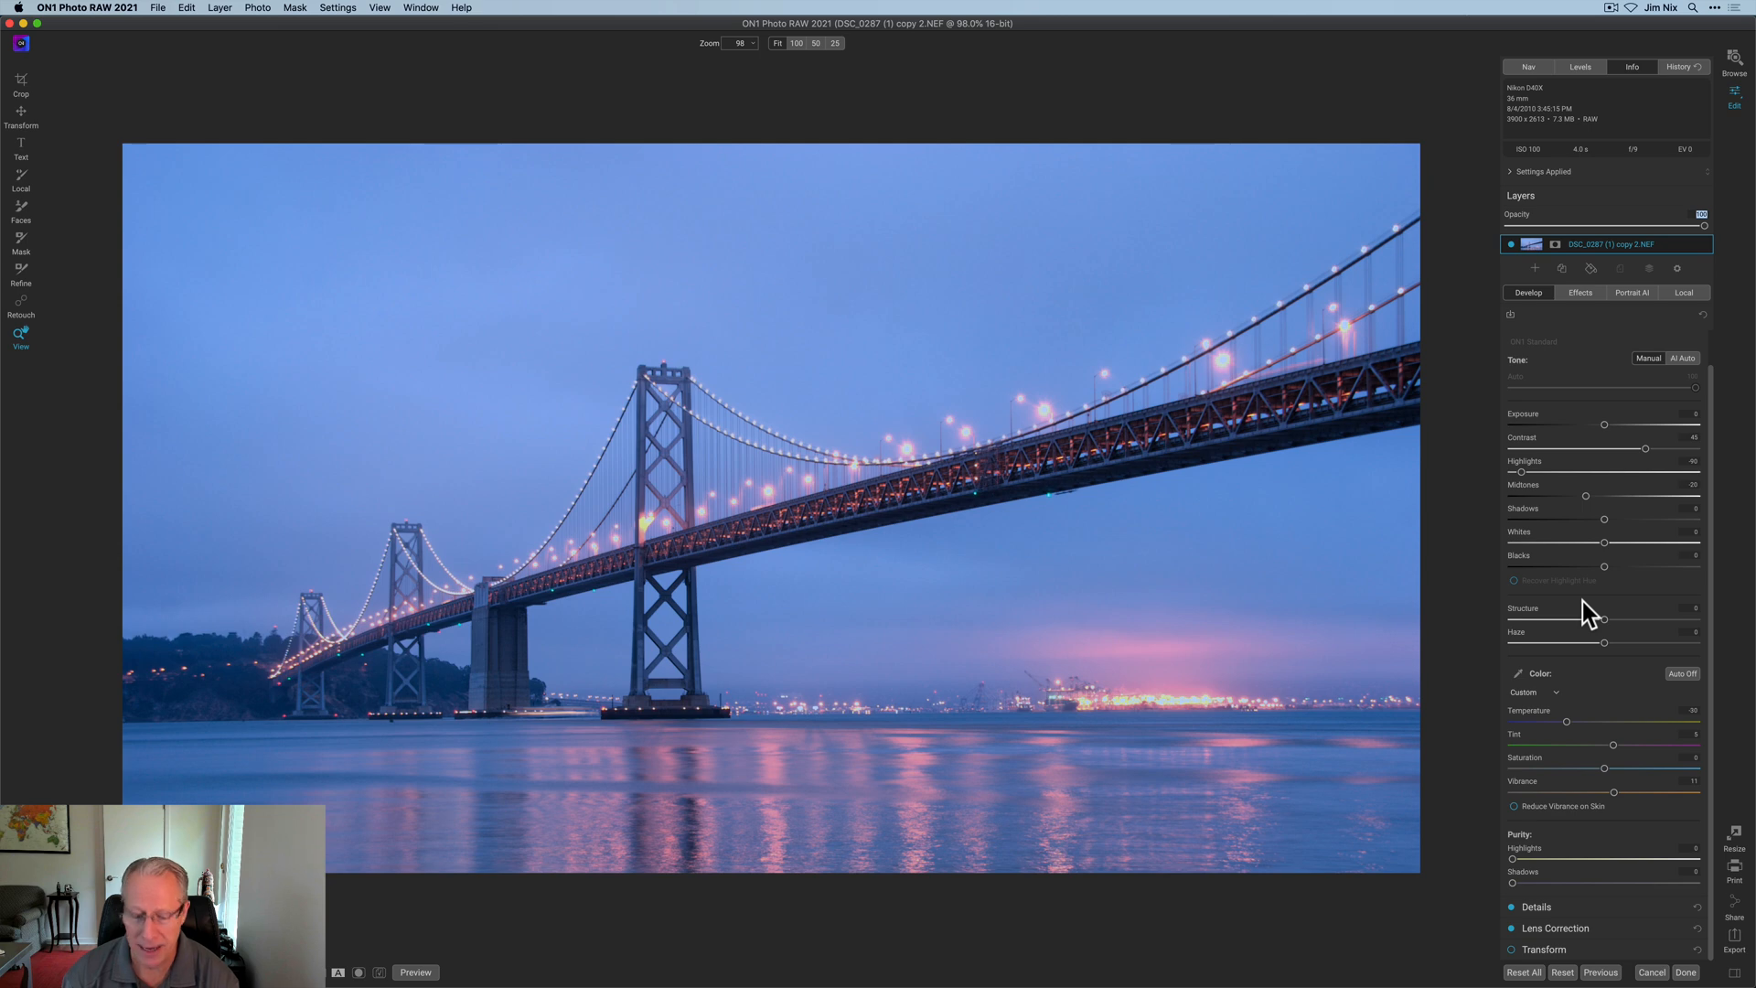
pyautogui.moveTo(1606, 654)
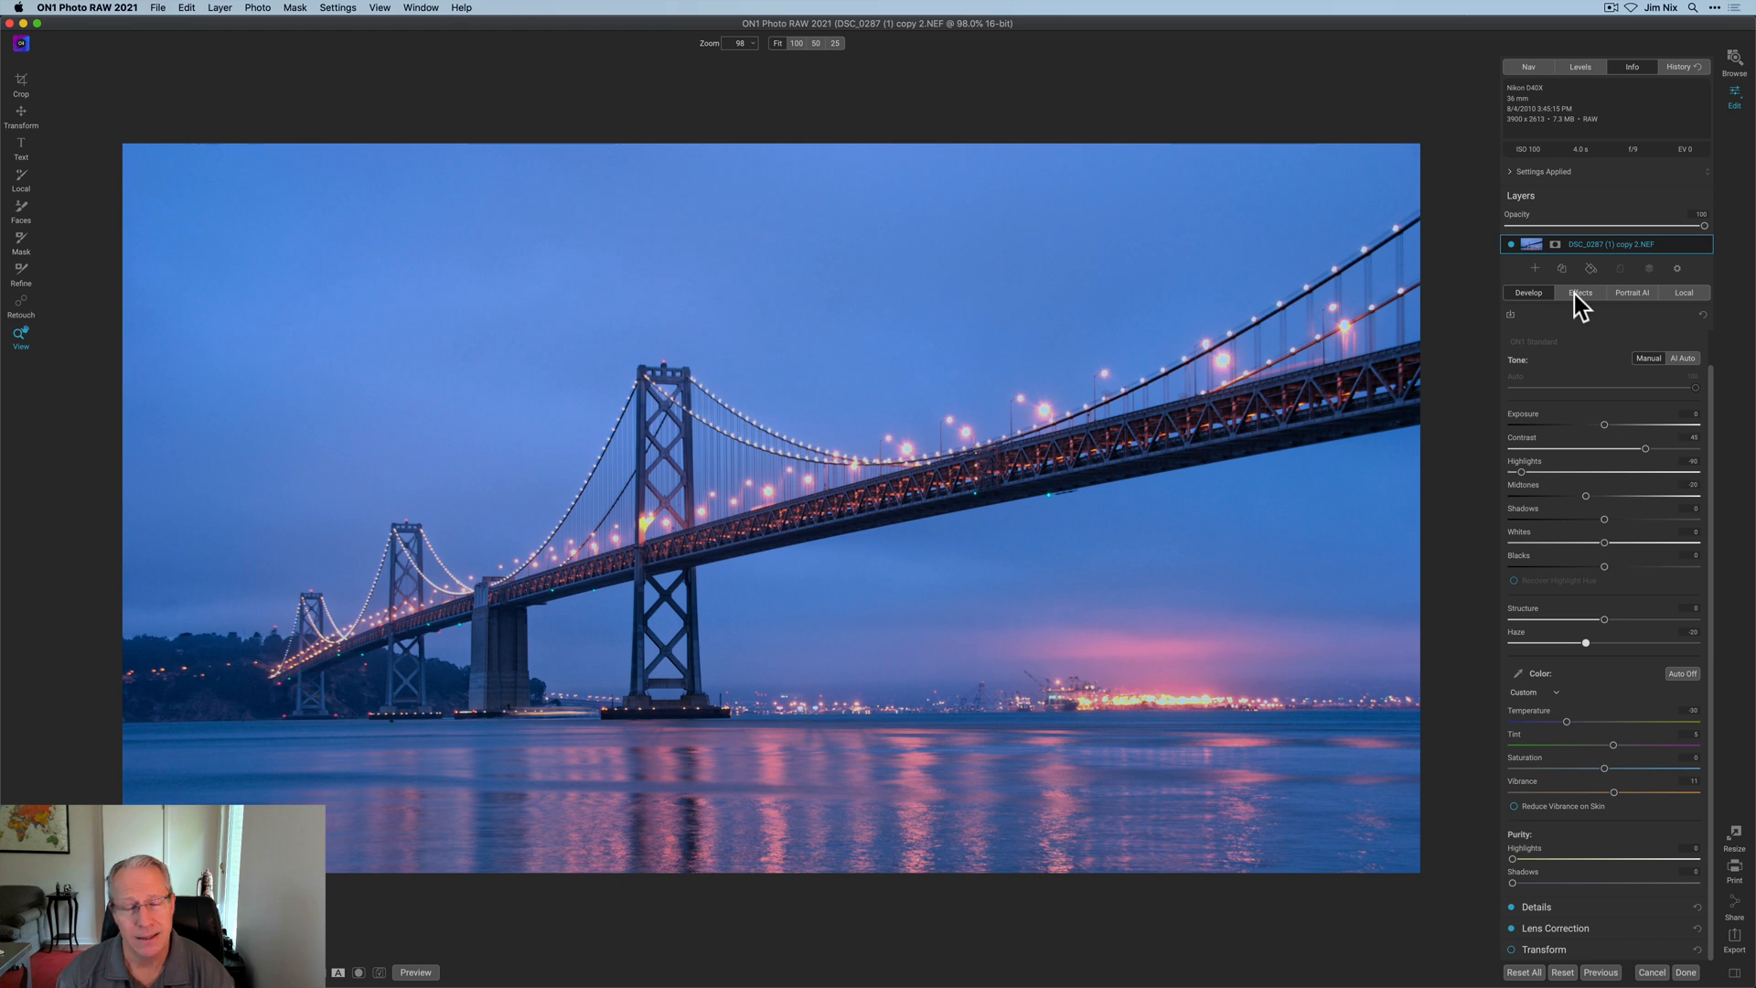
# - Add a Color Adjustment filter targeting blues, with lowered Saturation and Brightness
pyautogui.click(1580, 292)
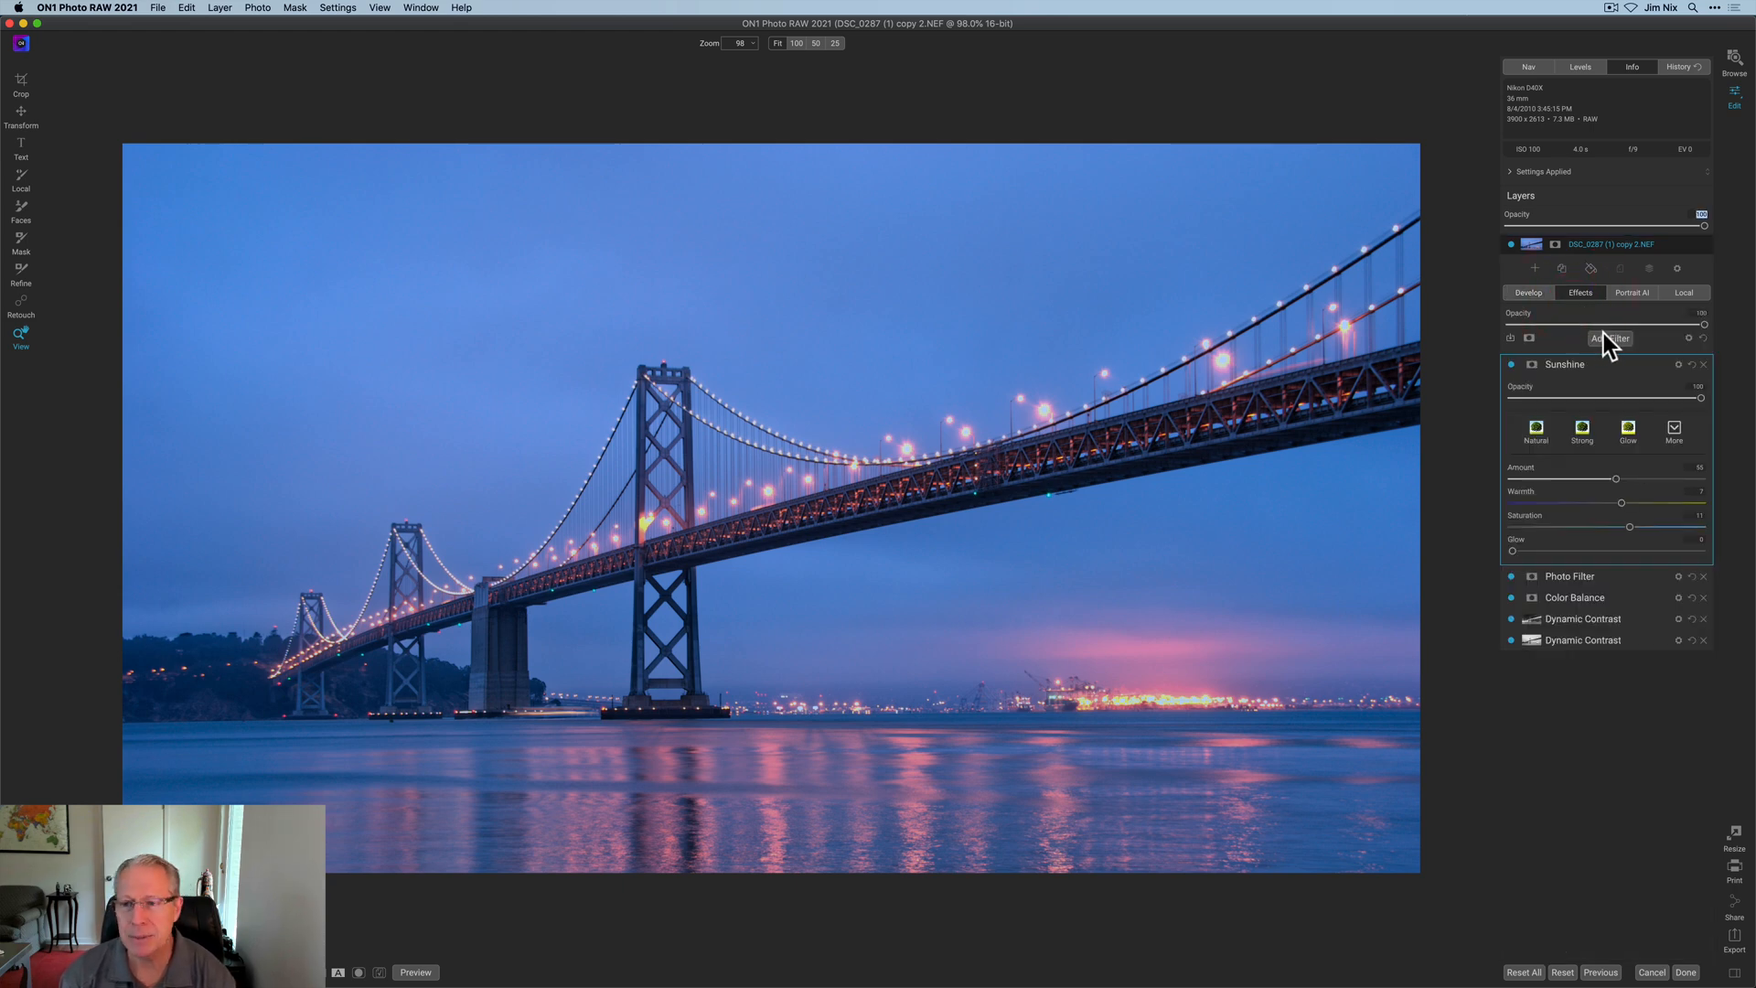
pyautogui.click(1610, 339)
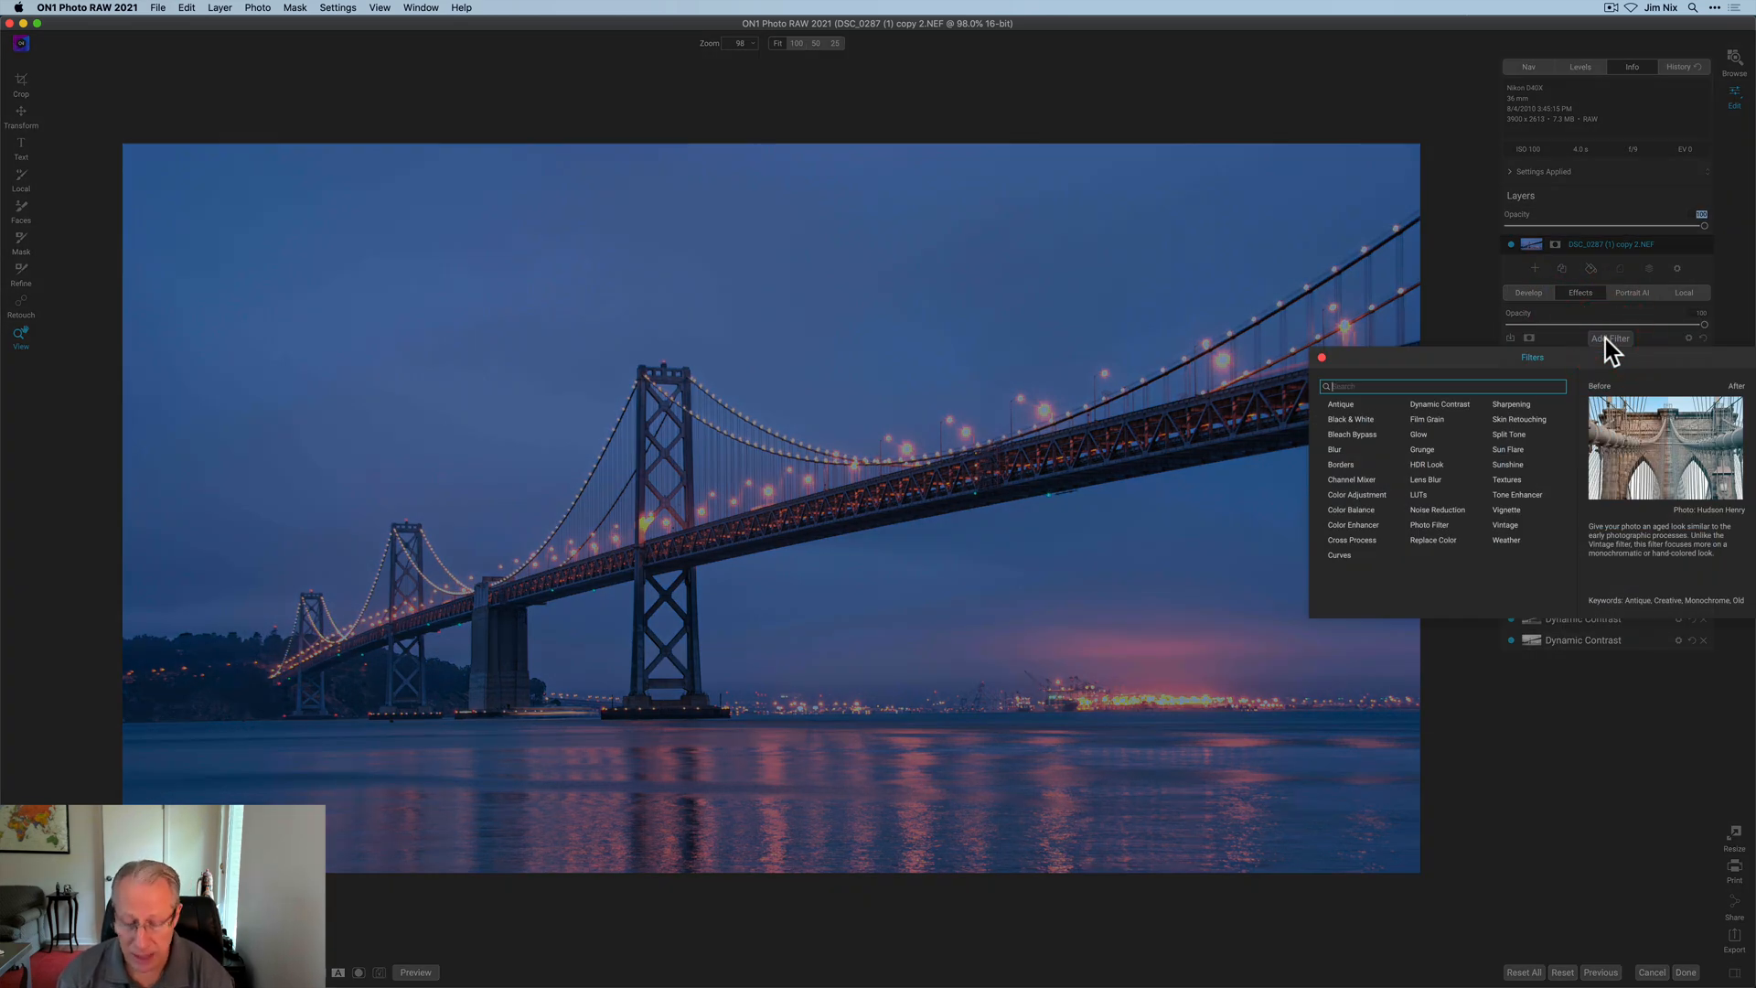
pyautogui.moveTo(1355, 495)
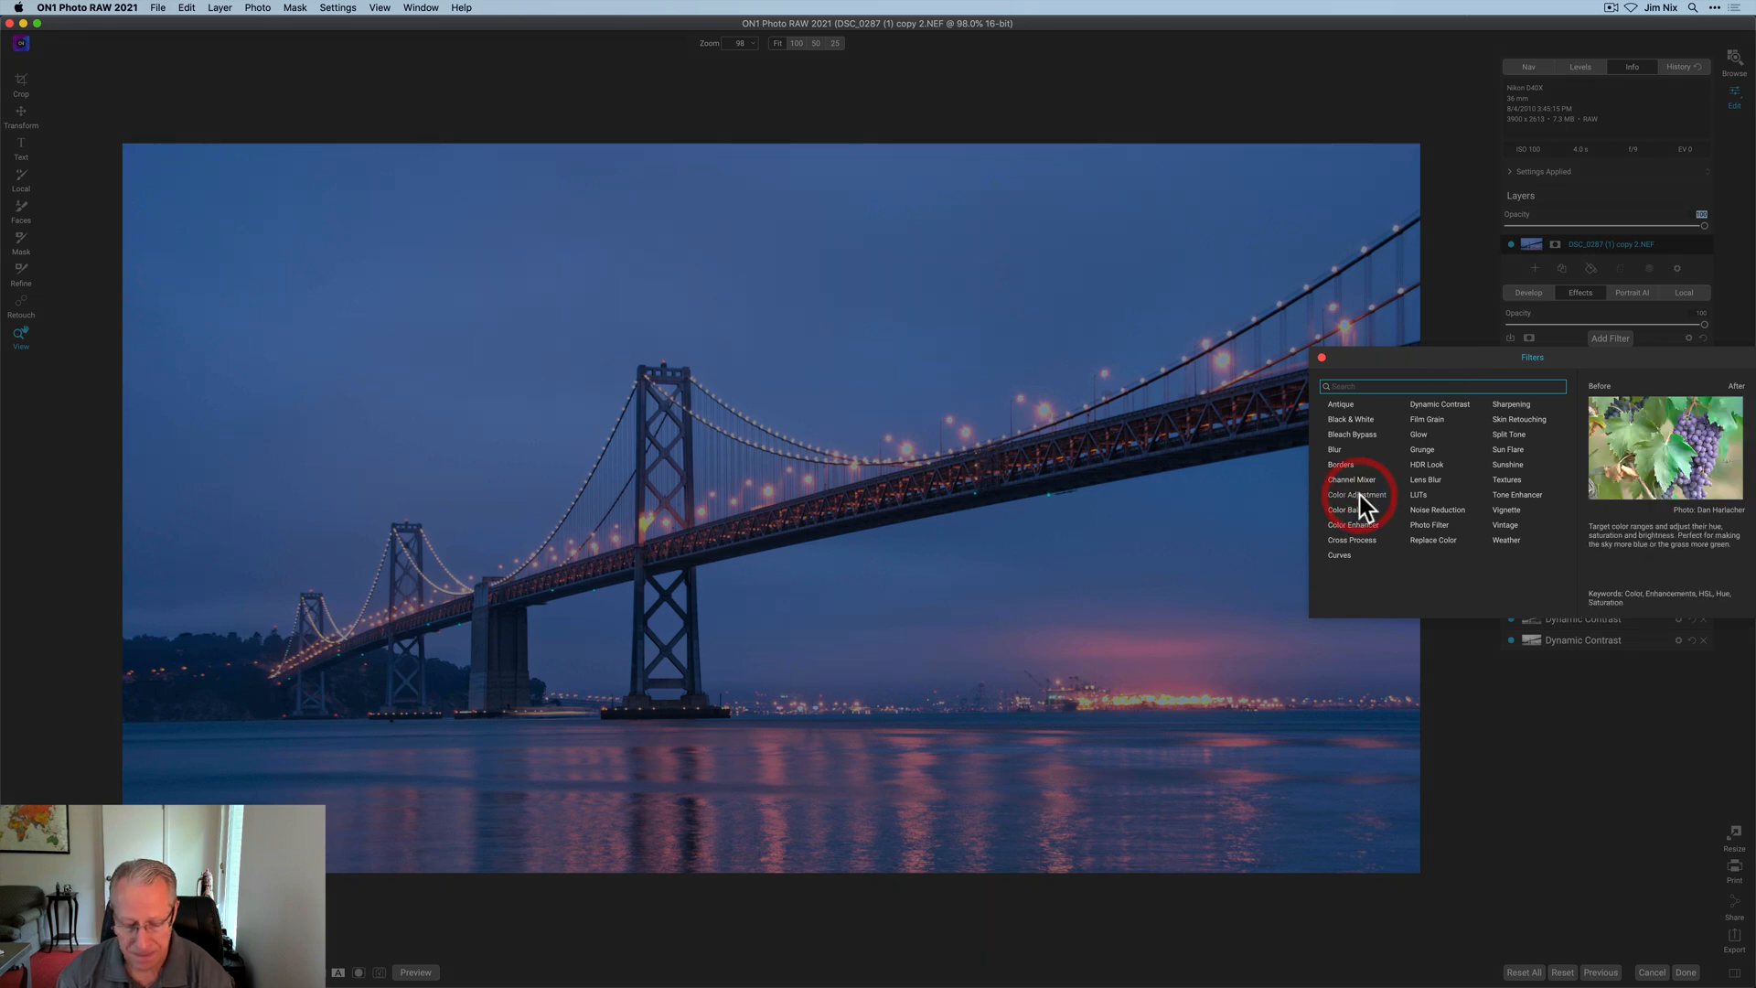
pyautogui.click(1355, 494)
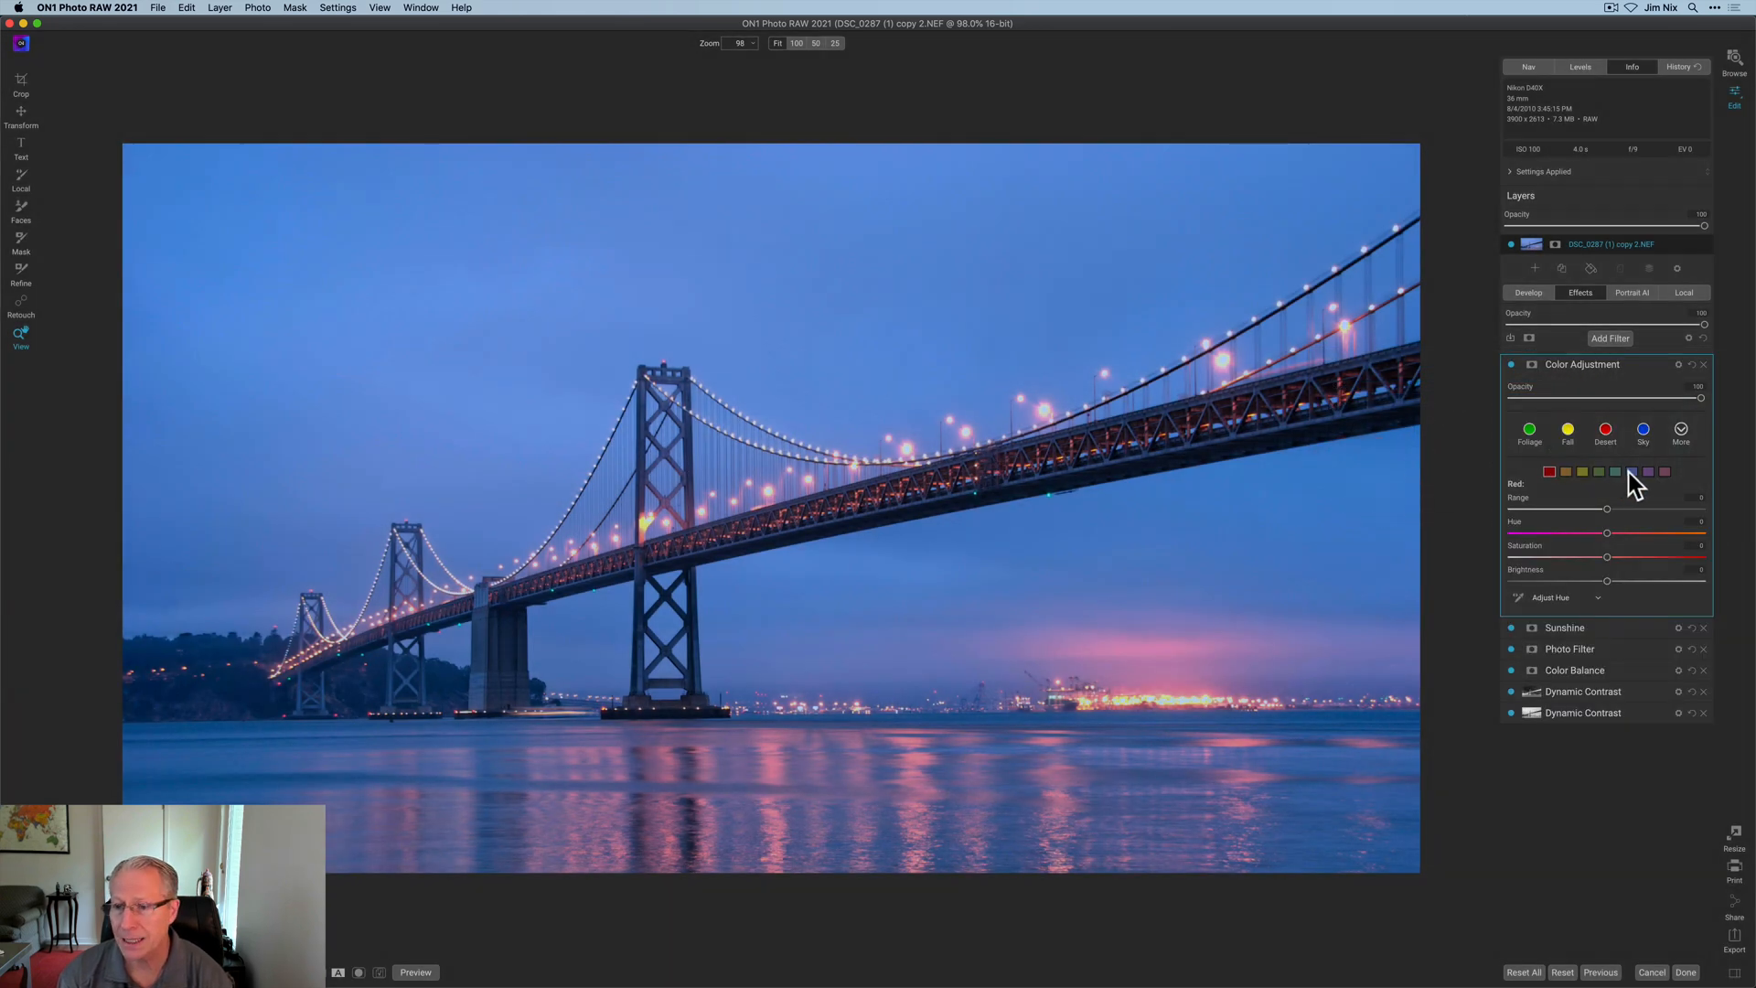
pyautogui.click(1647, 470)
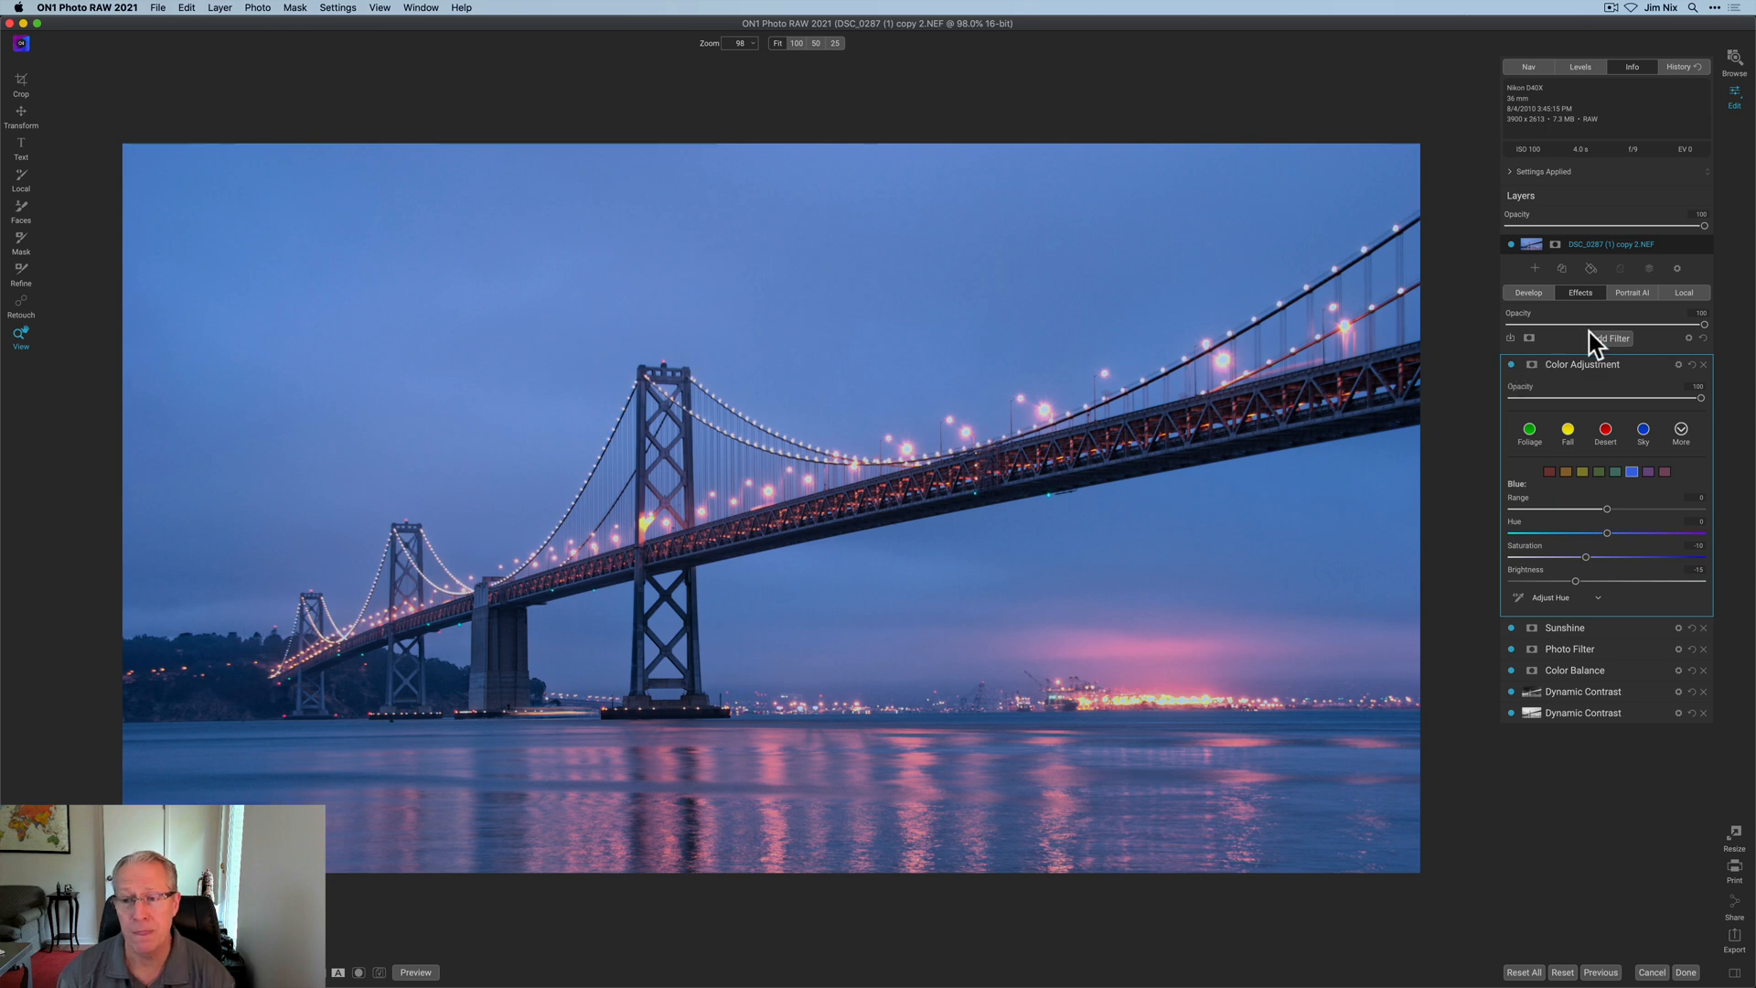
pyautogui.moveTo(1602, 349)
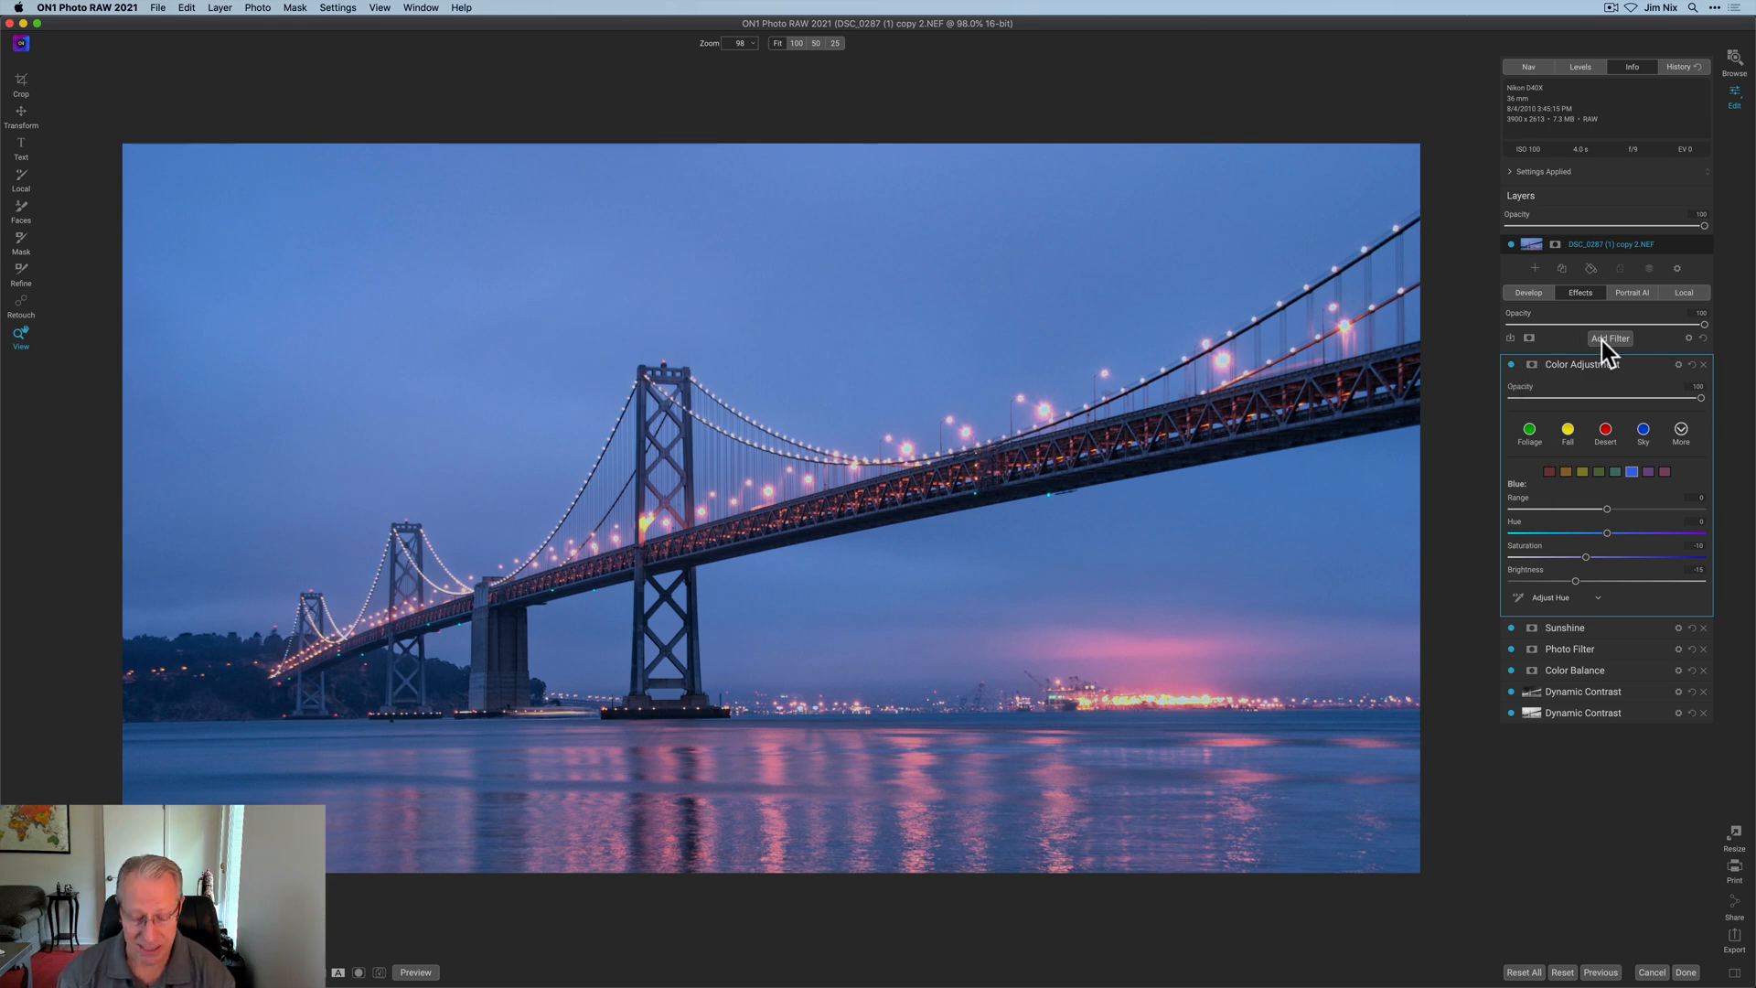
# - Add a Glow filter set to Overlay Strong mode, with lower Amount and minimal Halo
pyautogui.click(1610, 338)
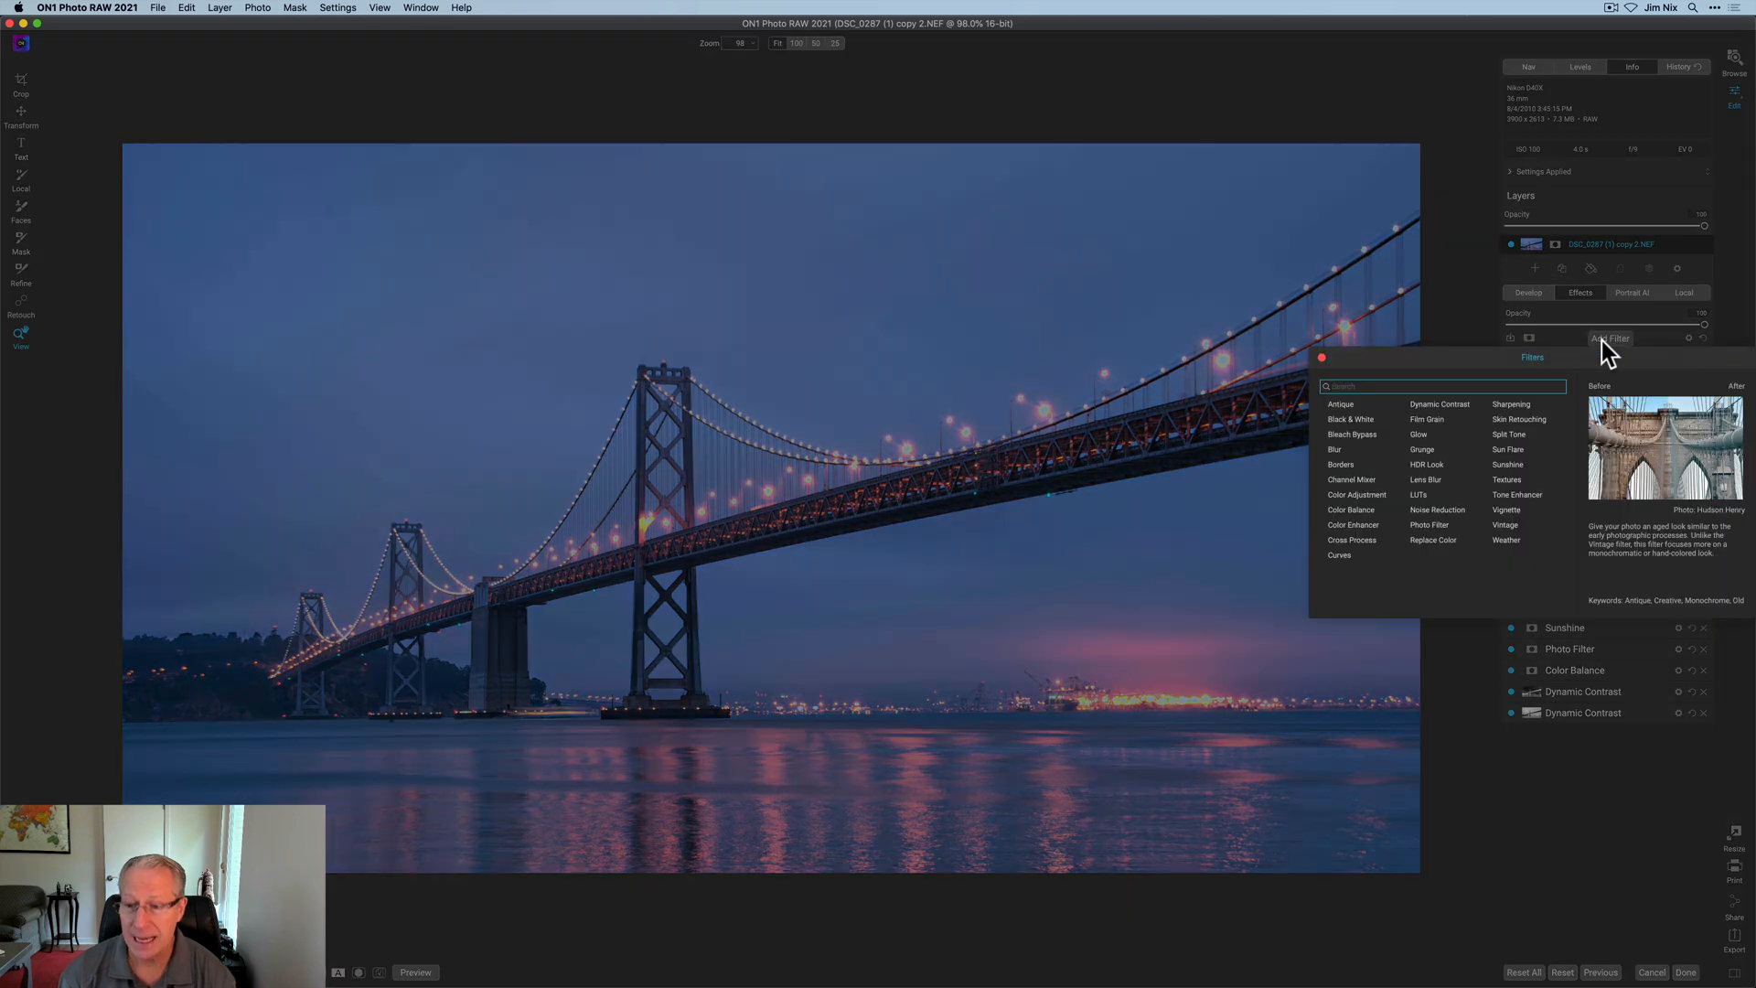
pyautogui.moveTo(1419, 433)
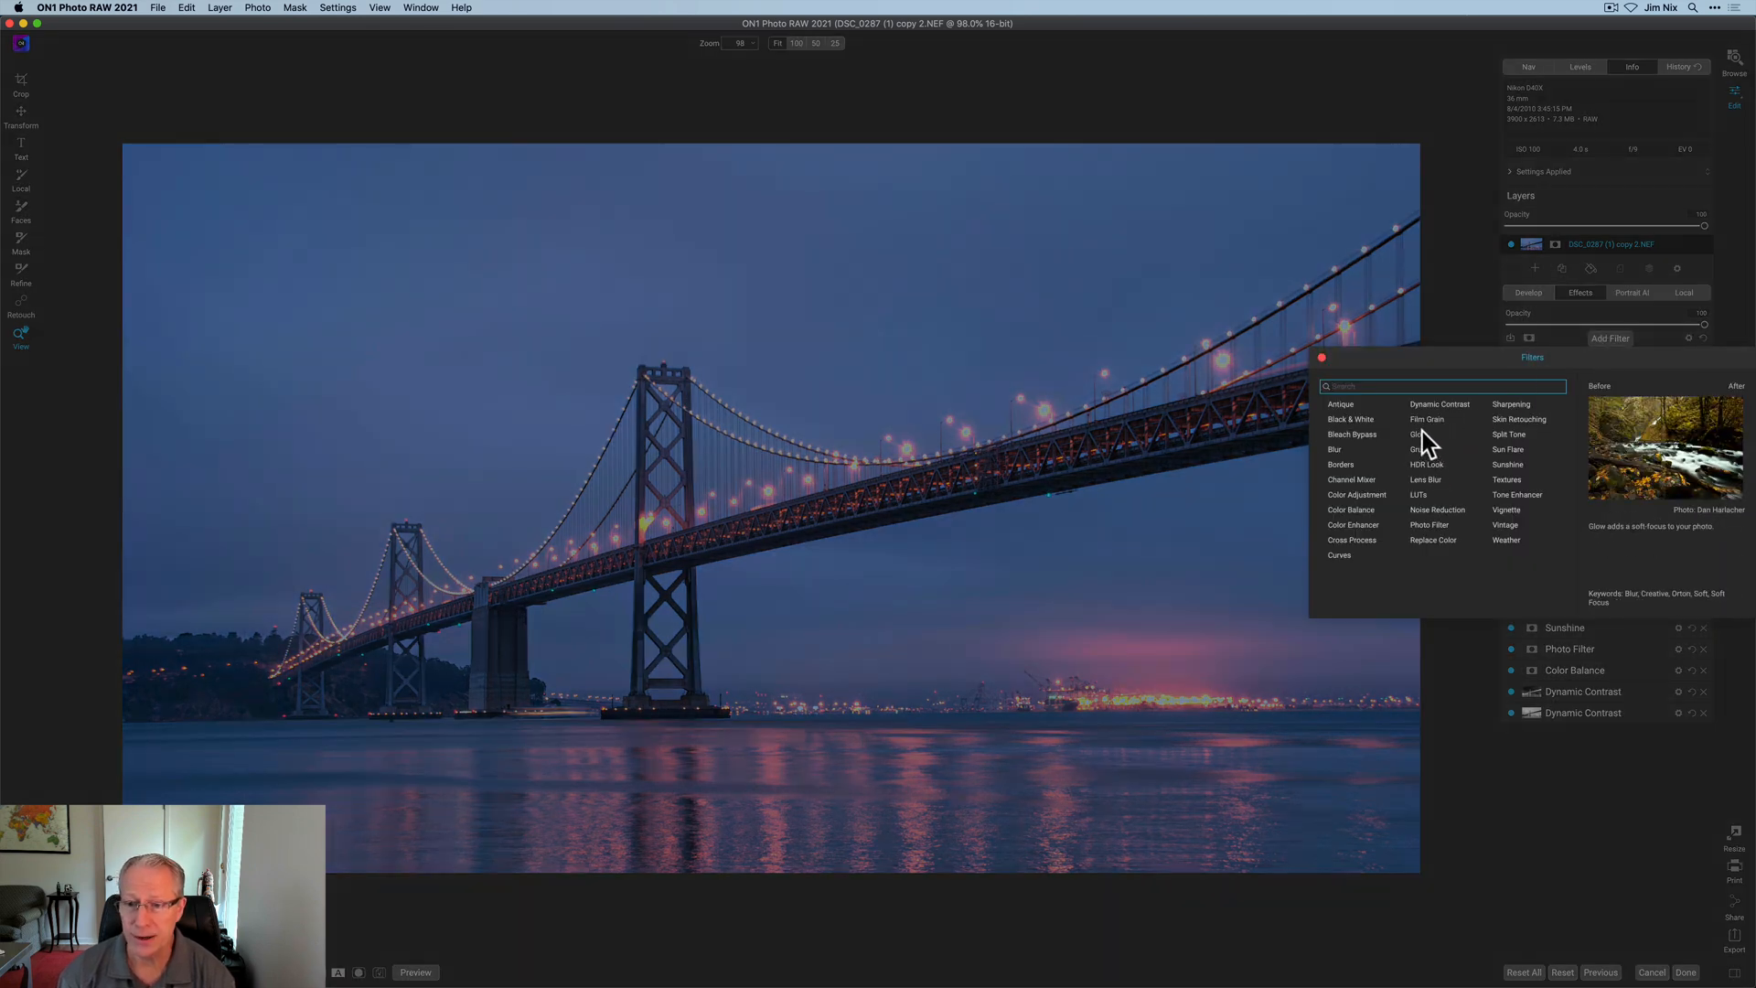
pyautogui.click(1418, 434)
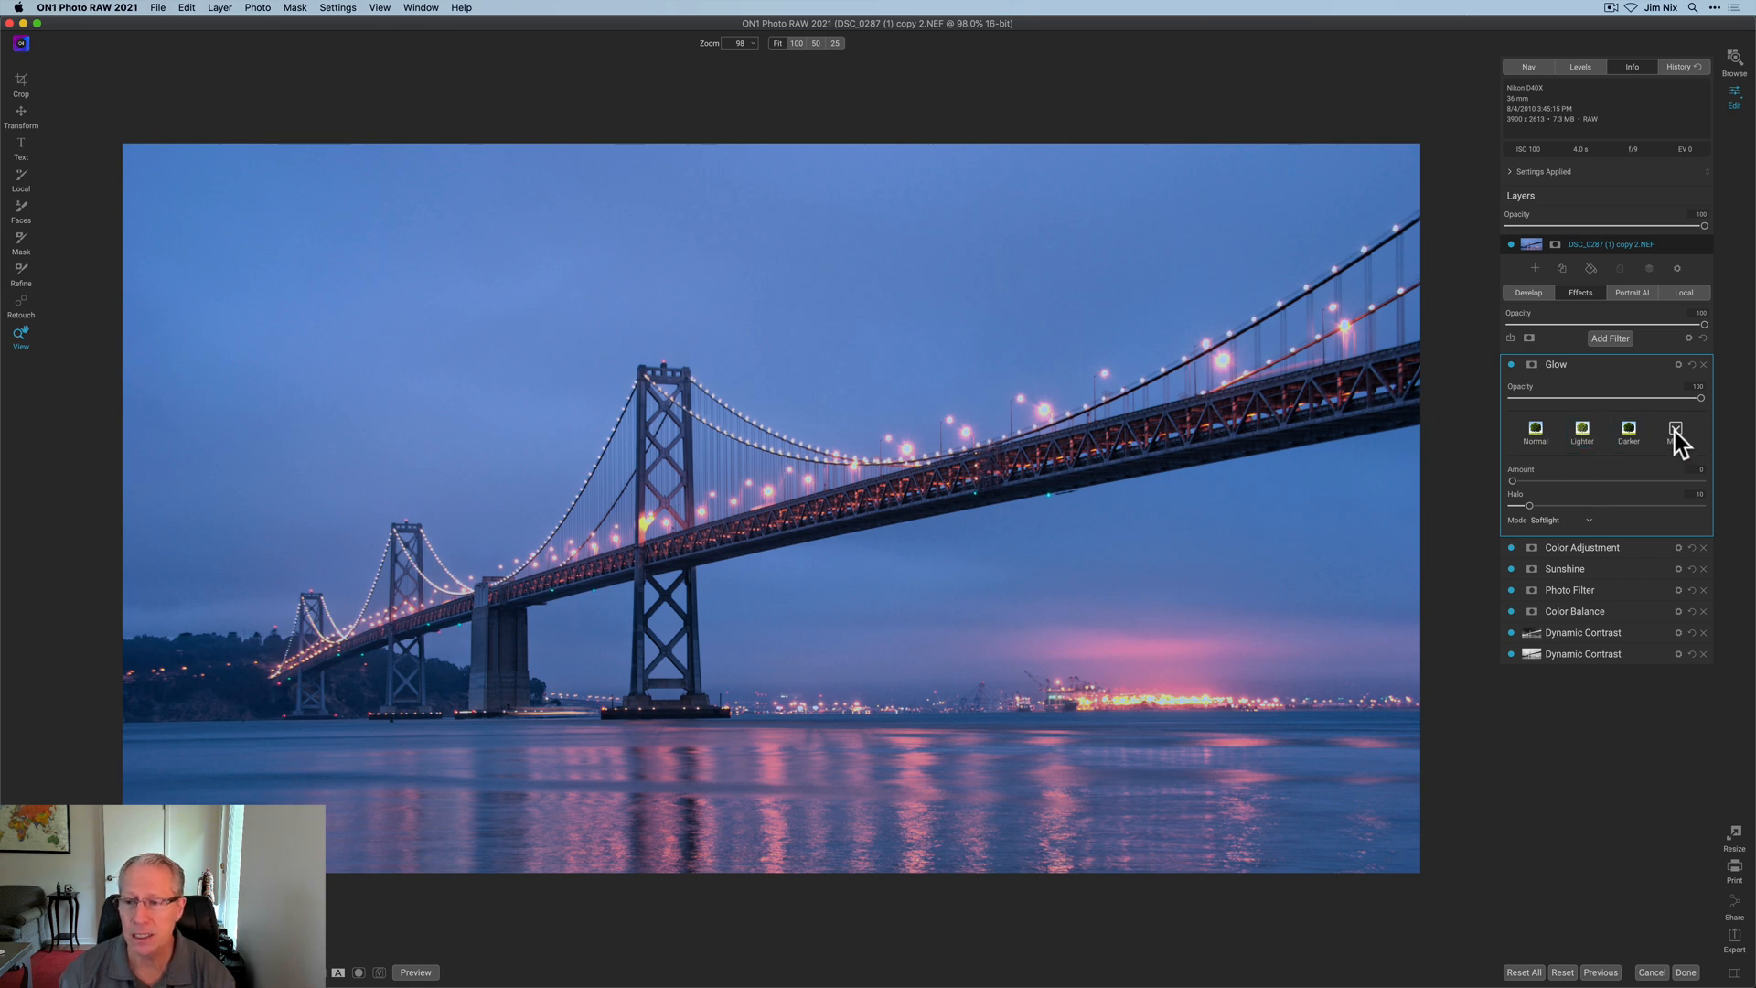
pyautogui.click(1675, 433)
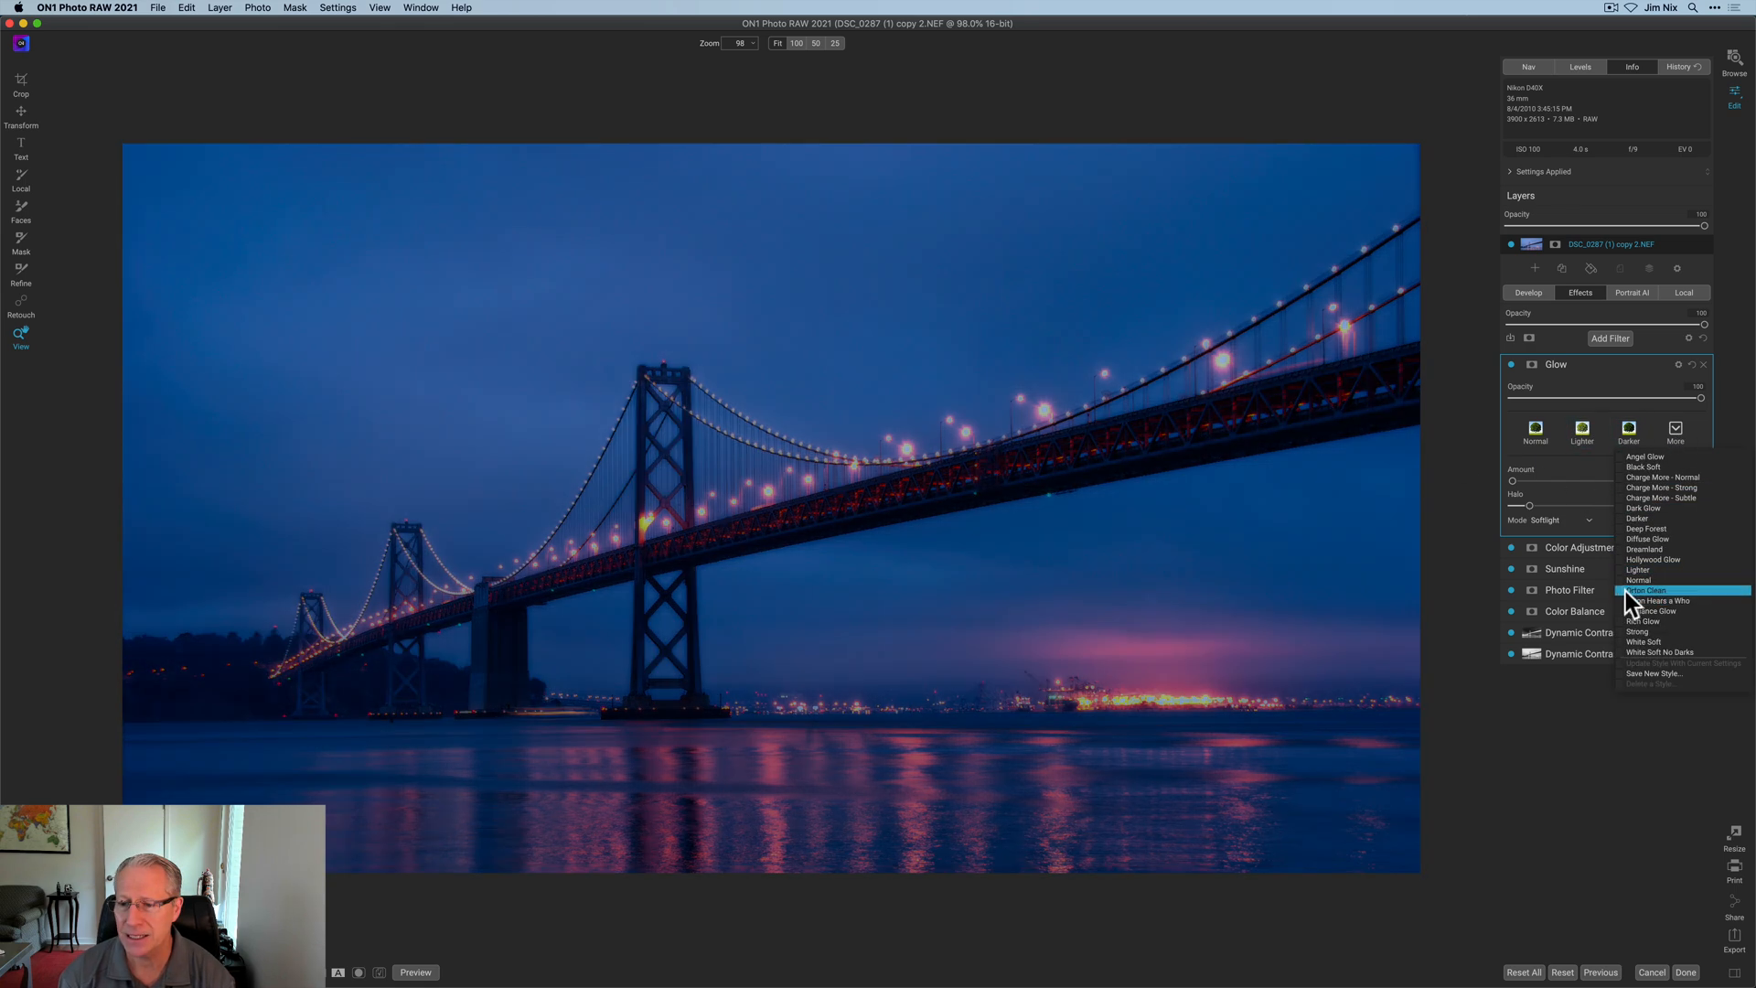
pyautogui.click(1651, 590)
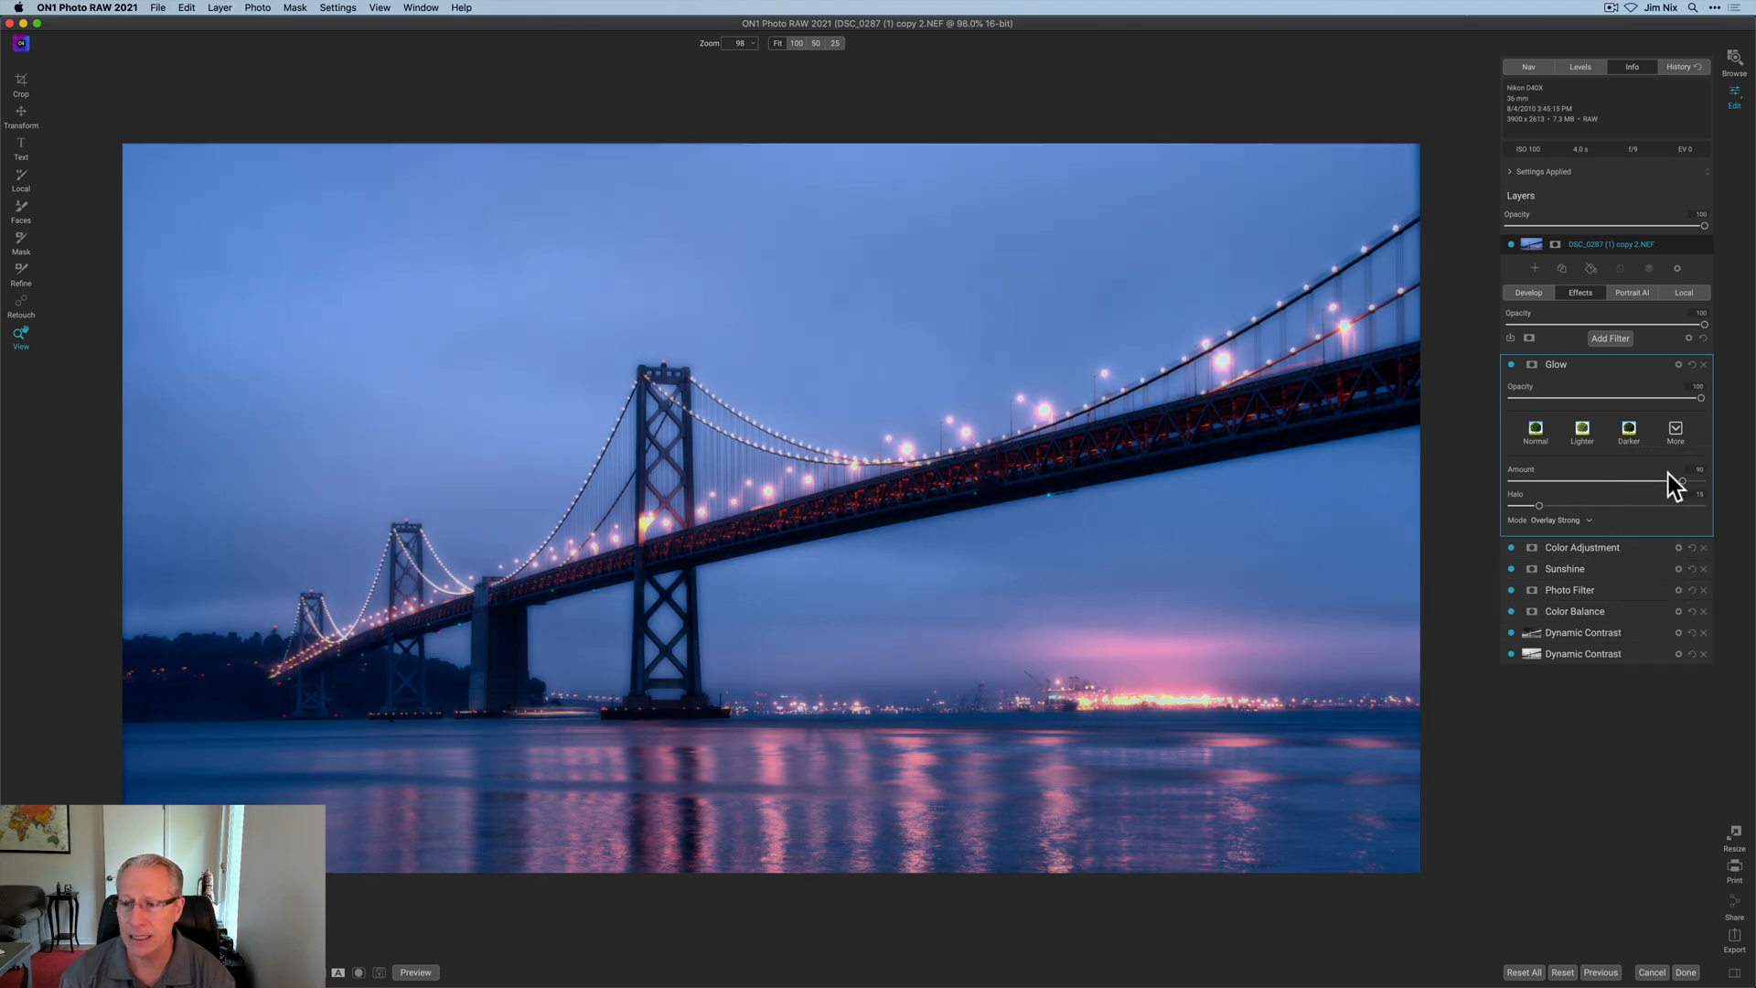
pyautogui.moveTo(1680, 484)
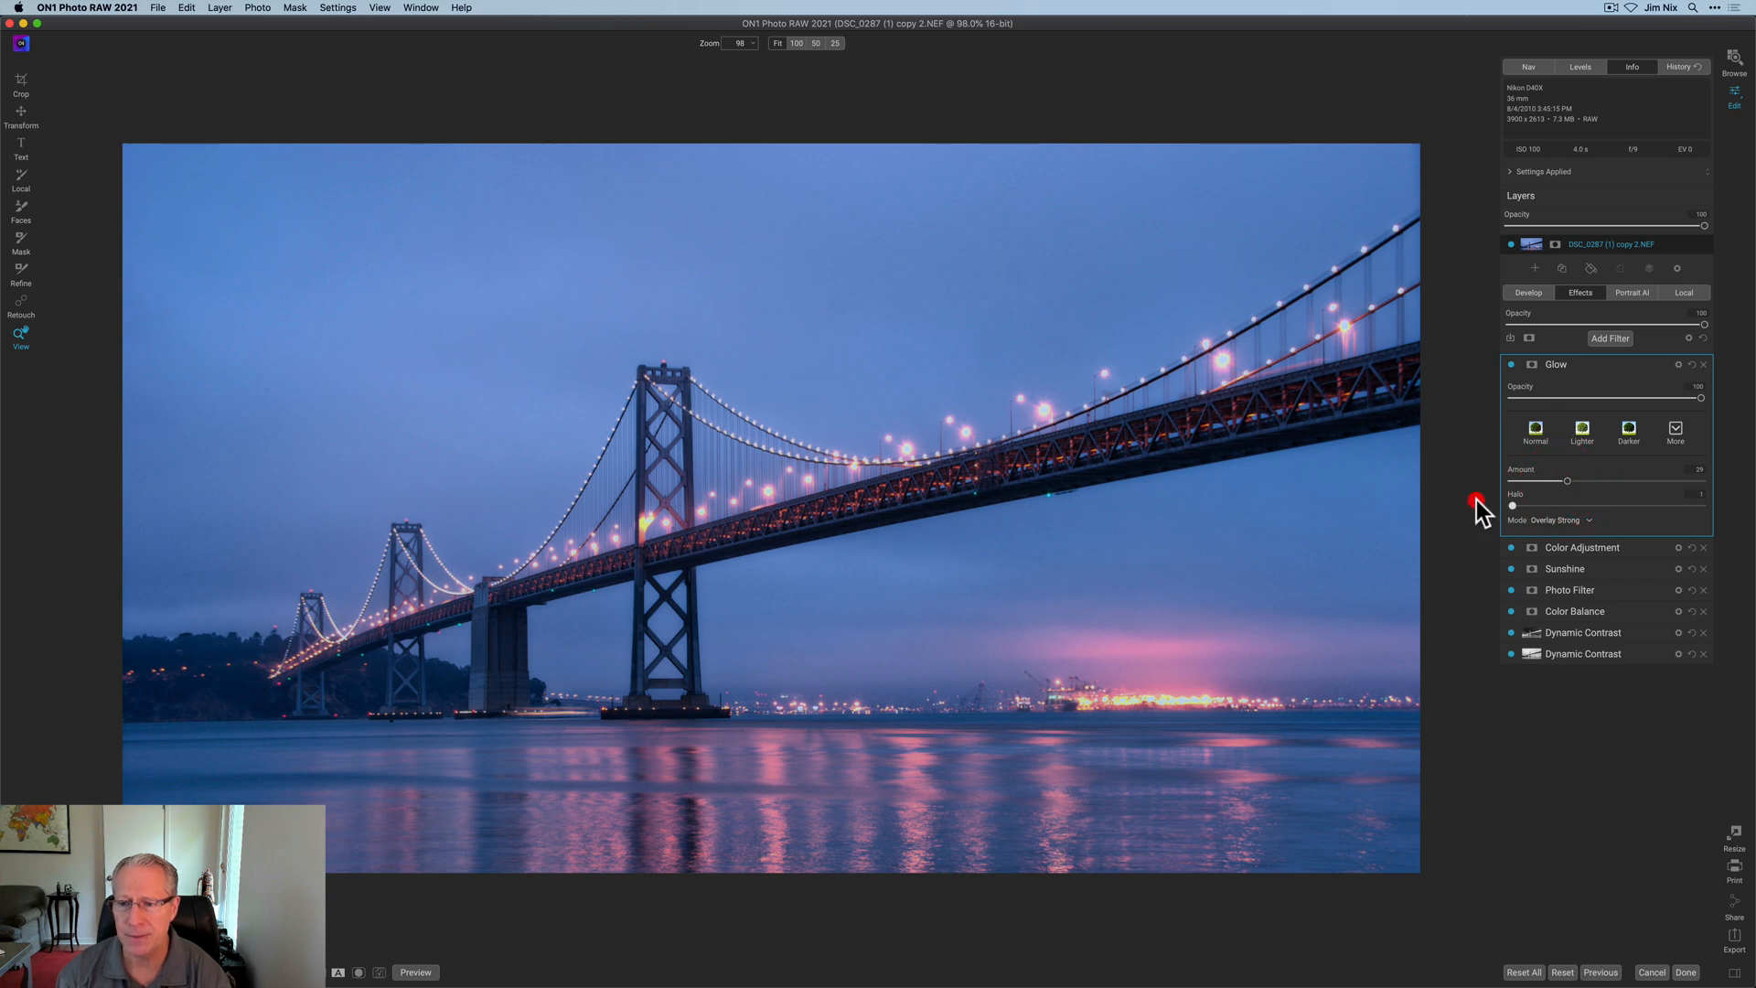
pyautogui.moveTo(1504, 502)
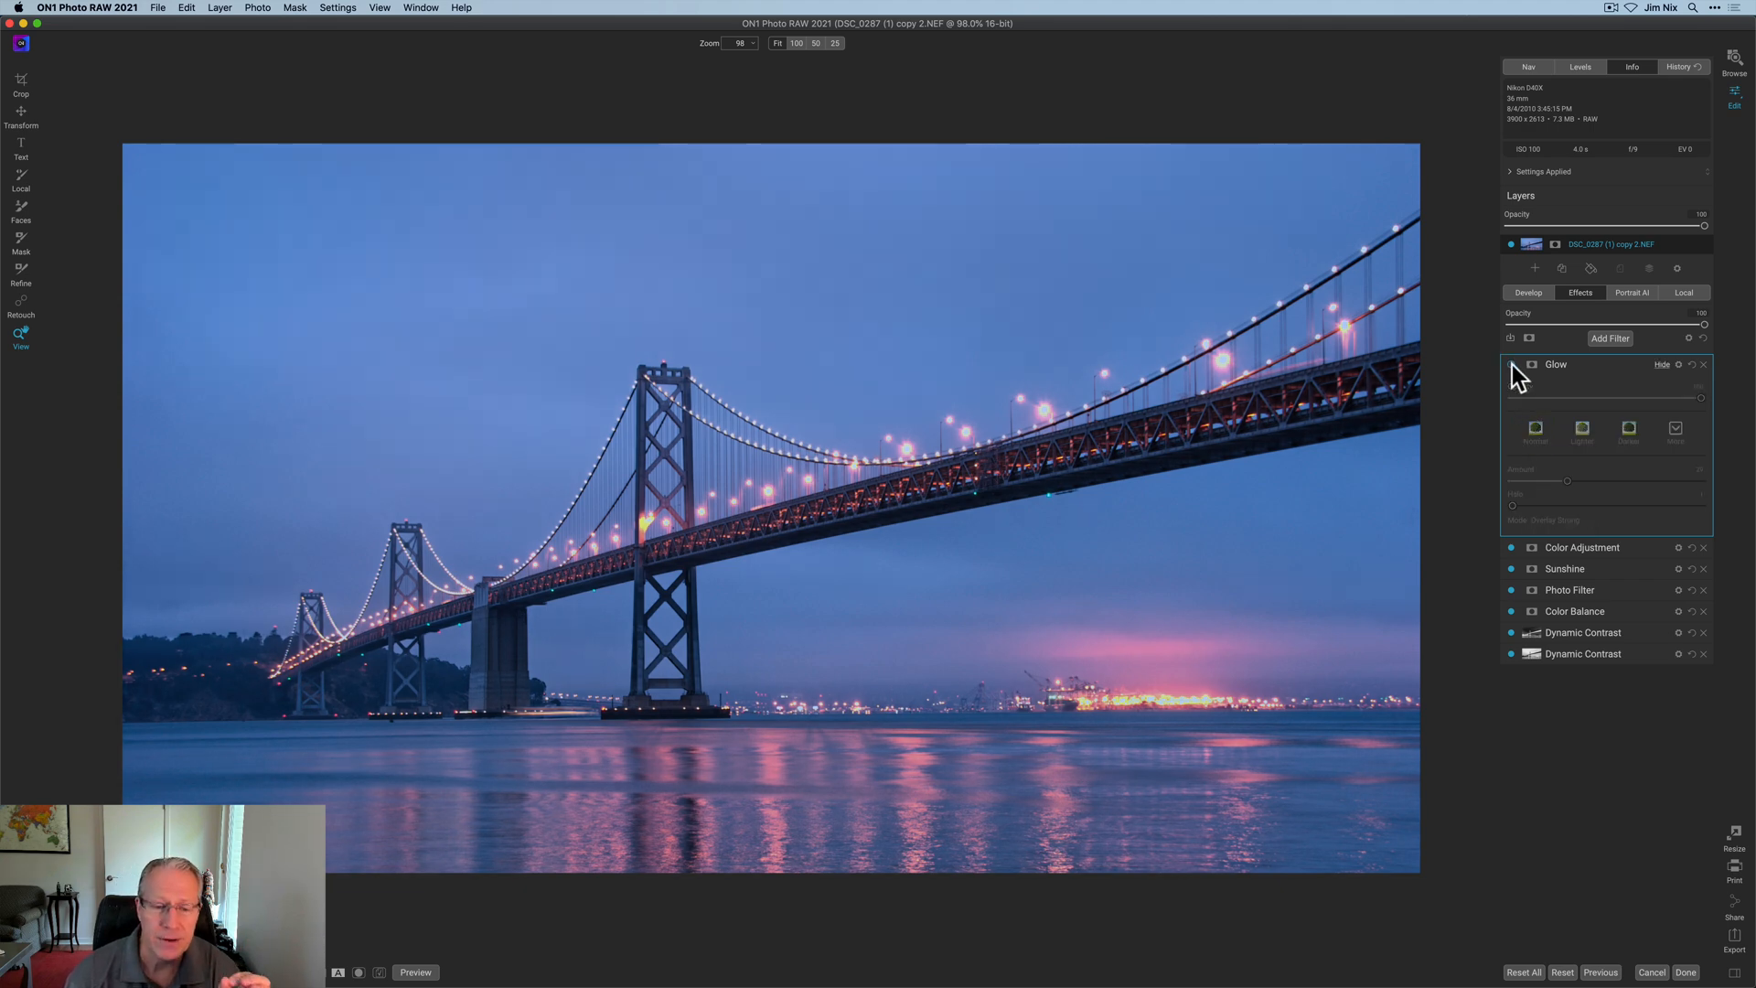
# - Re-enable the Glow filter, reduce its Amount slightly, and return to Develop
pyautogui.click(1531, 364)
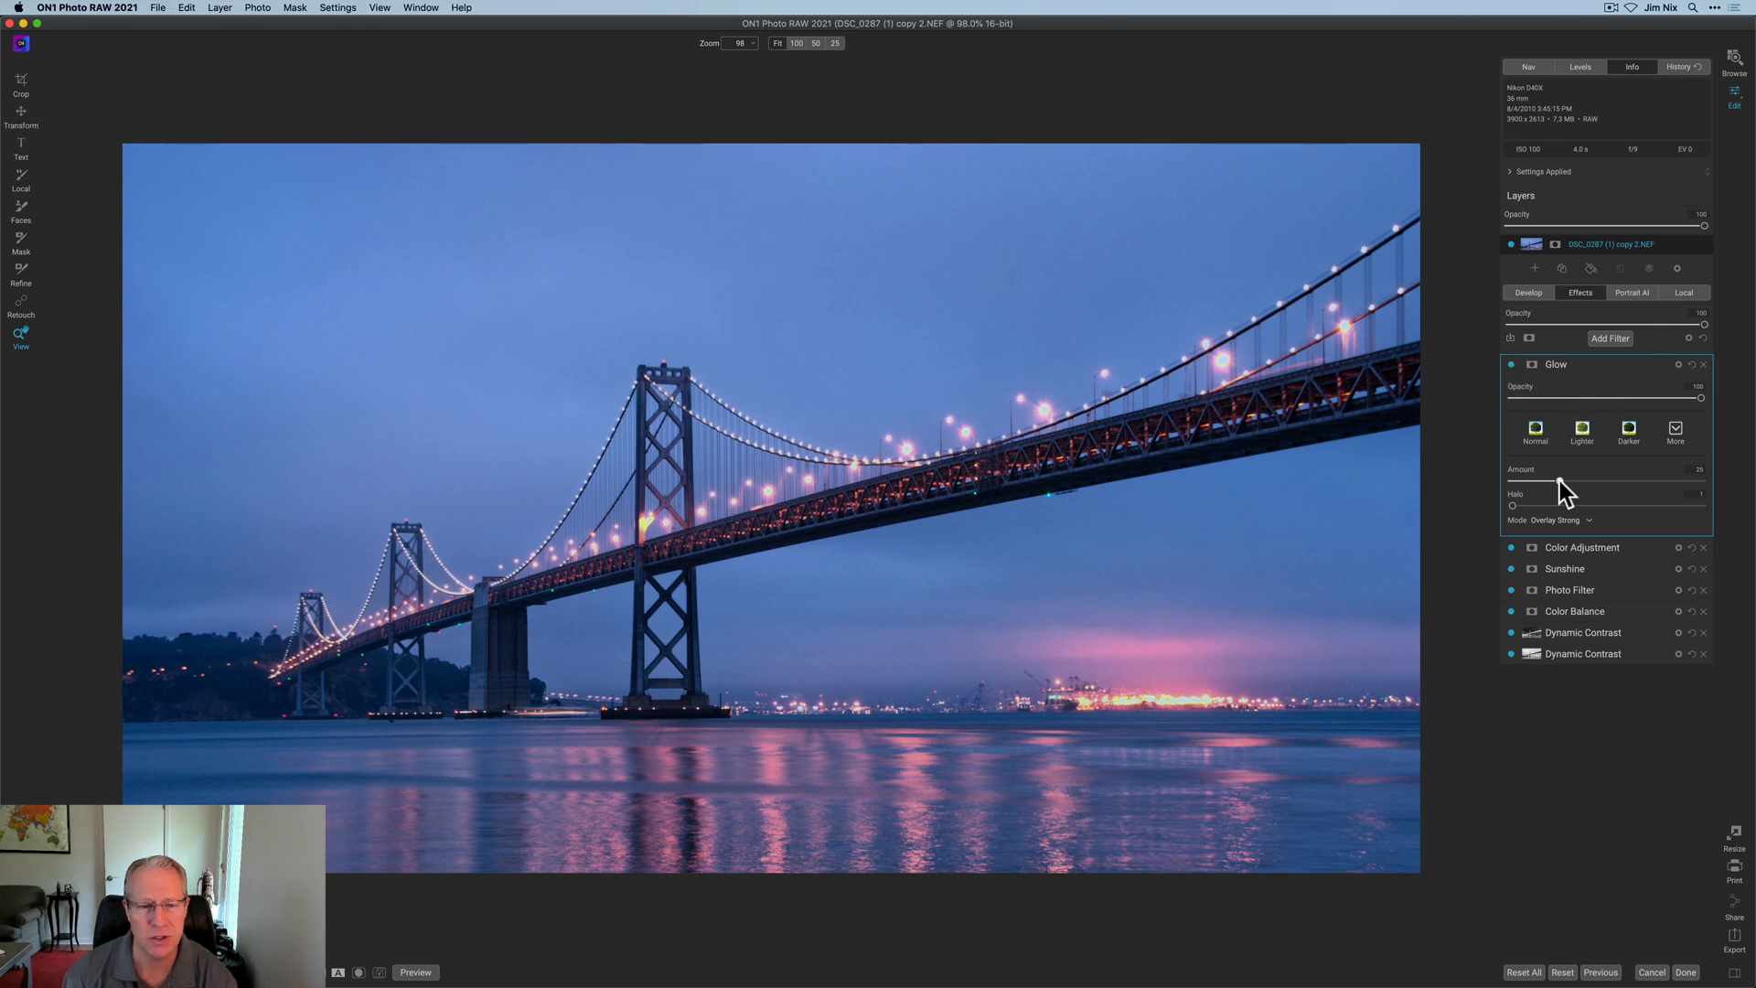
pyautogui.moveTo(1560, 487)
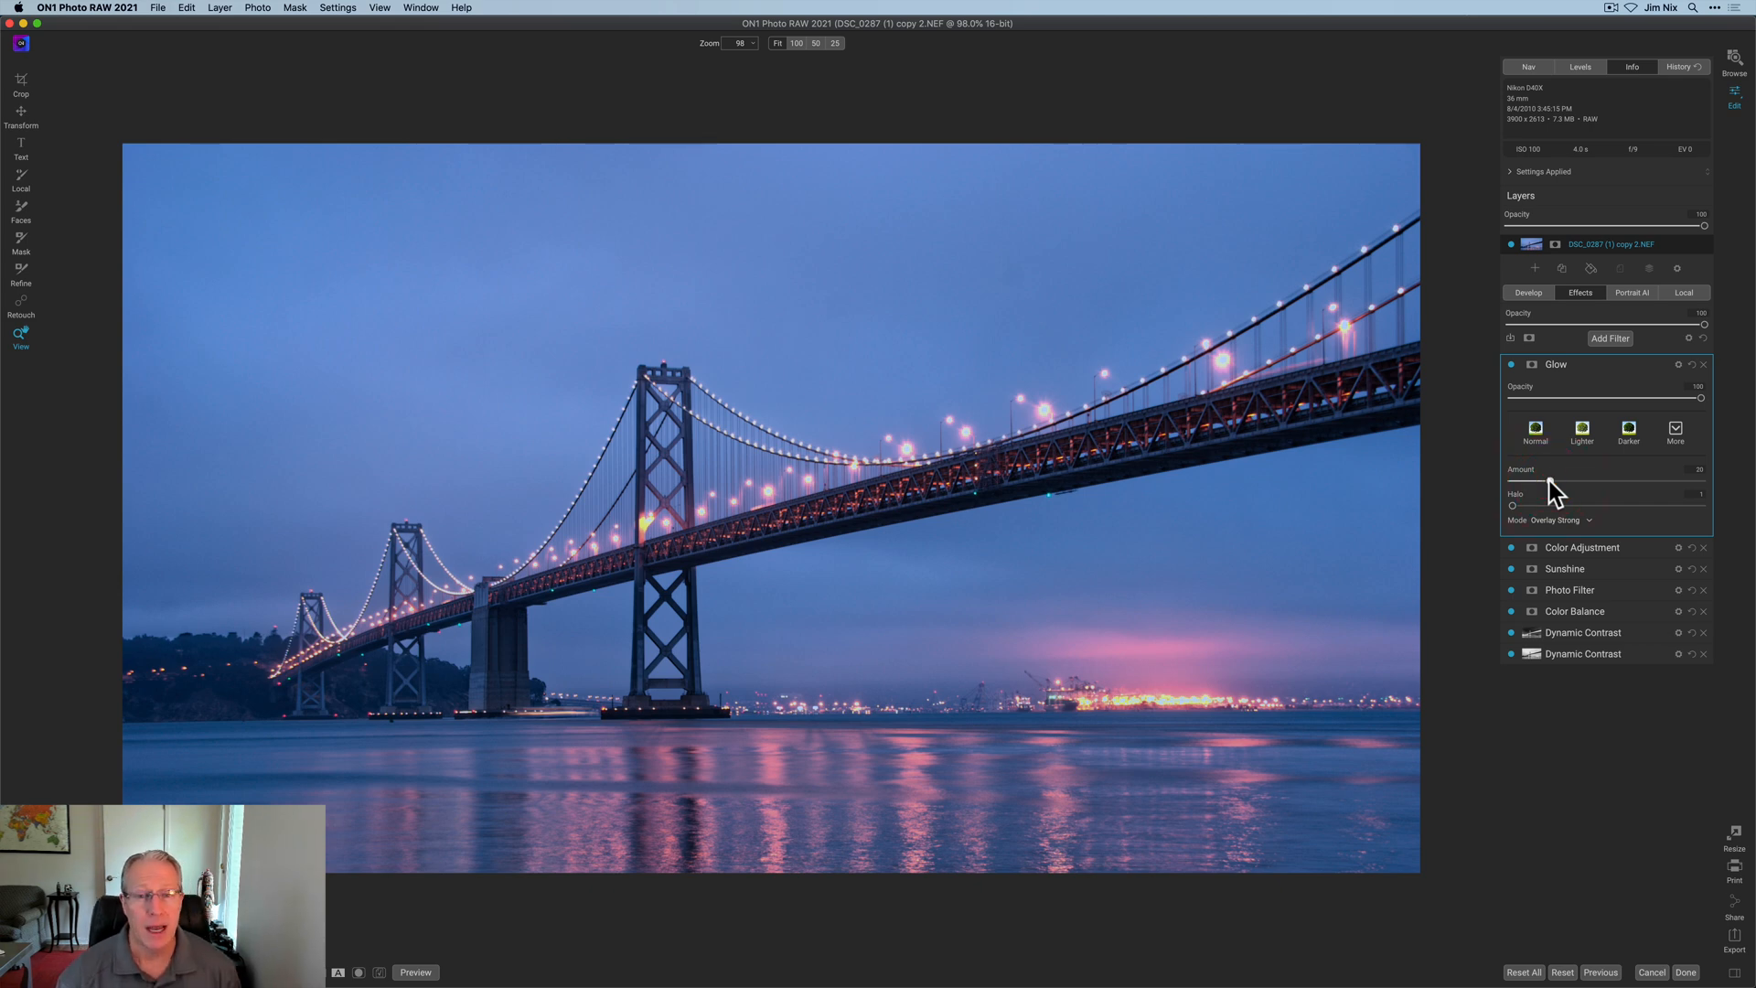
pyautogui.click(1527, 293)
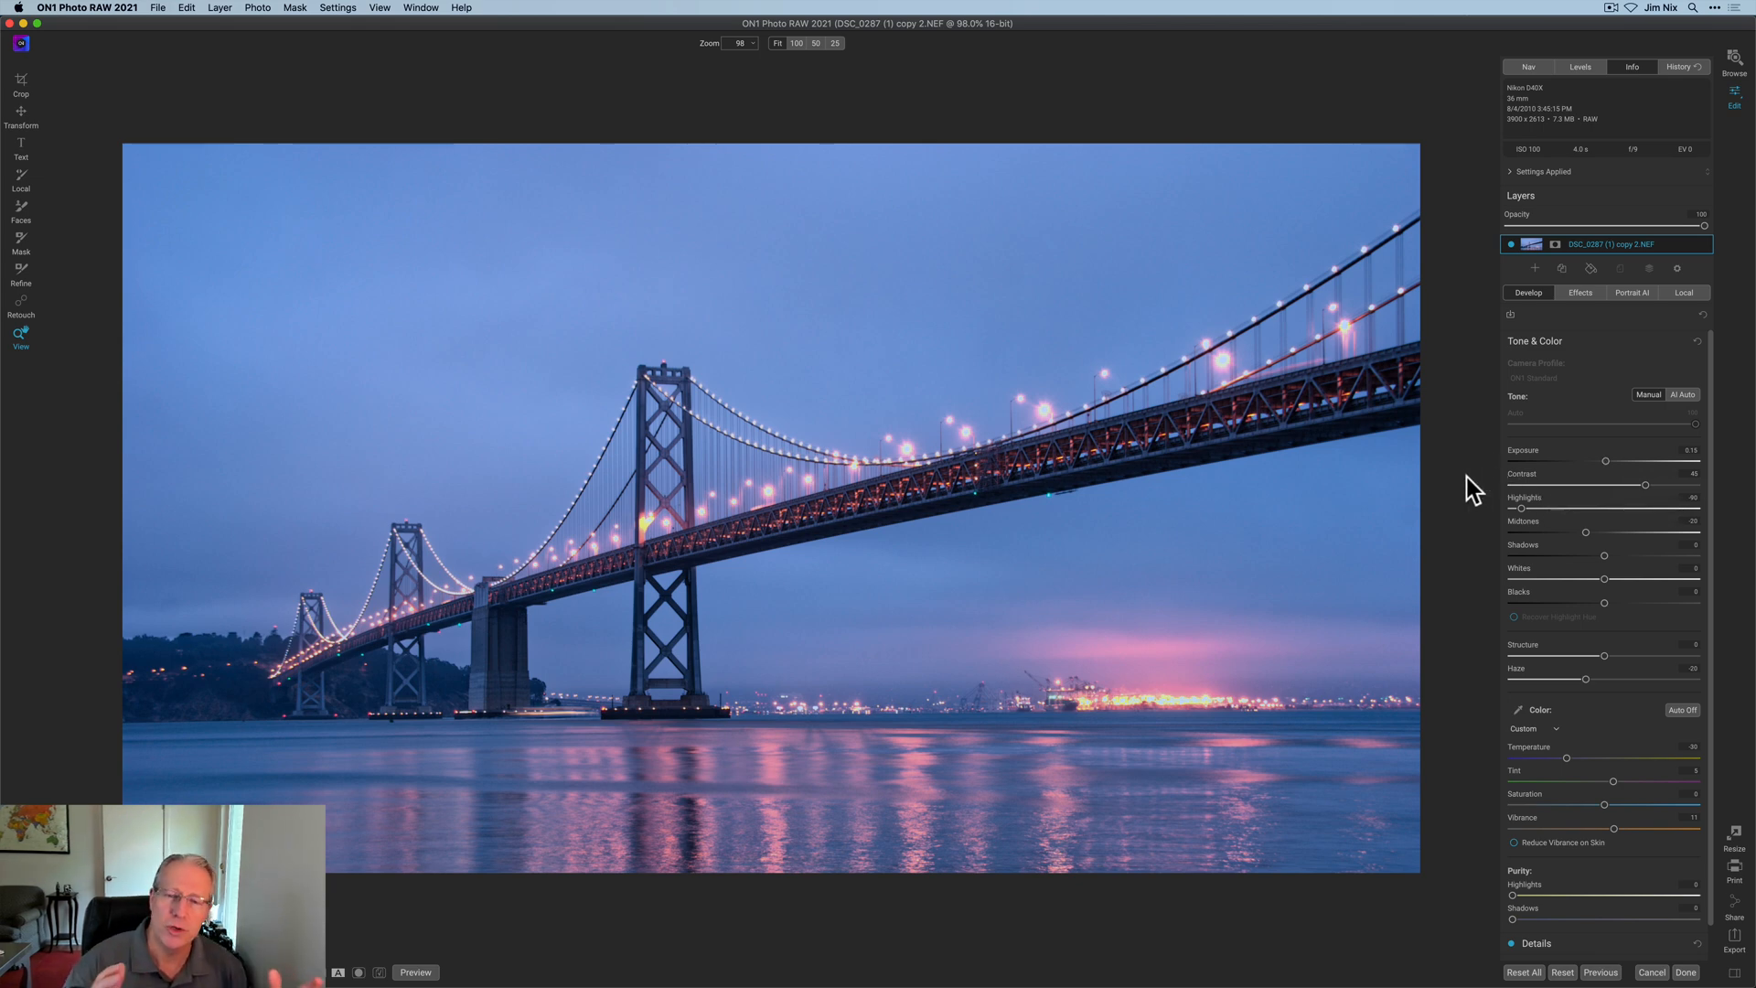
pyautogui.moveTo(1562, 311)
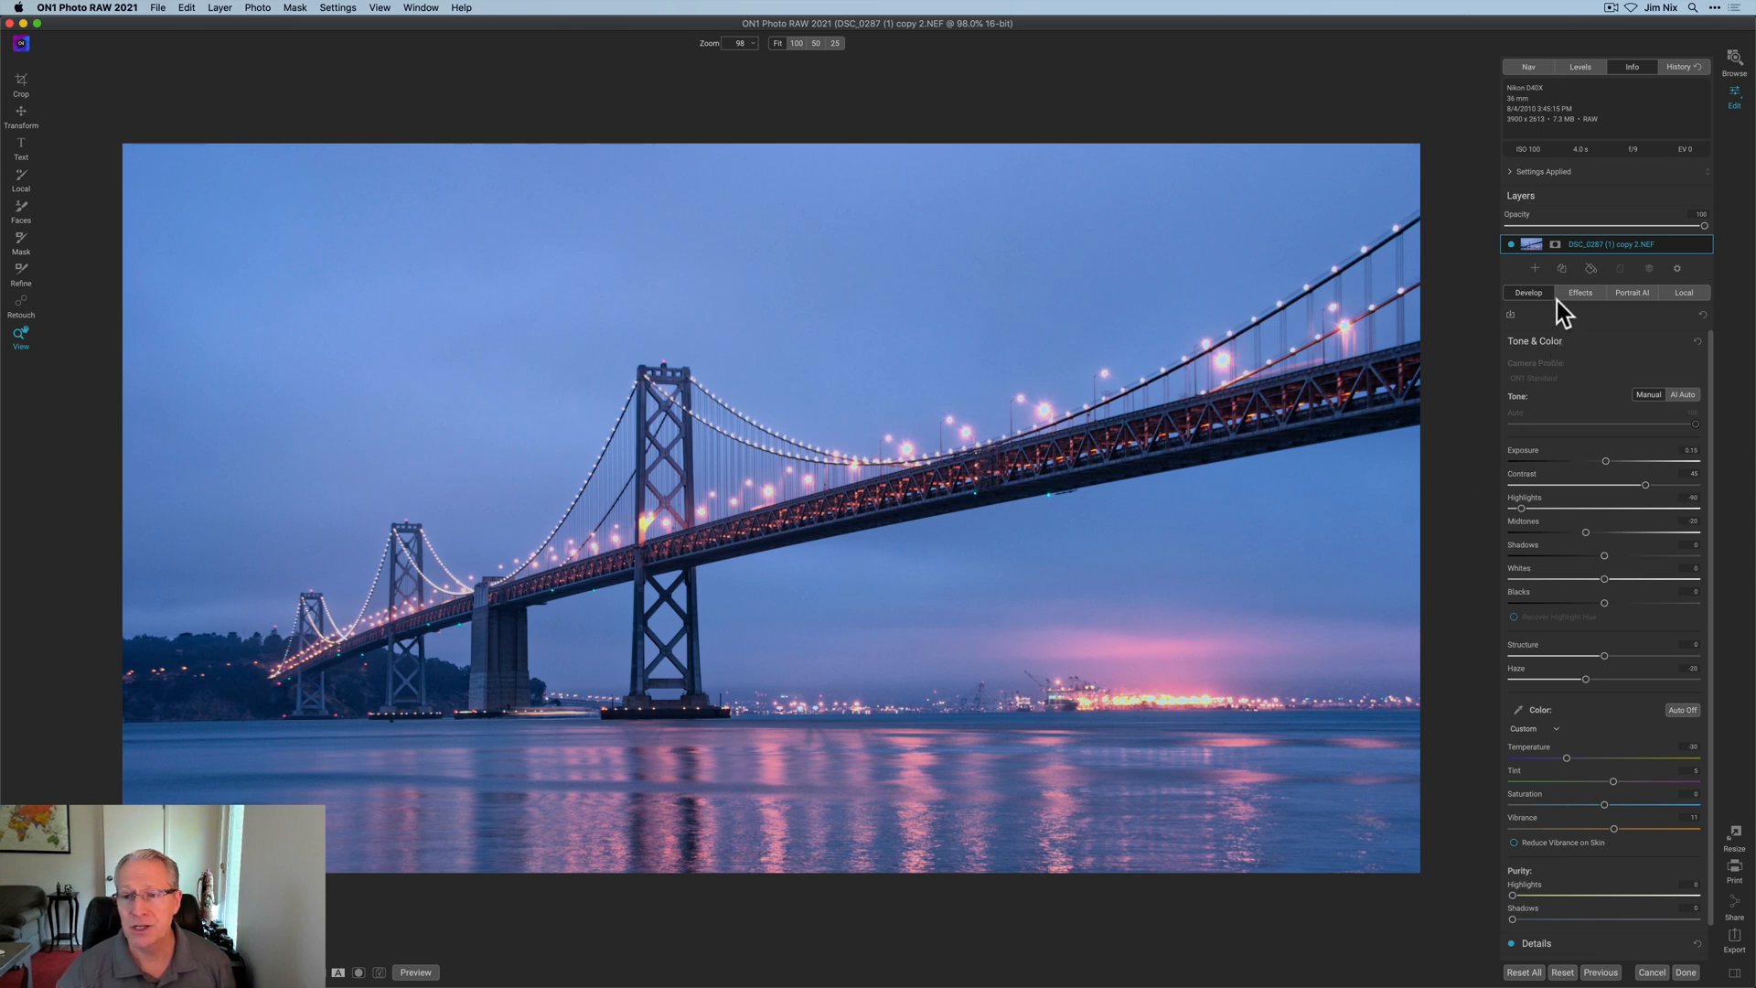
pyautogui.click(1580, 293)
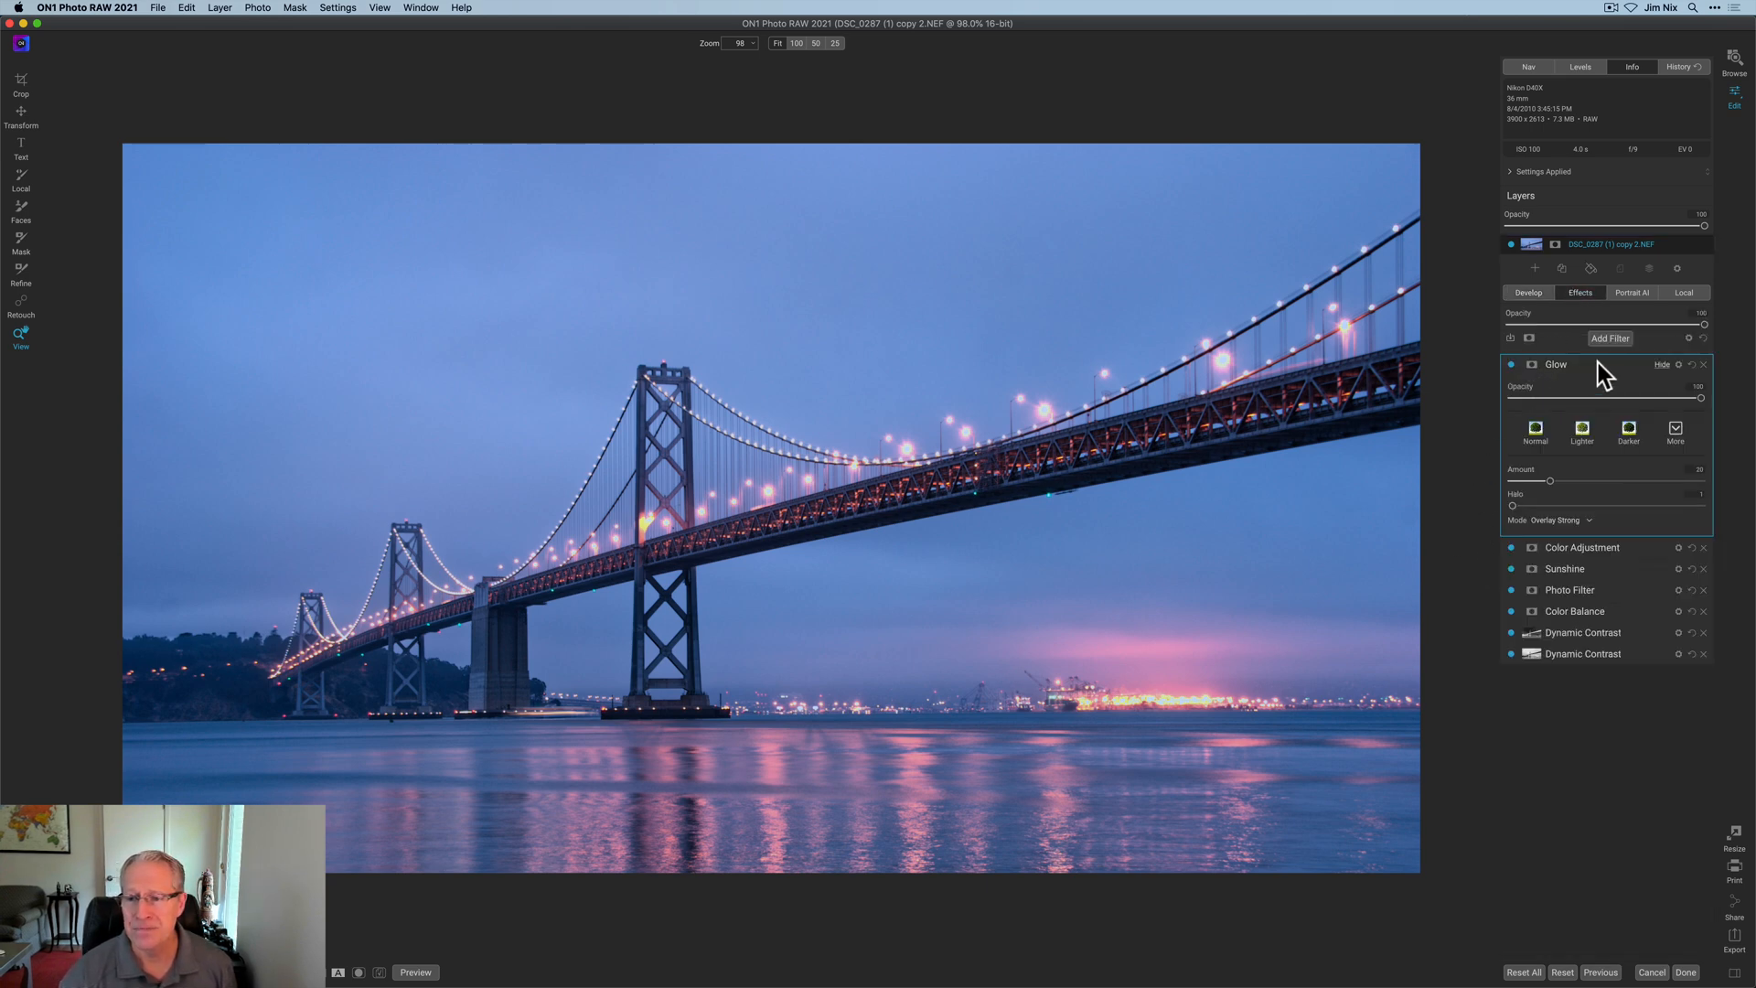
pyautogui.click(1555, 364)
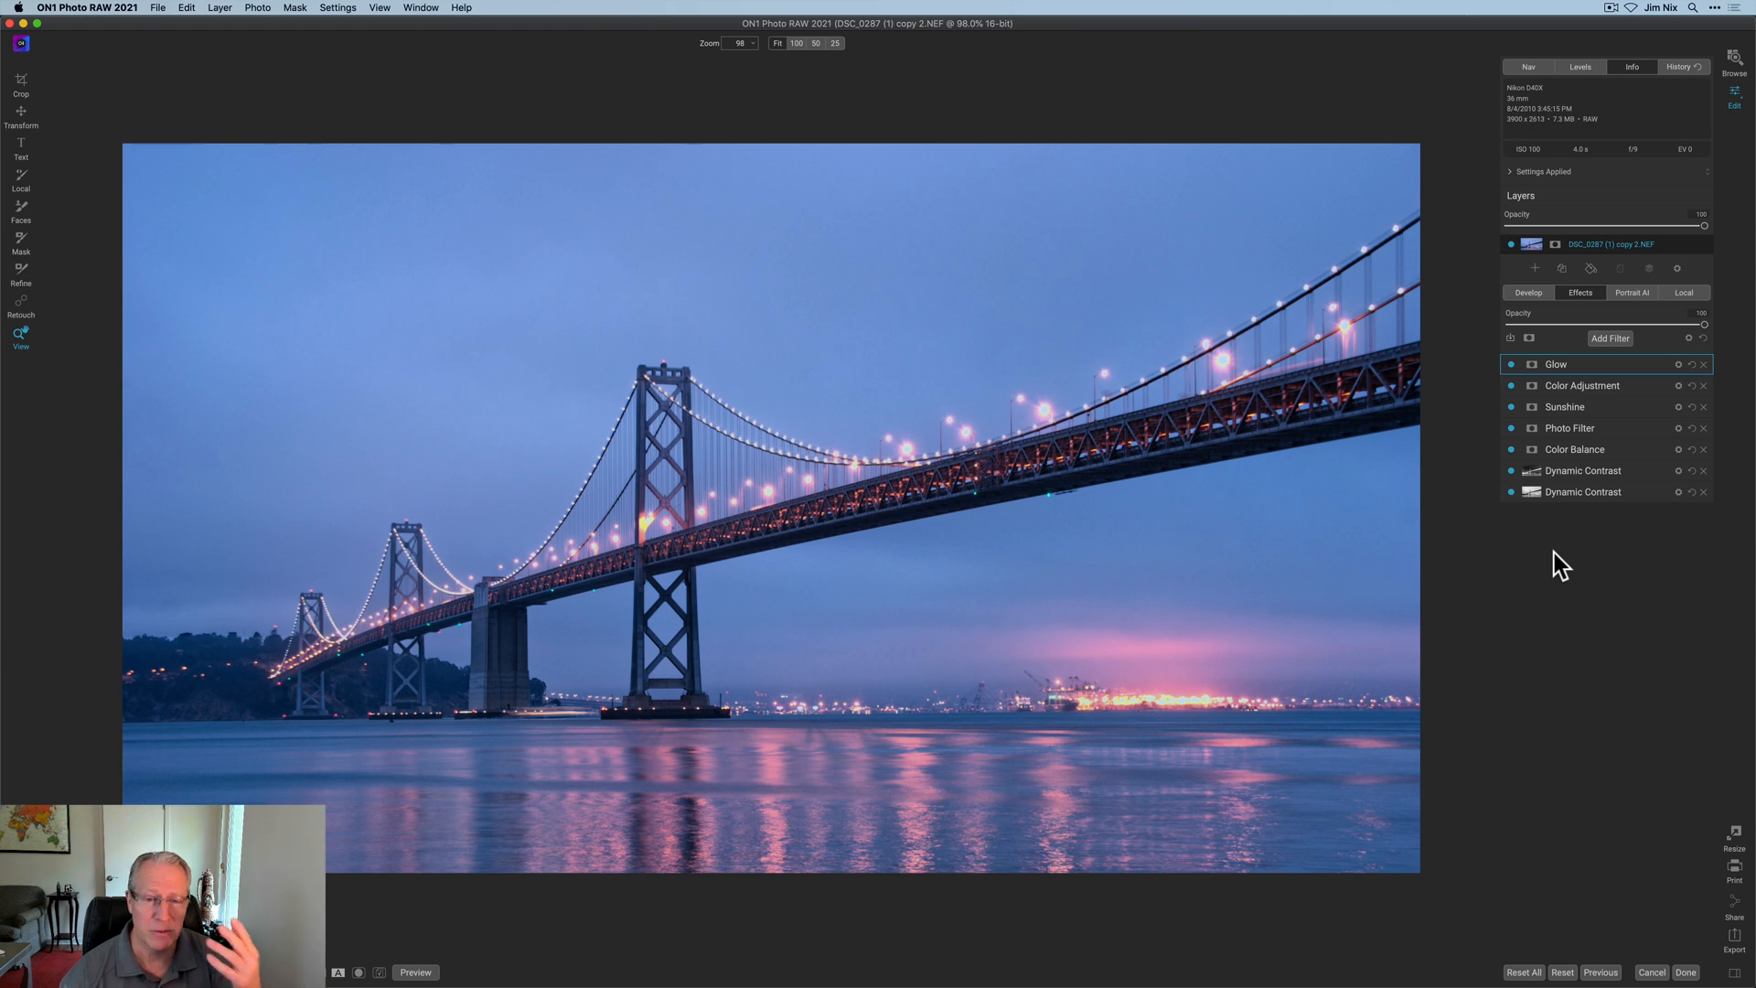
pyautogui.moveTo(1535, 303)
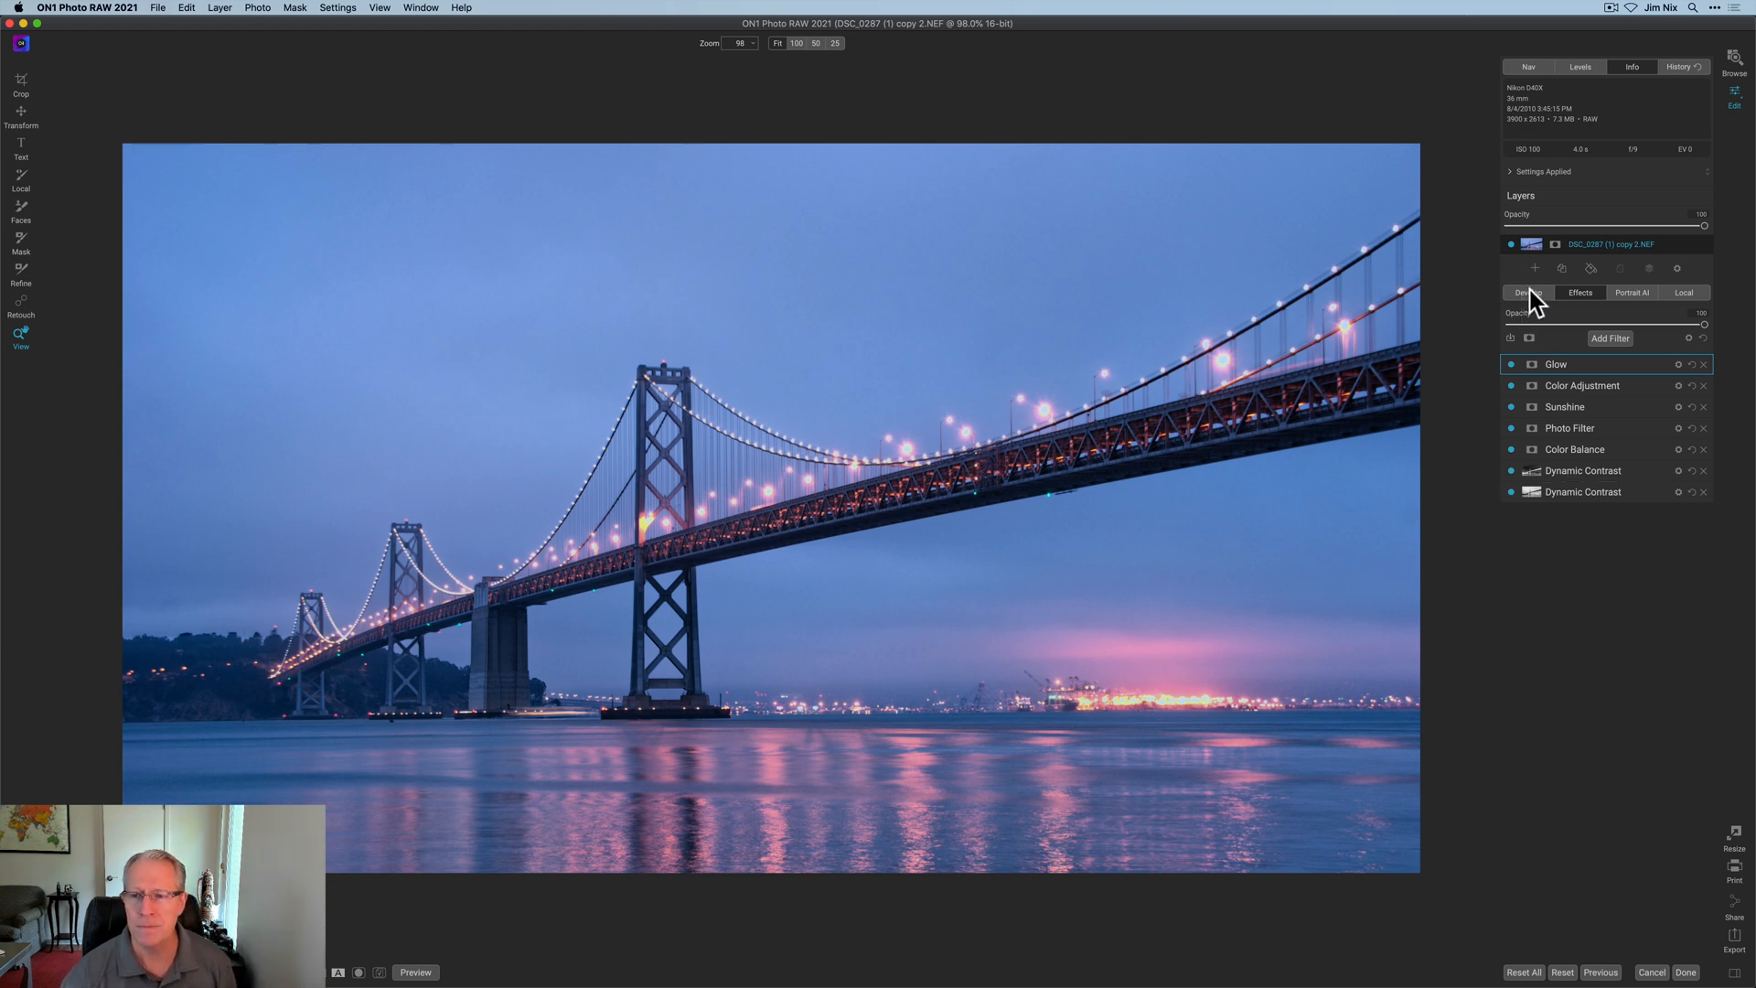
pyautogui.click(1526, 292)
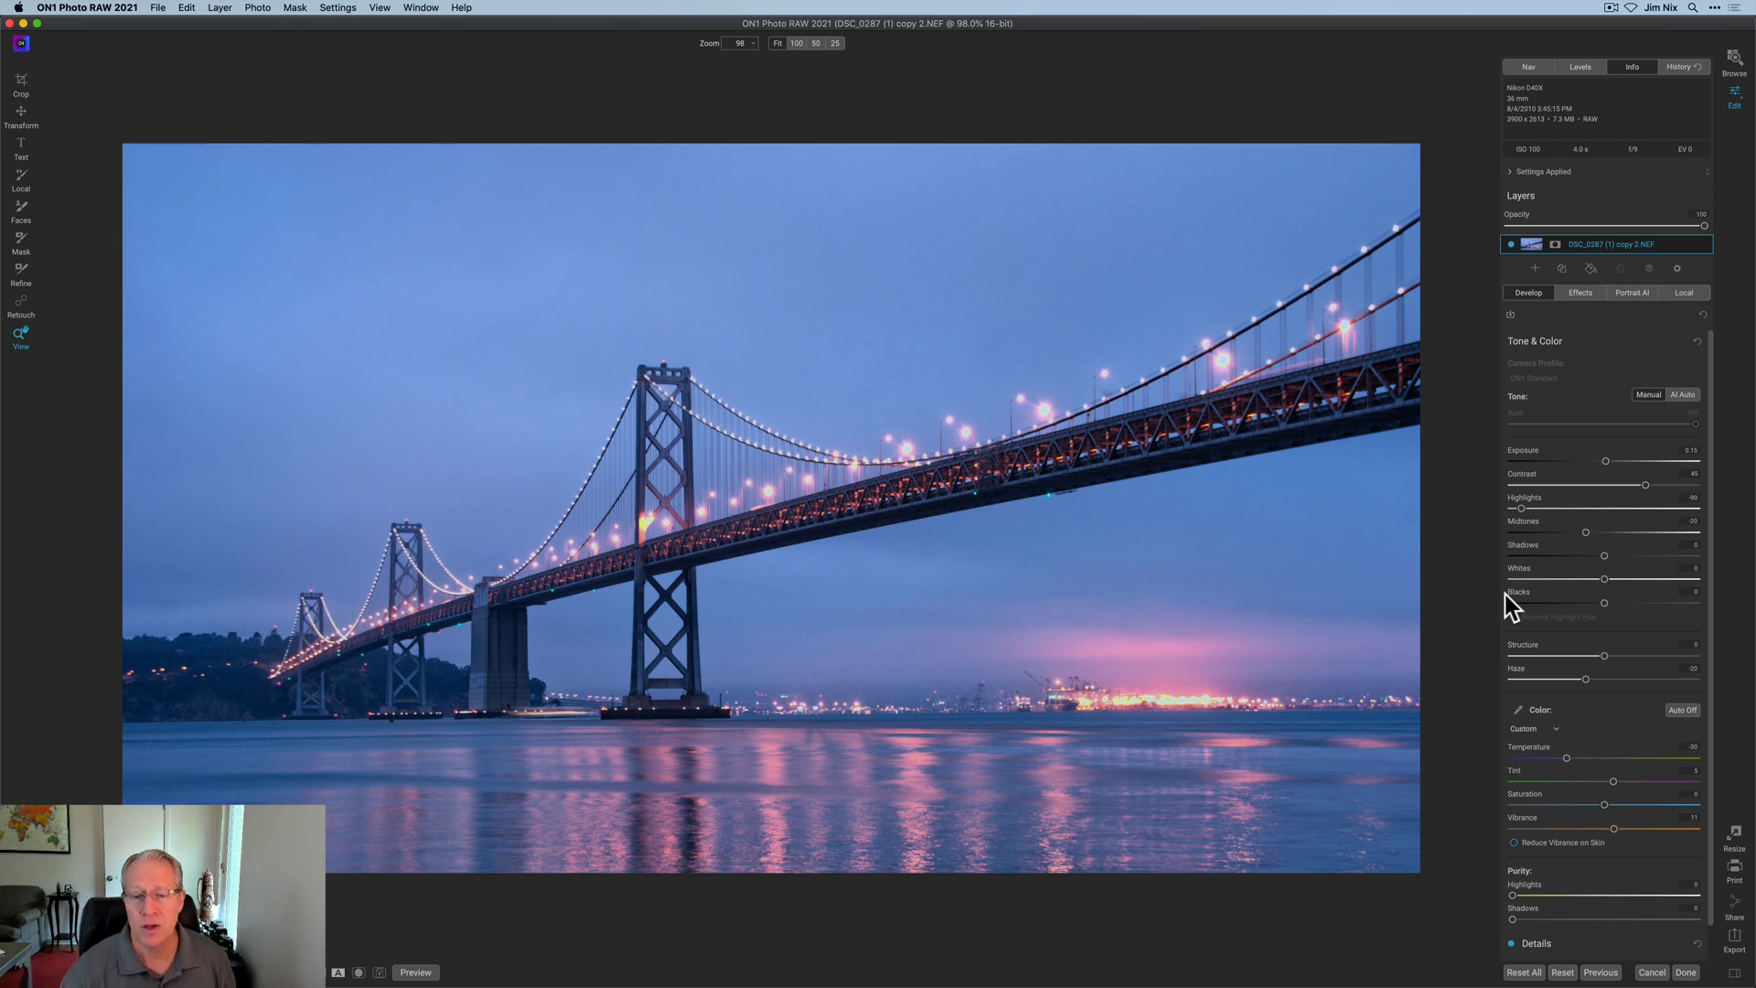
pyautogui.moveTo(1495, 604)
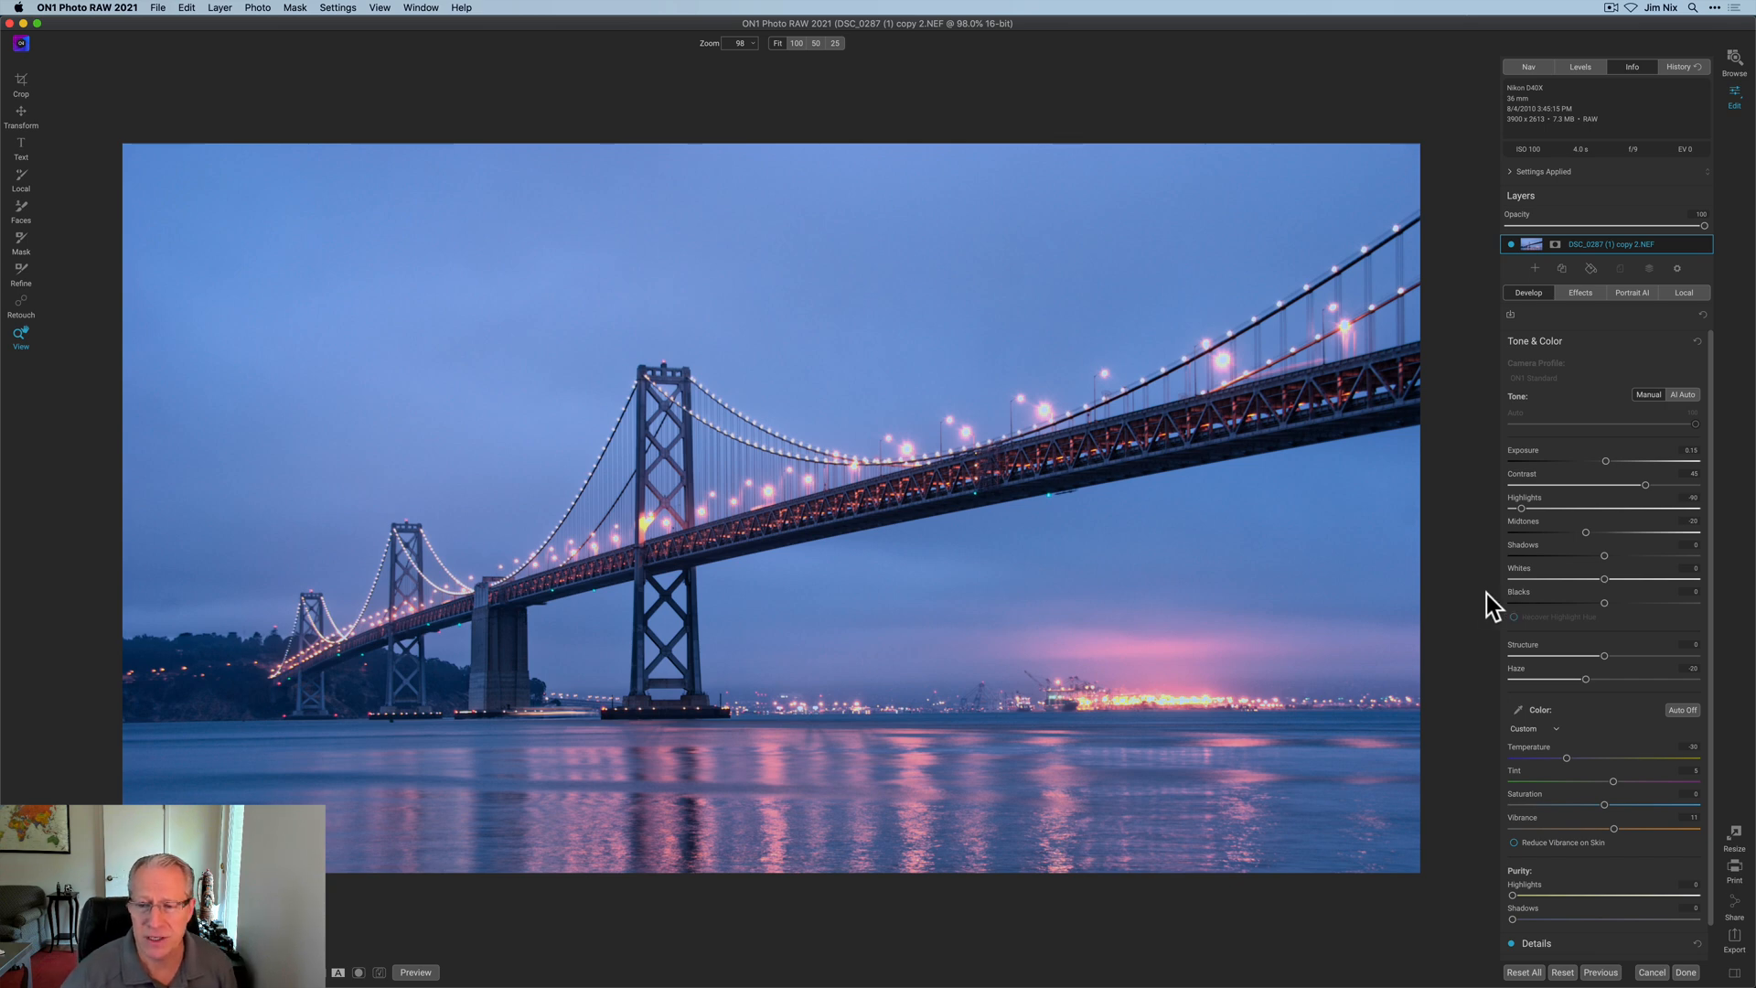
pyautogui.moveTo(1490, 604)
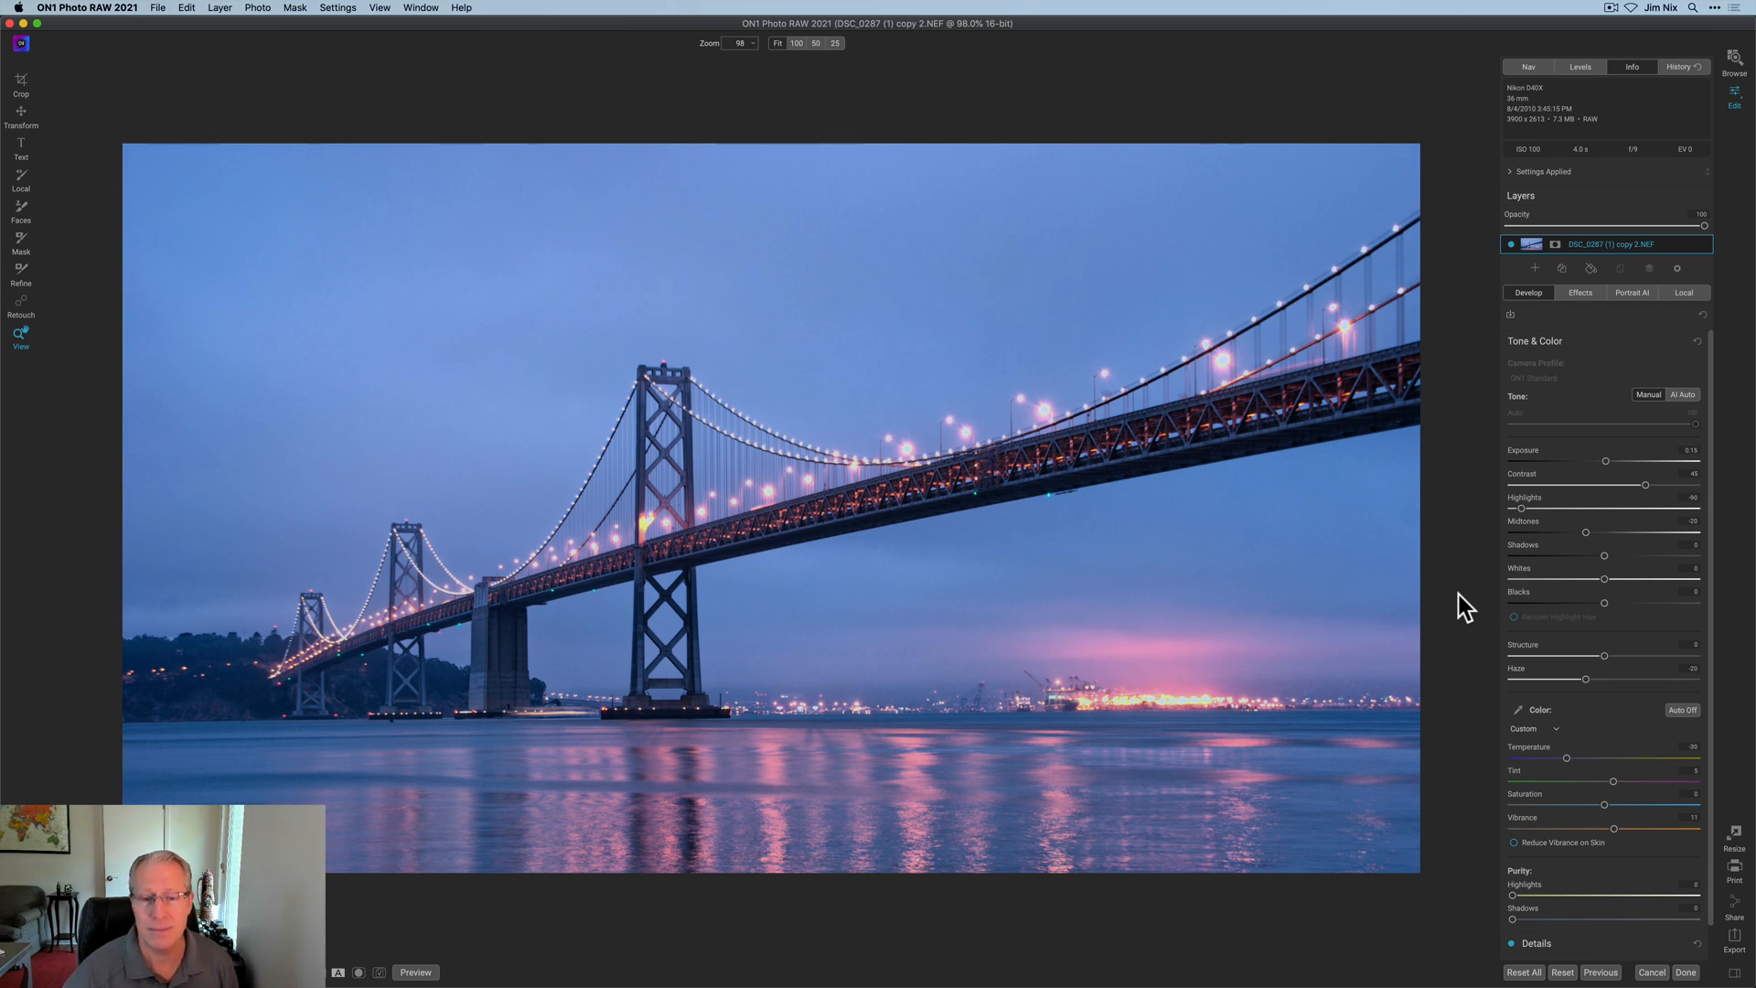
# - Toggle Preview off and on to compare with the original, then show the effects stack
pyautogui.click(415, 971)
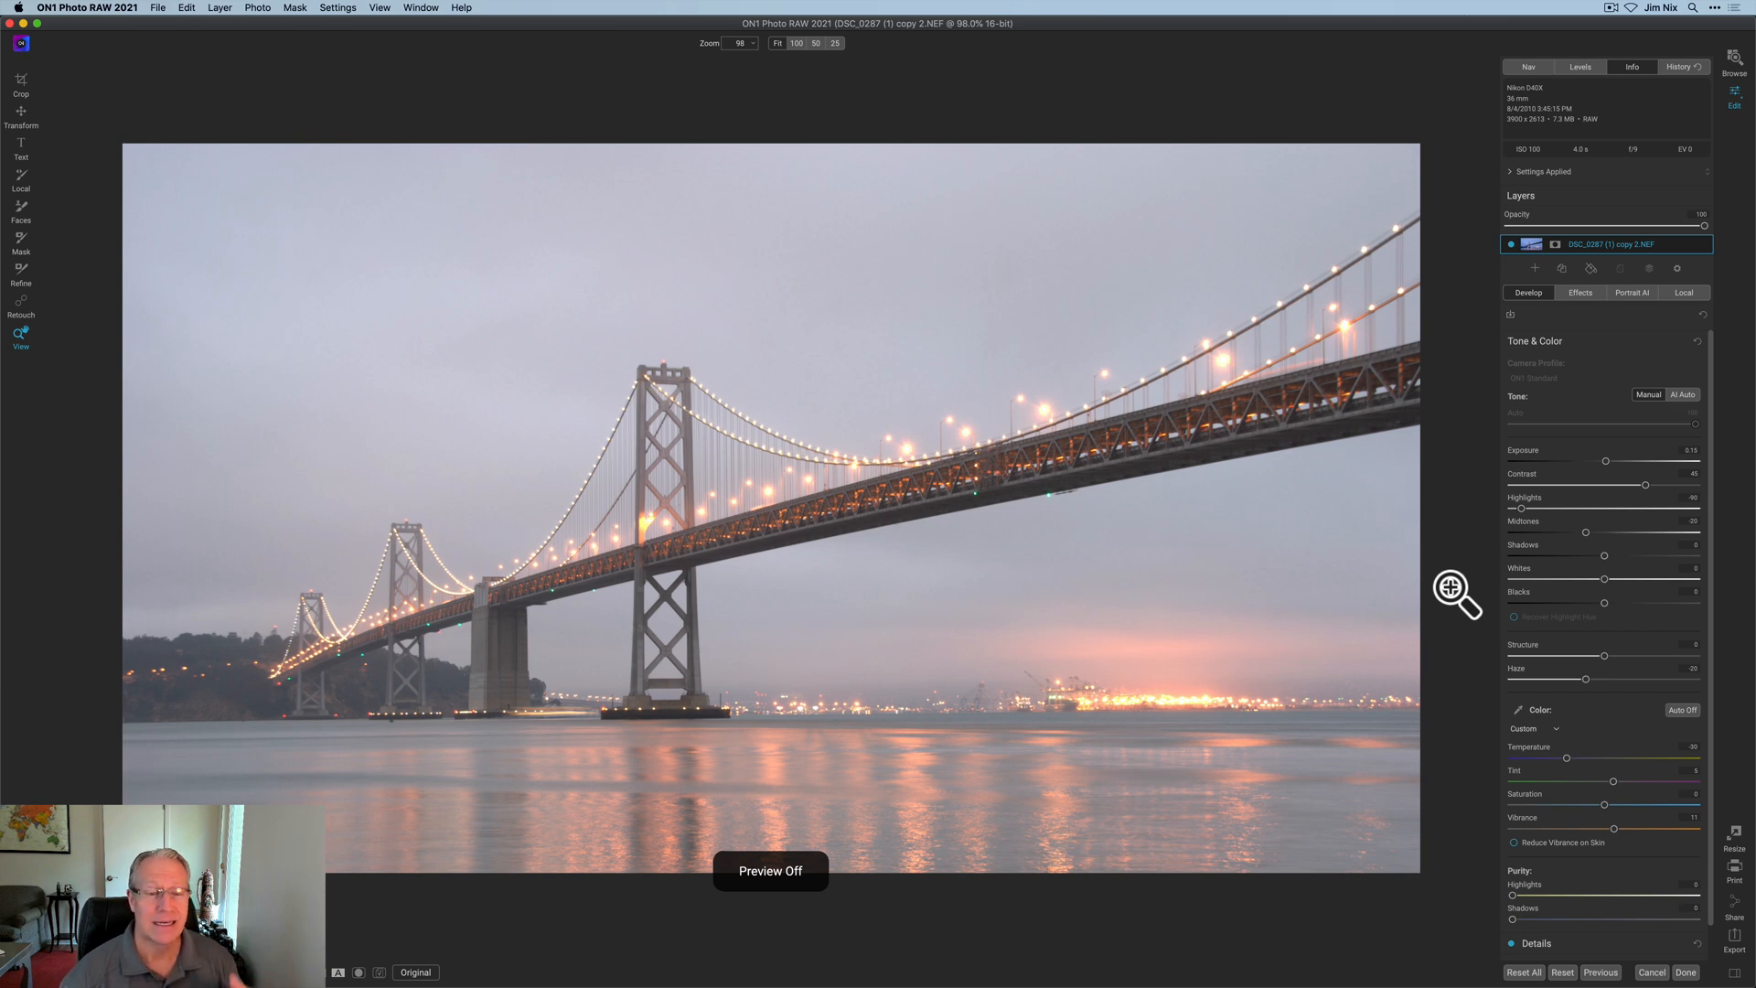
pyautogui.click(415, 971)
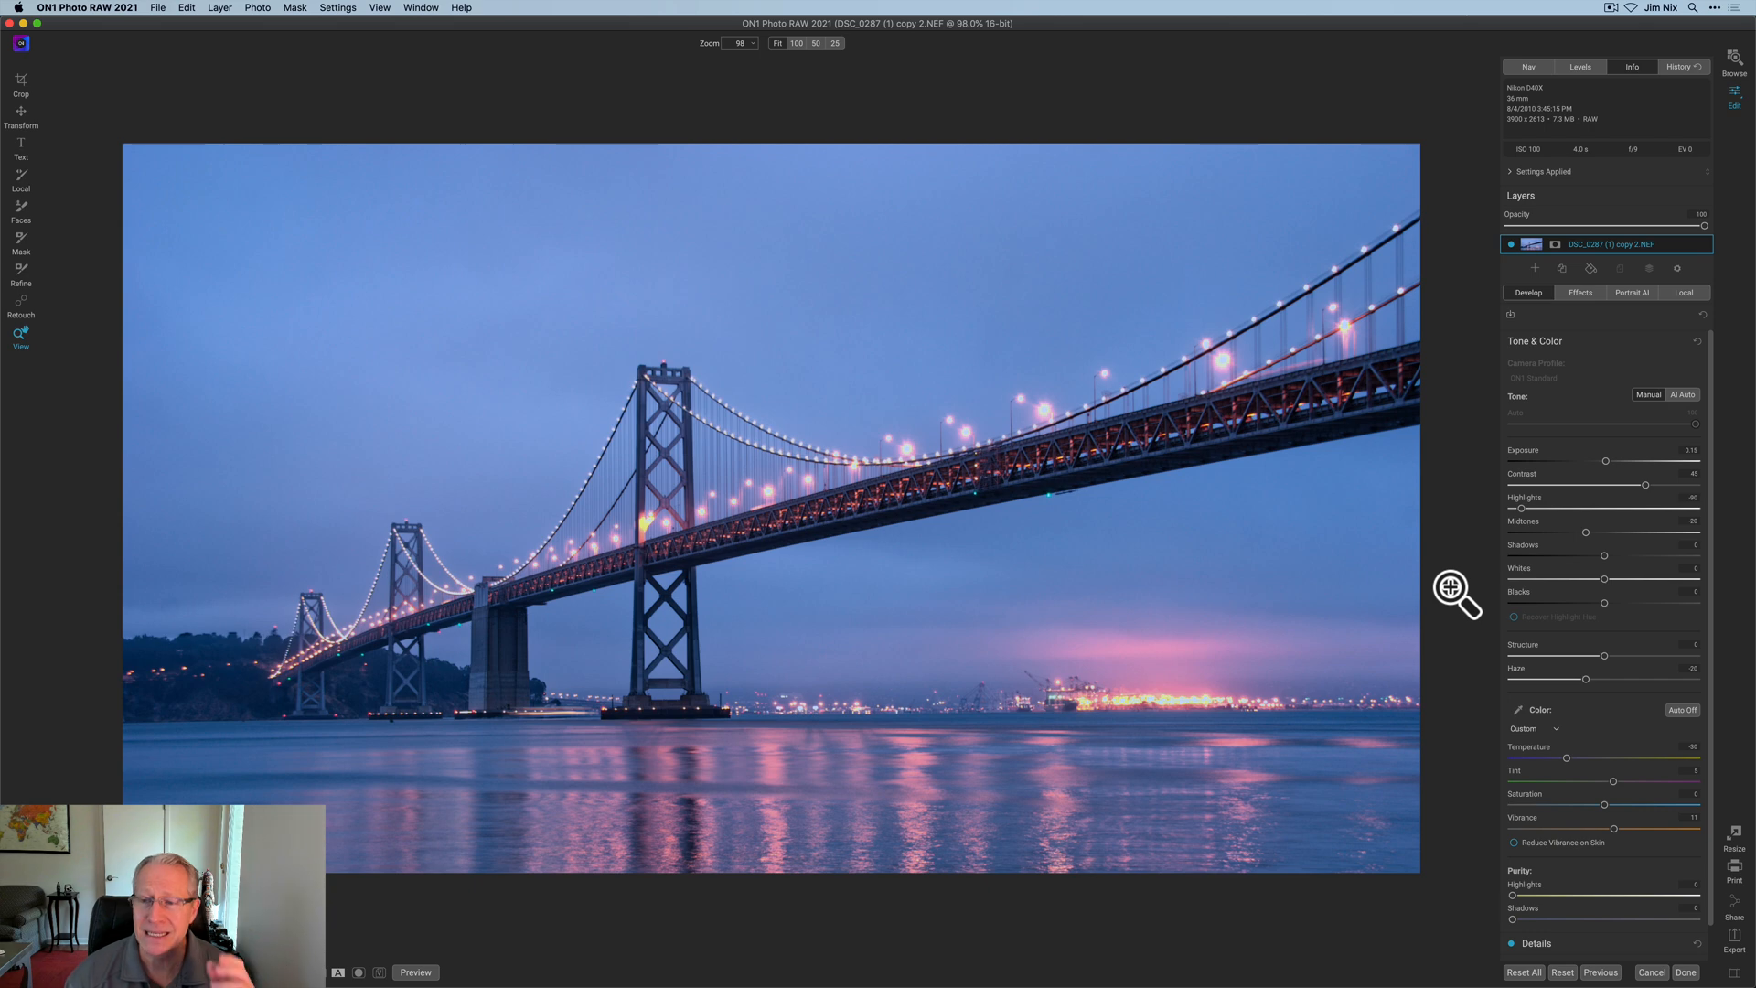
pyautogui.click(1579, 293)
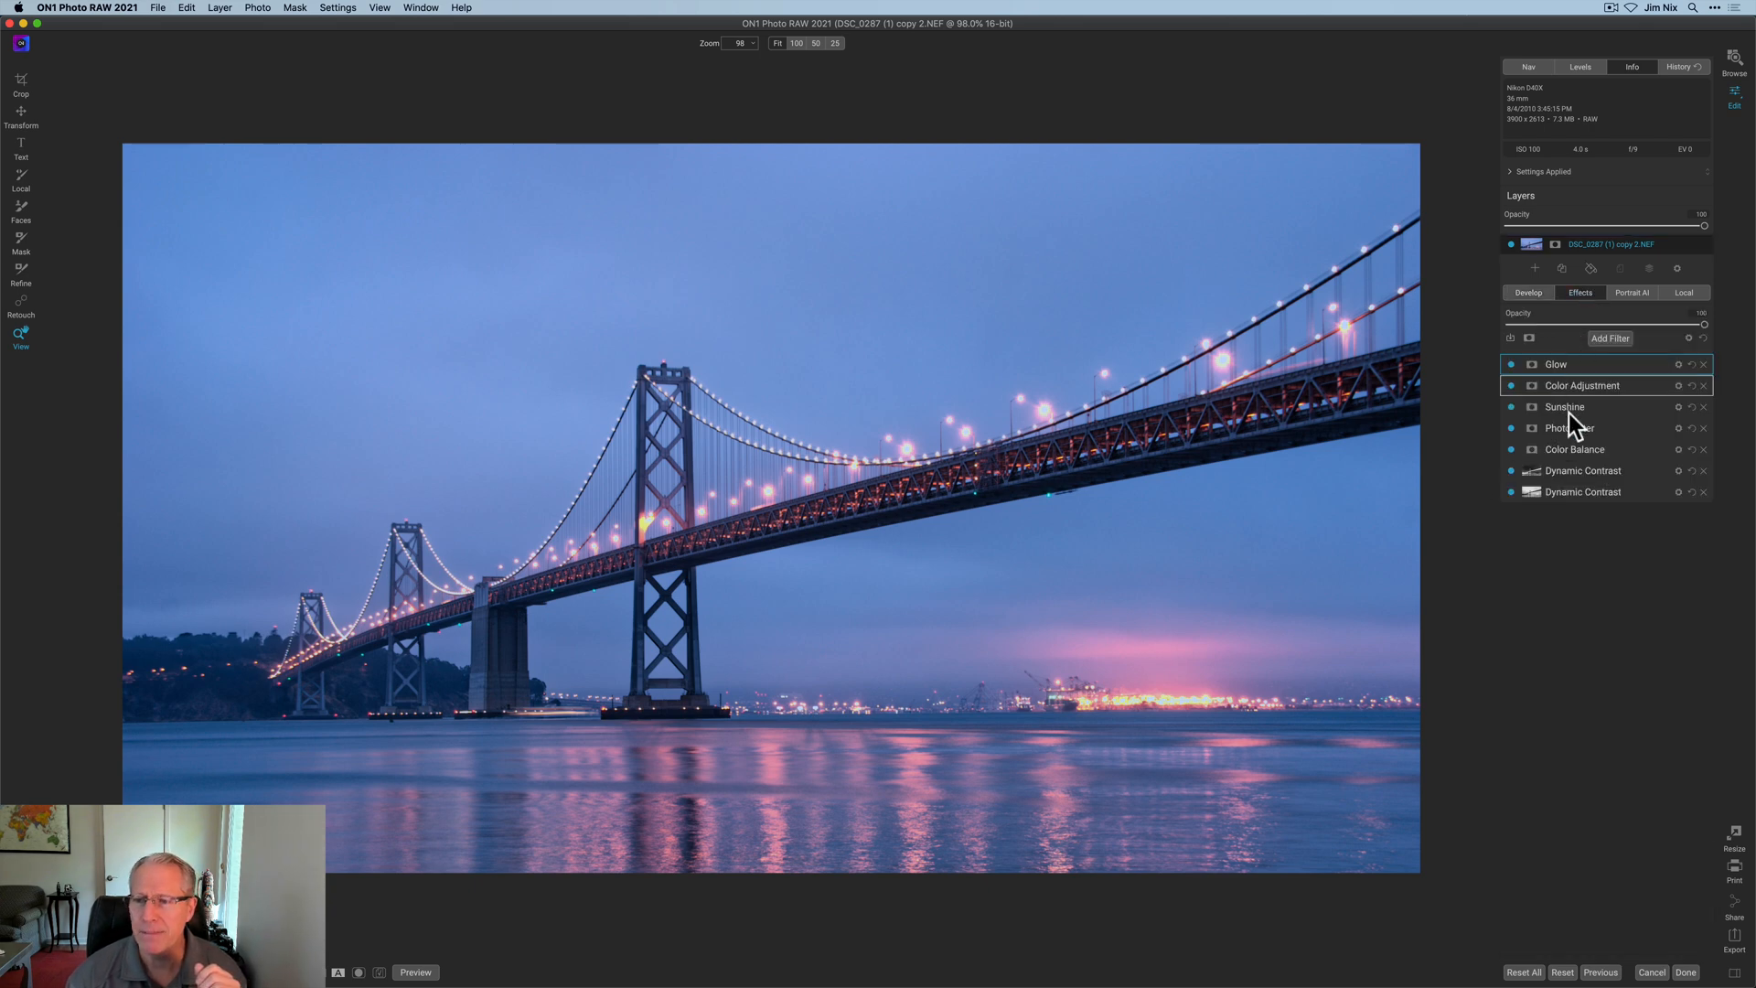
# - Review the Color Adjustment filter's lowered Blue saturation and brightness, then collapse it
pyautogui.click(1582, 385)
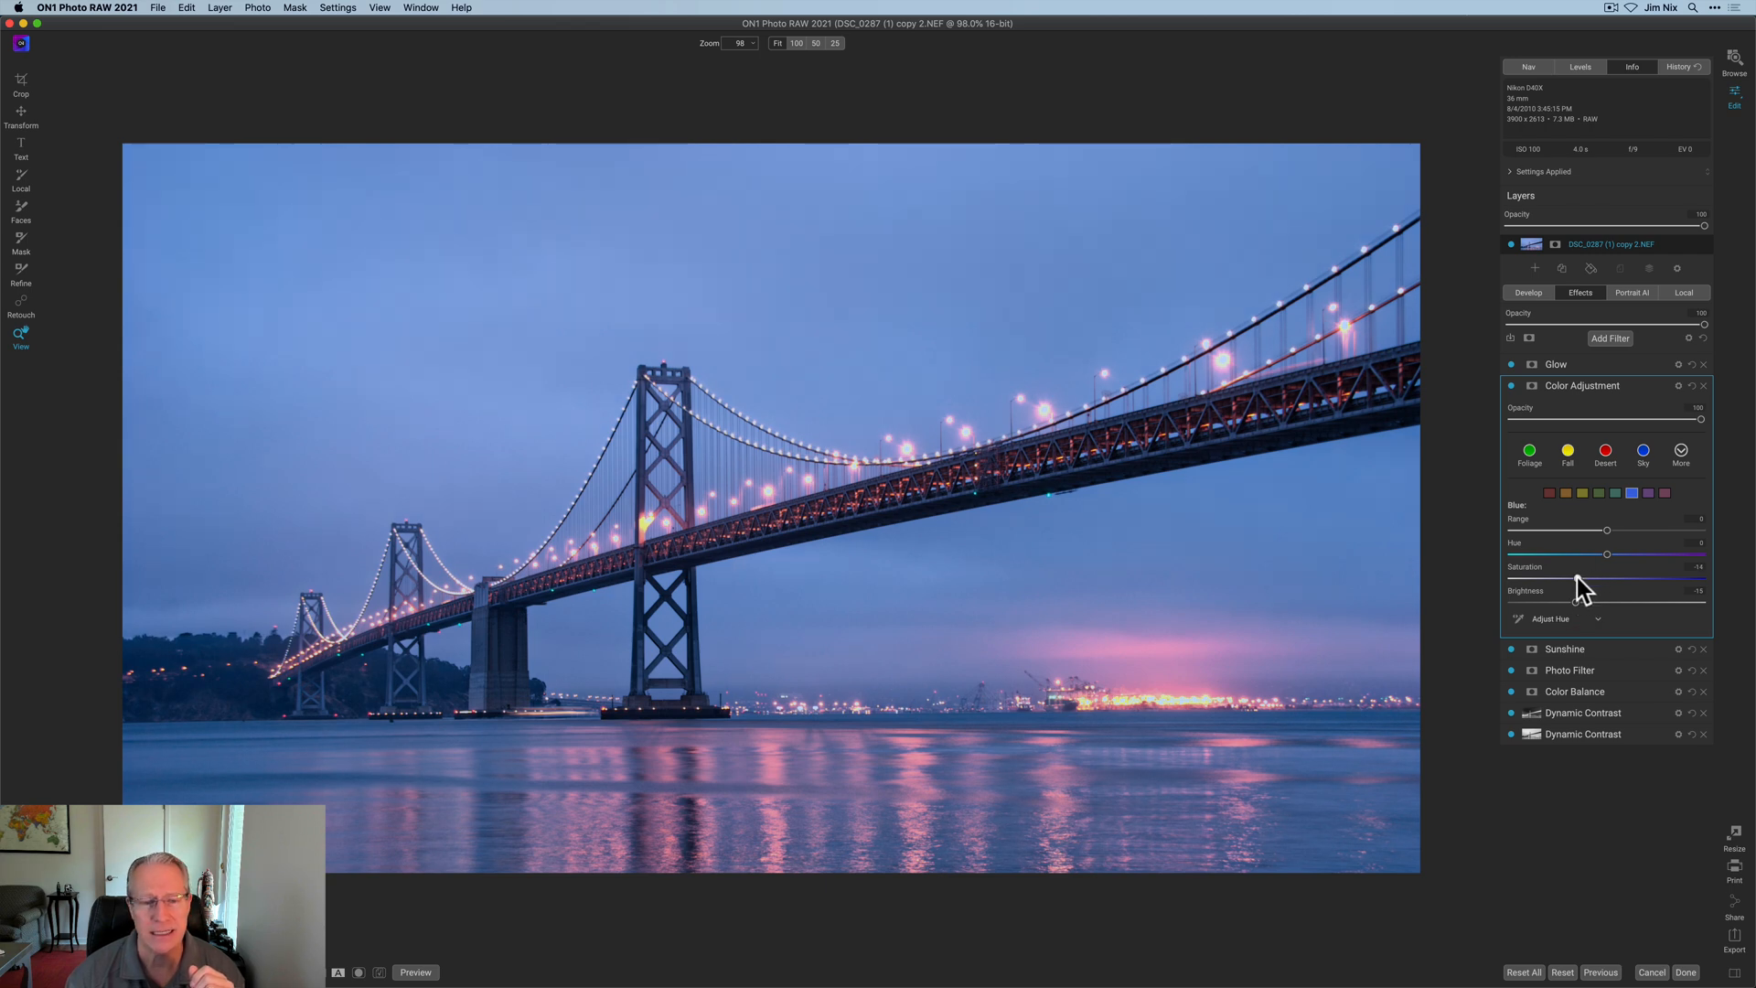
pyautogui.moveTo(1625, 395)
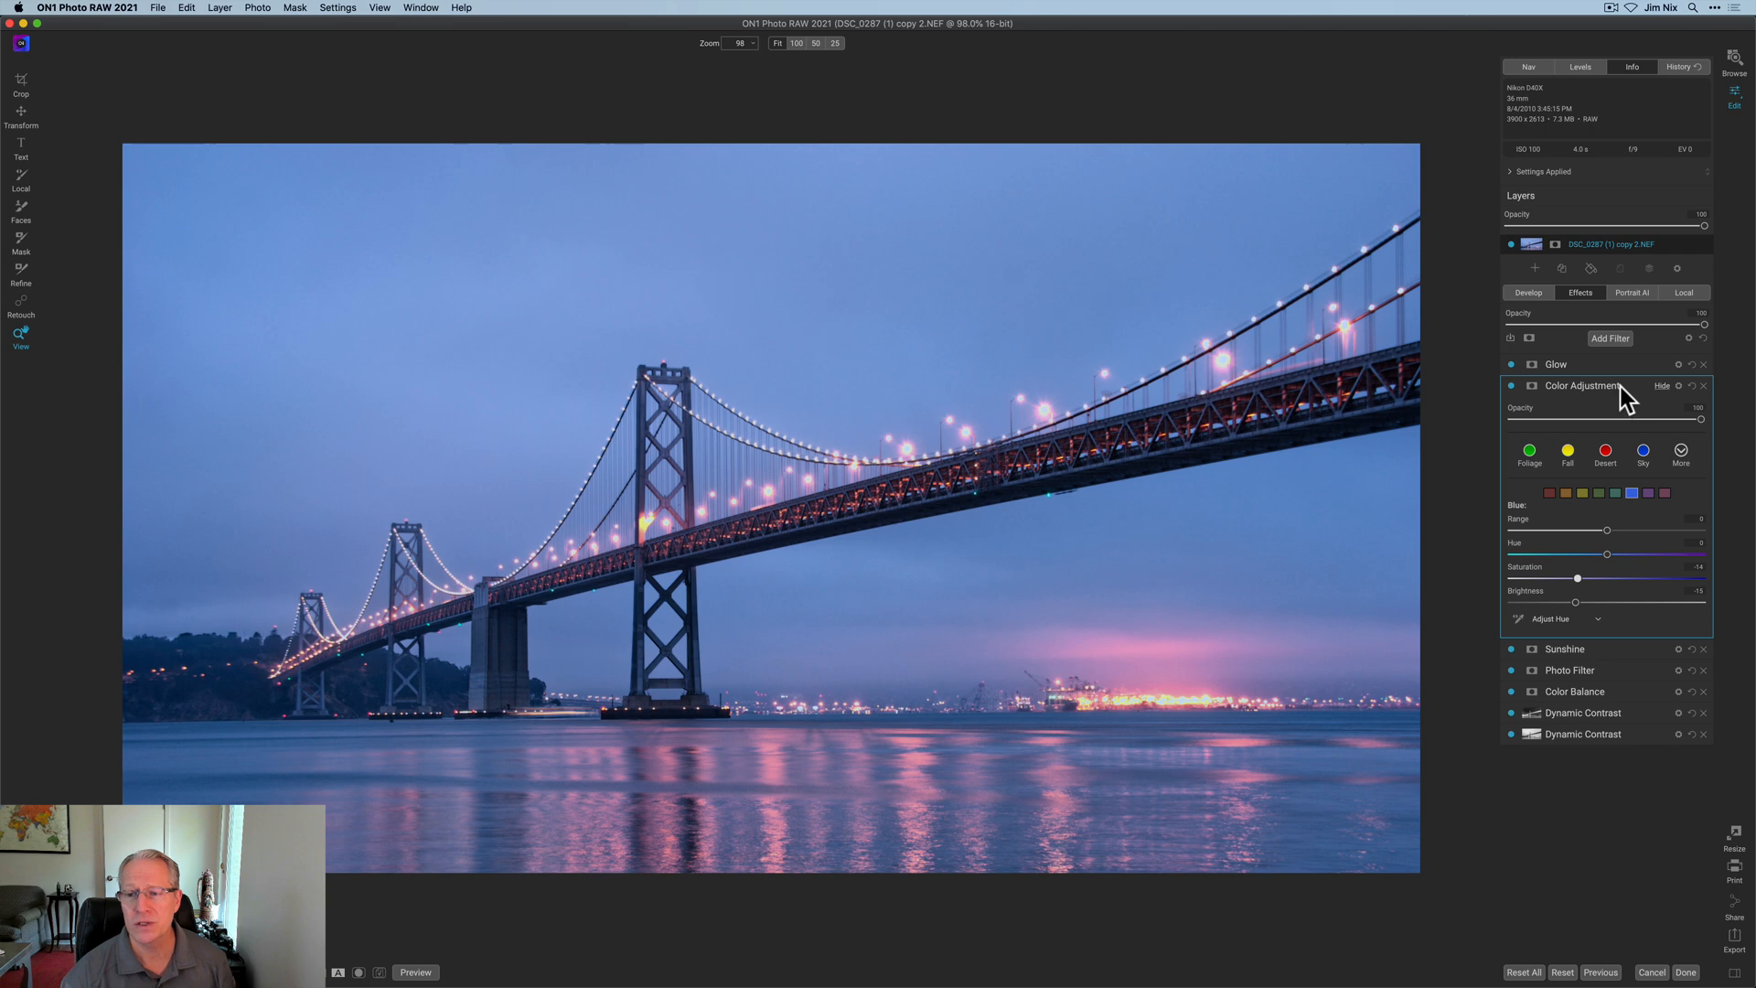
pyautogui.click(1662, 385)
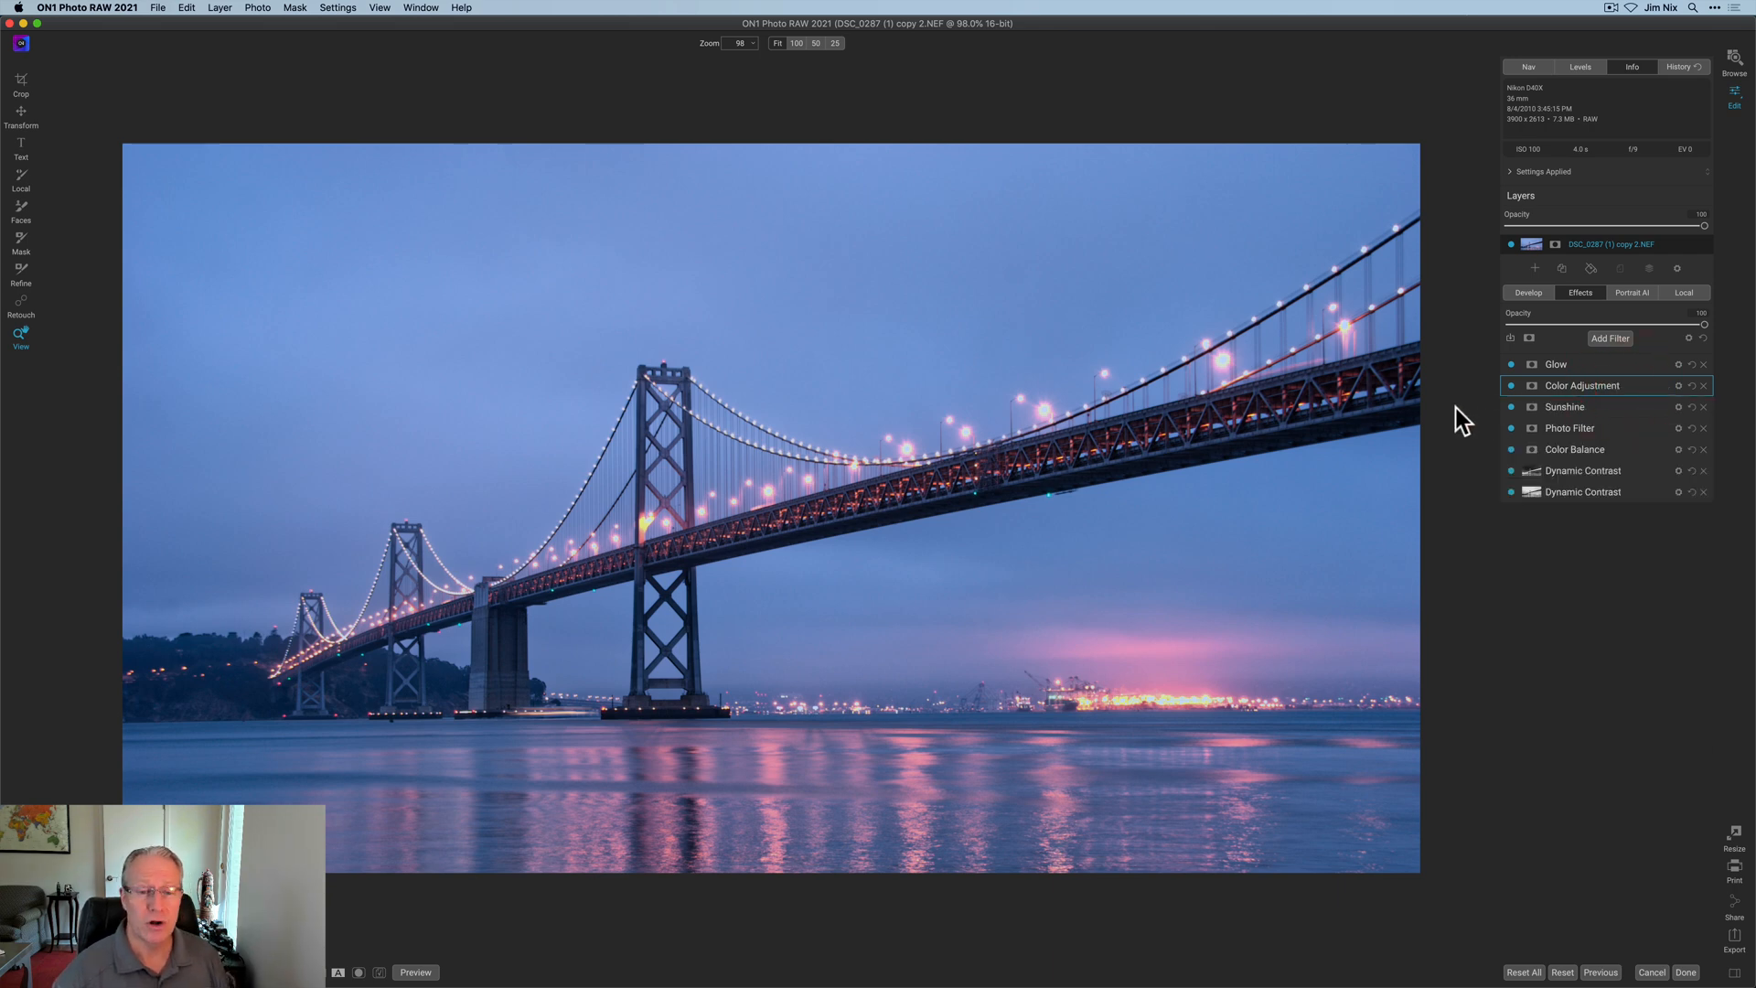
pyautogui.moveTo(379, 977)
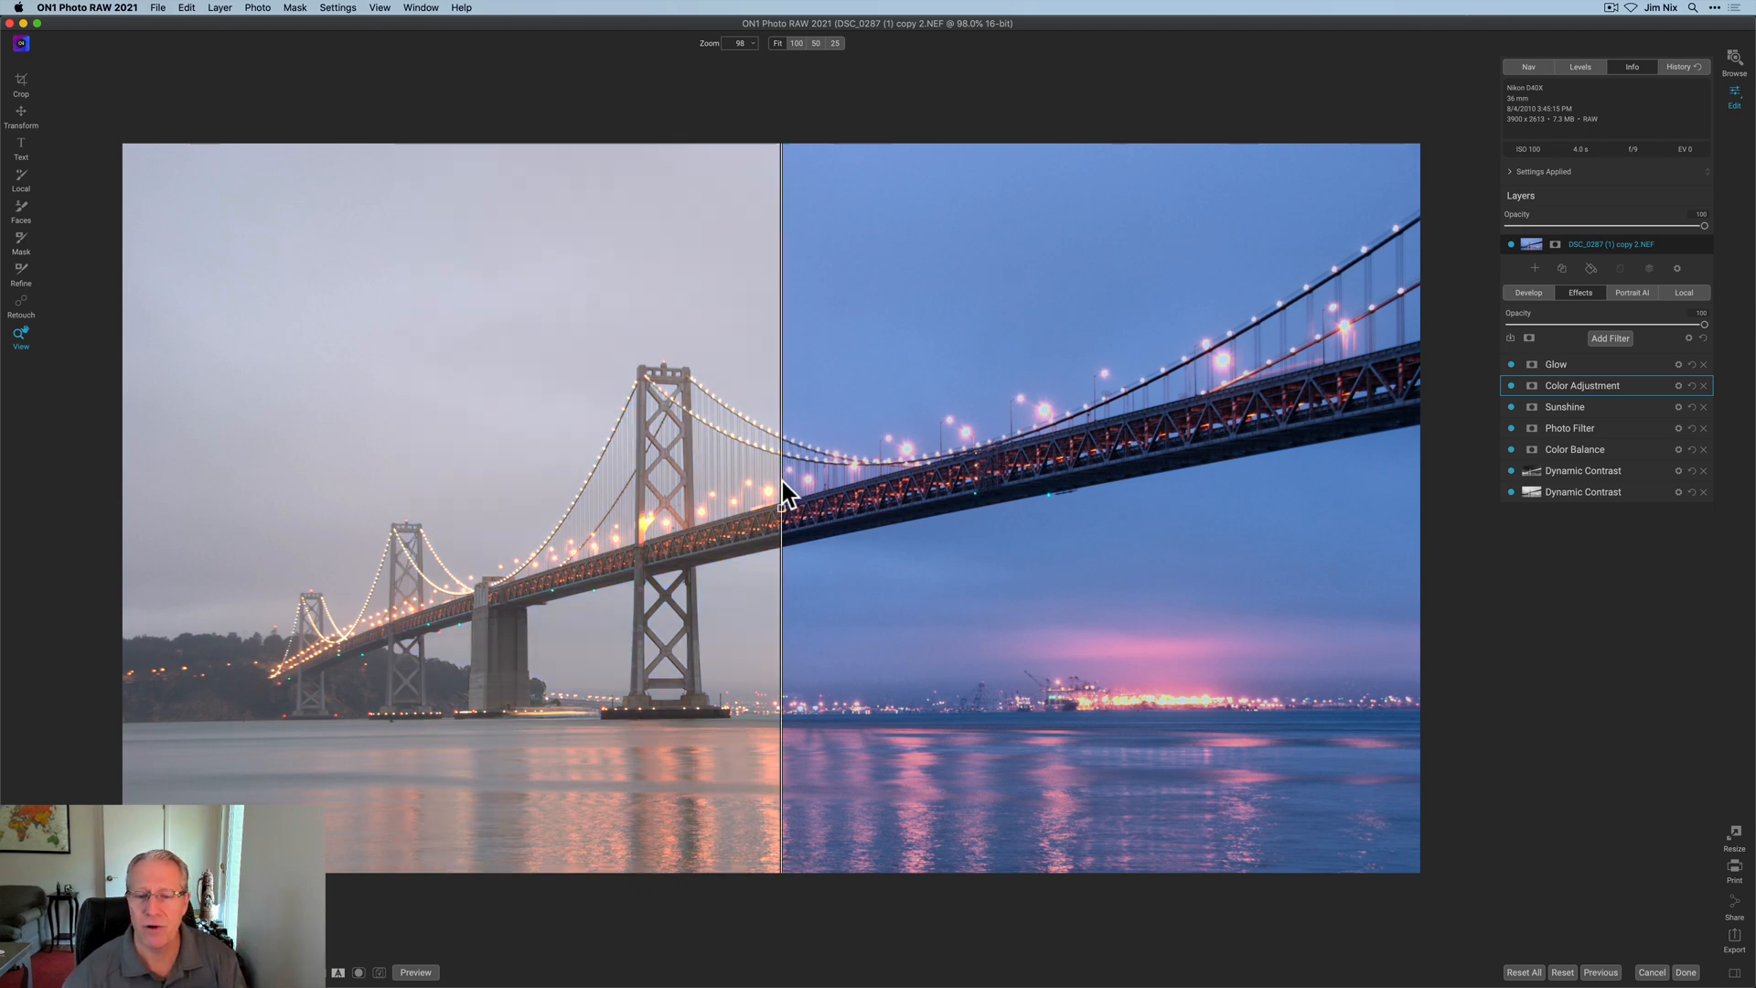
# - Slide the before/after divider toward the left tower, then turn split view off
pyautogui.moveTo(778, 493); pyautogui.dragTo(482, 493)
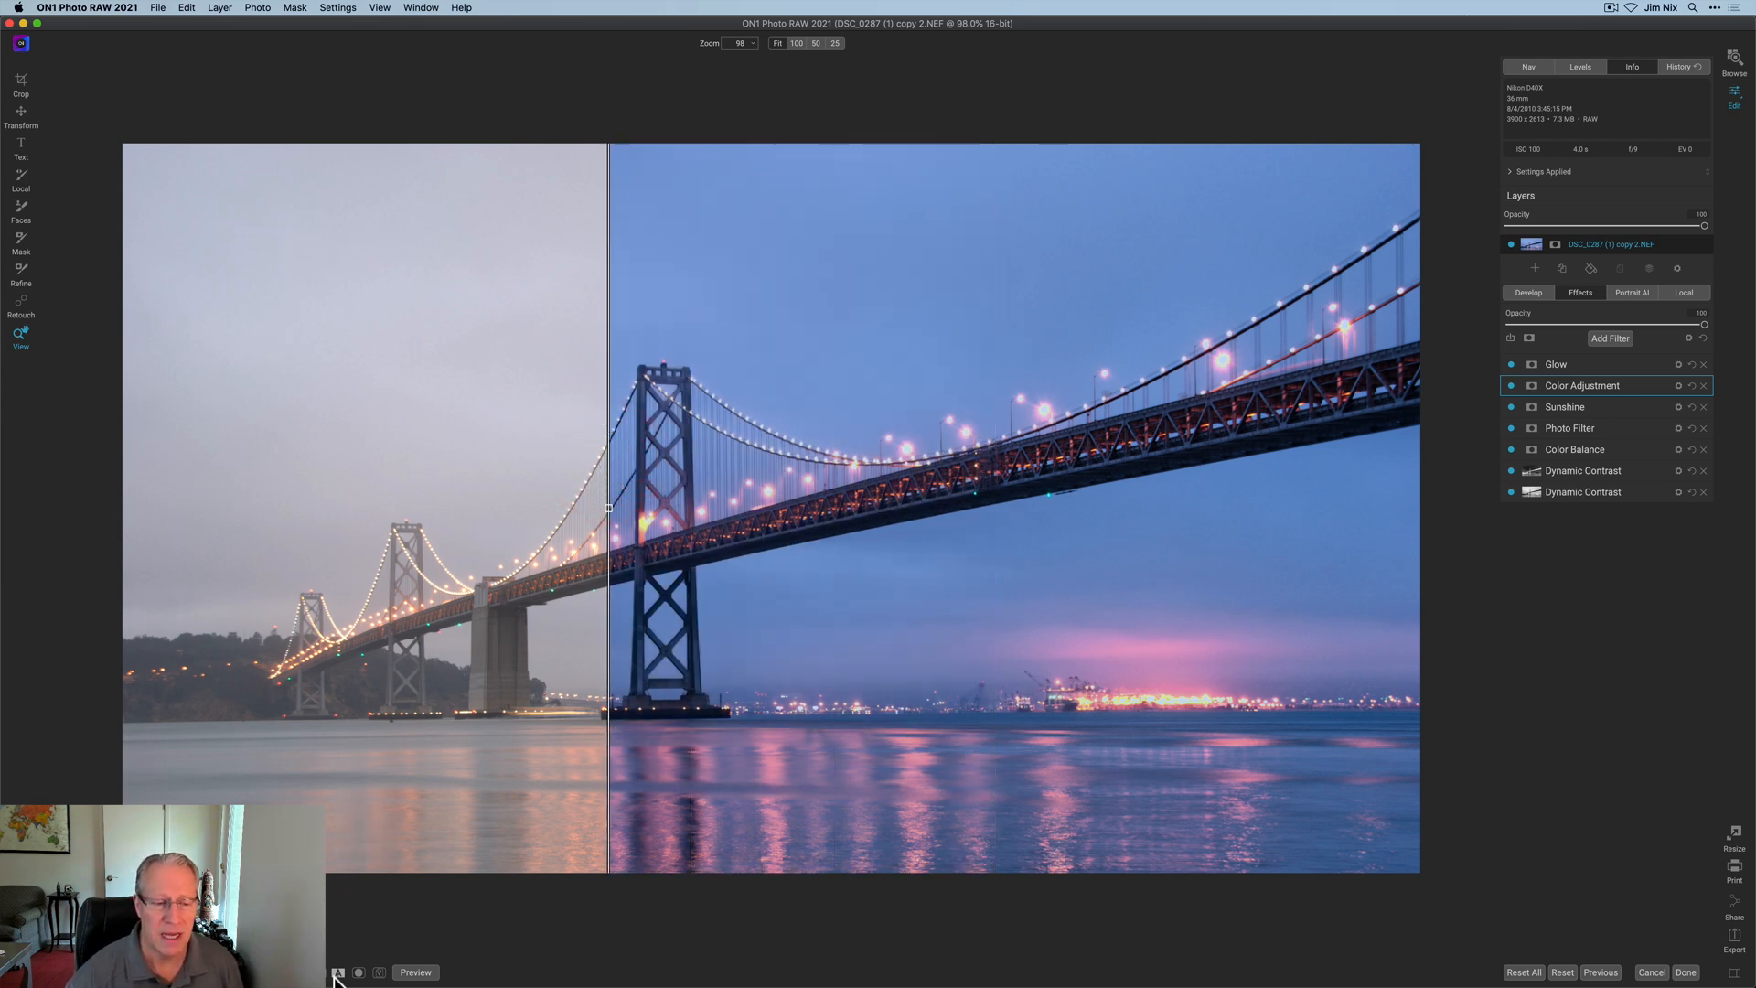
pyautogui.click(338, 972)
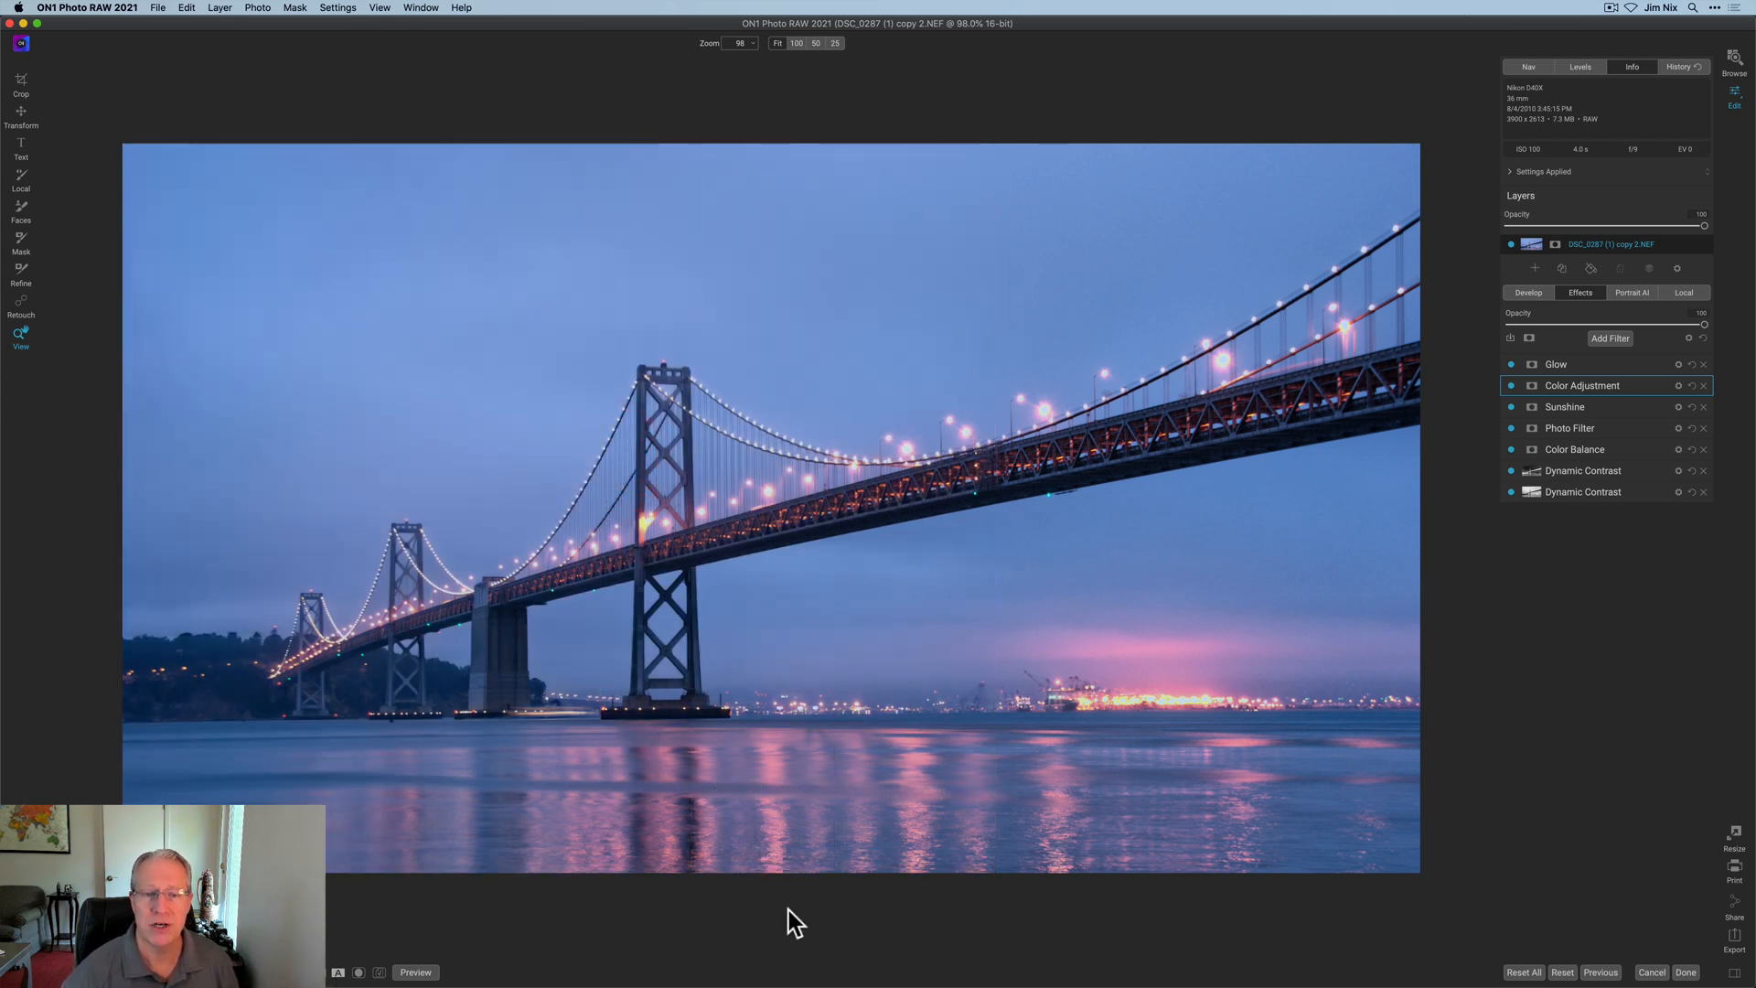